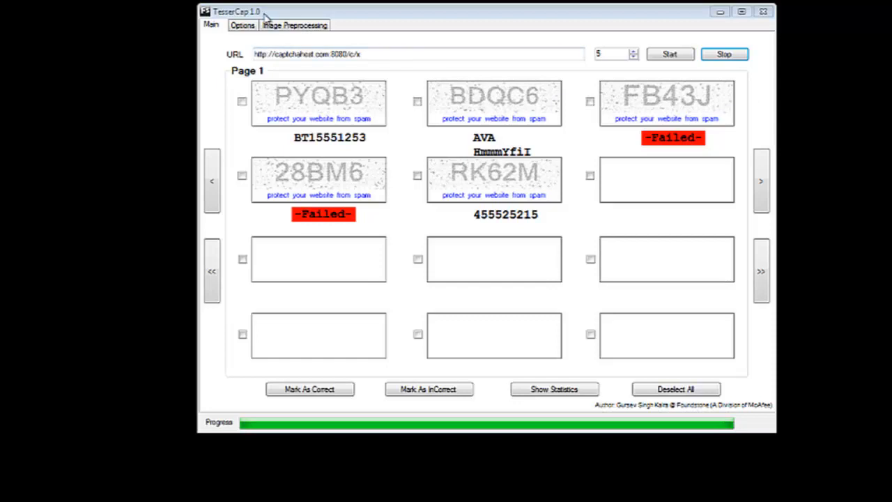
mouse_move(278, 98)
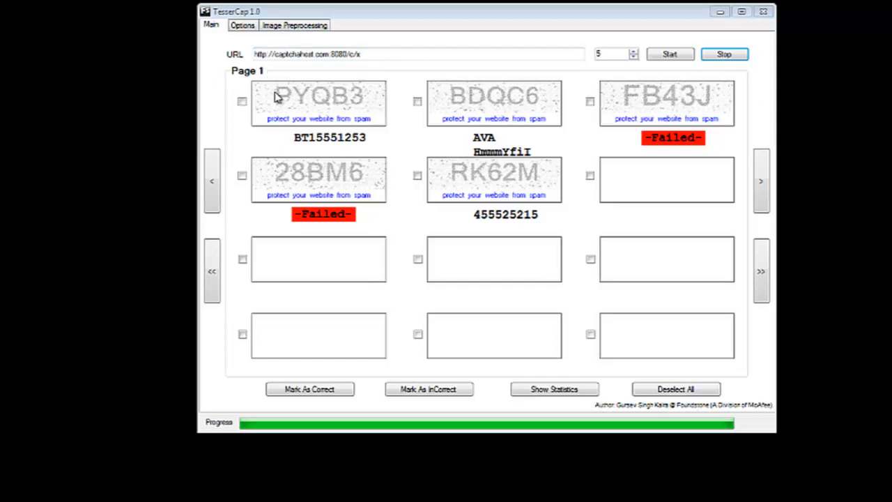
mouse_move(304, 103)
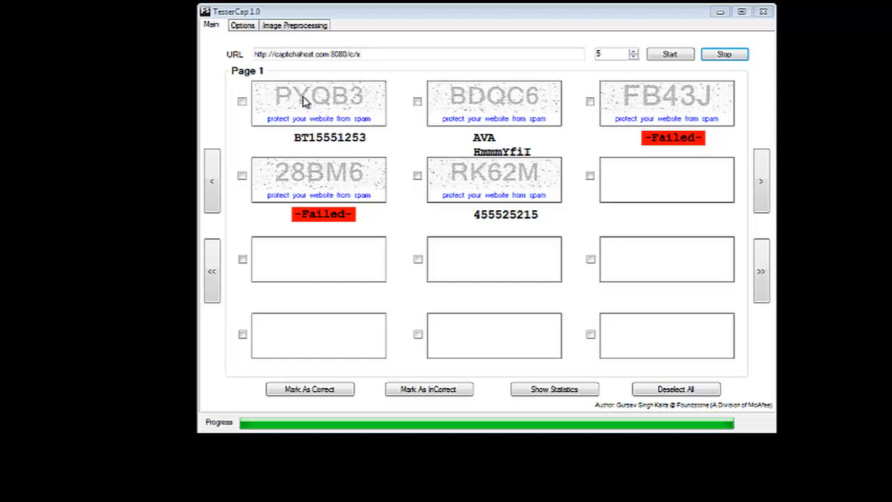
Send the PYQB3 CAPTCHA to the Image Preprocessing page and review its filter stages
right_click(319, 103)
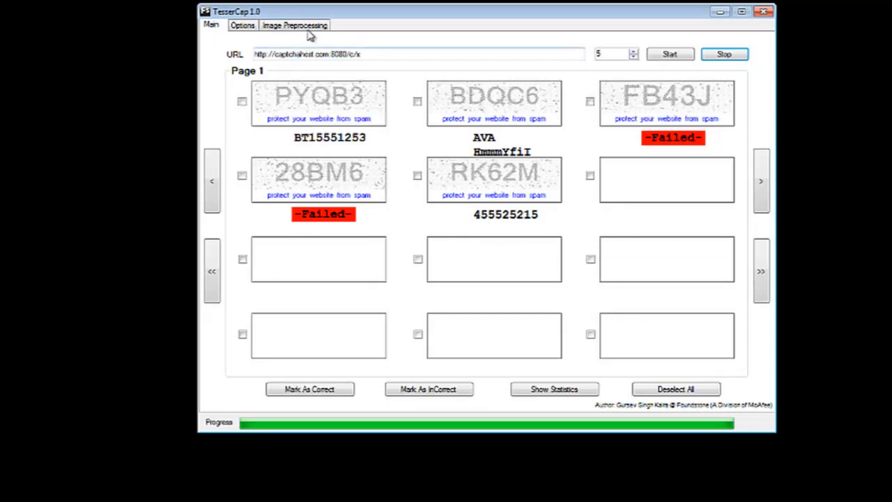
click(294, 25)
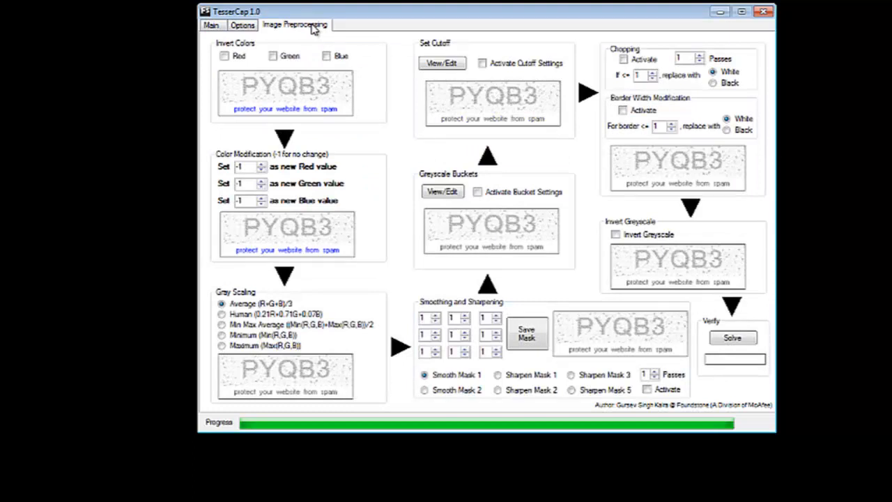
mouse_move(293, 106)
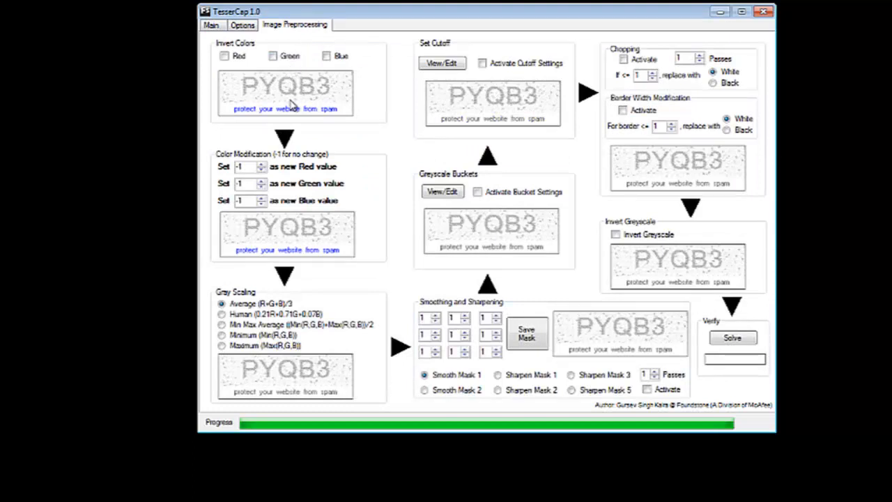
mouse_move(288, 124)
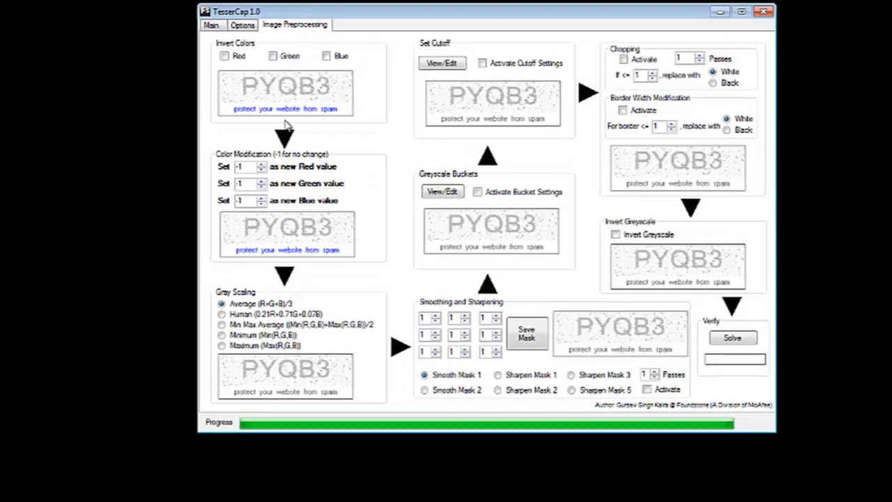
mouse_move(285, 118)
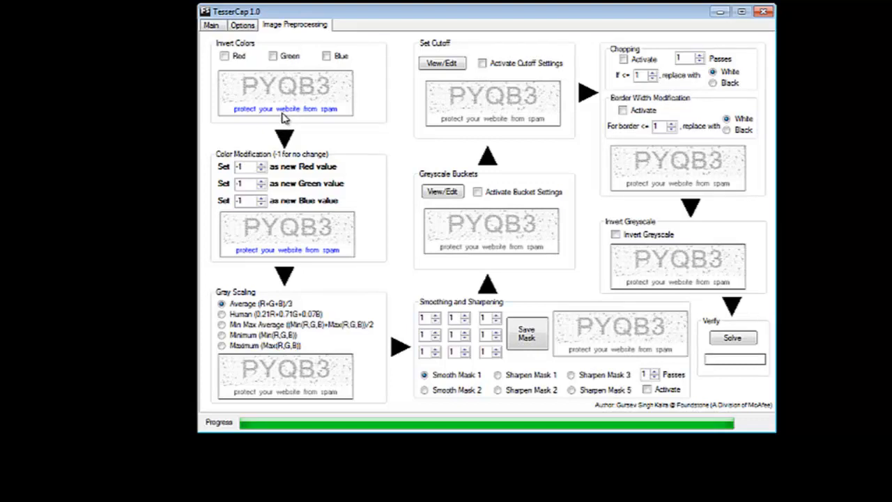
mouse_move(292, 39)
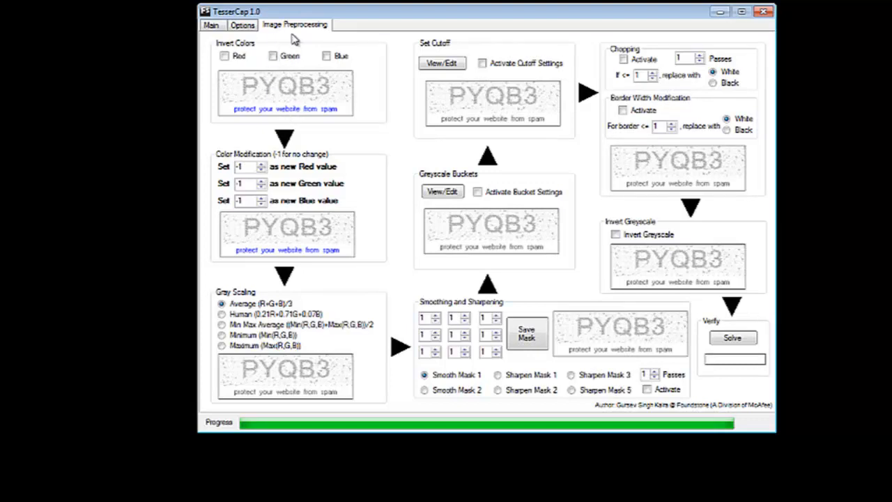
mouse_move(287, 47)
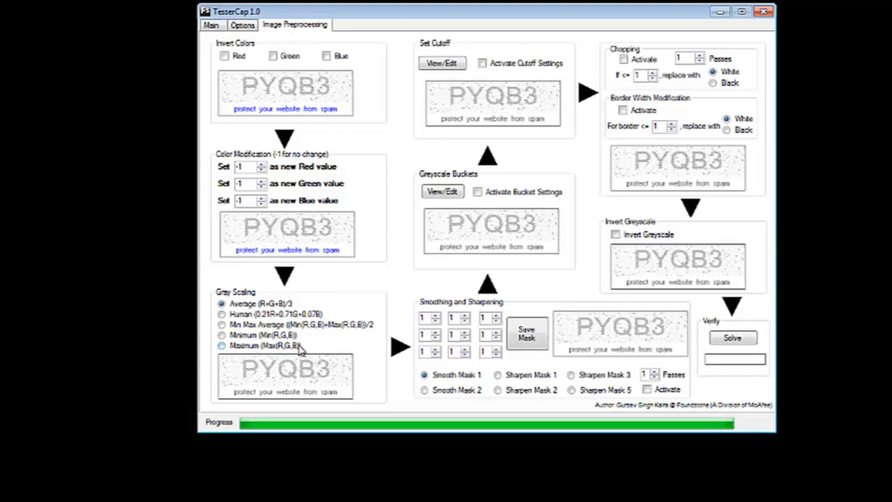
mouse_move(490, 124)
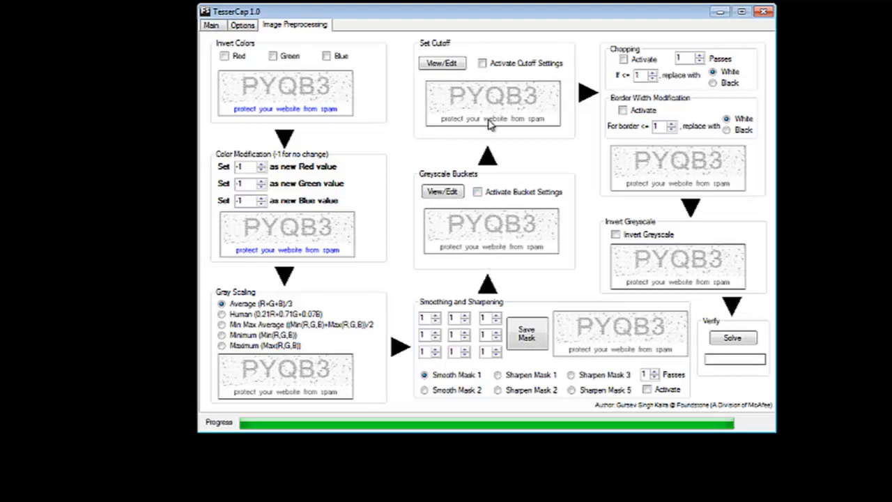
mouse_move(718, 322)
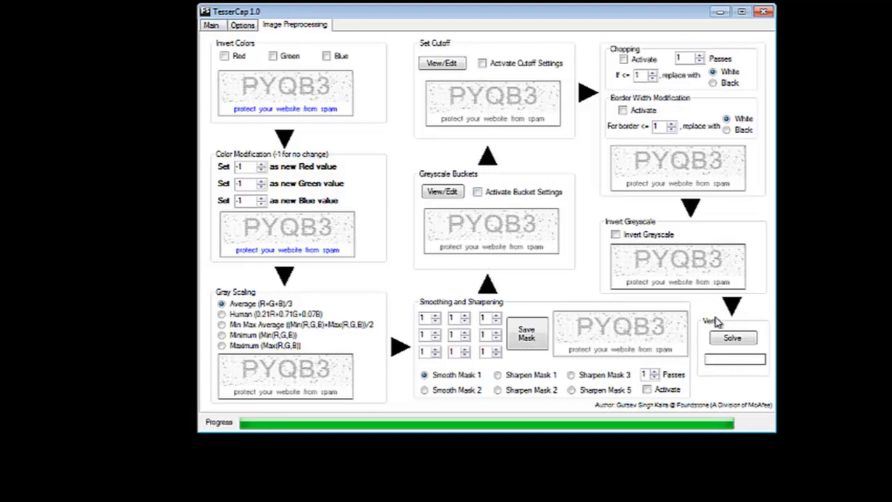
mouse_move(716, 294)
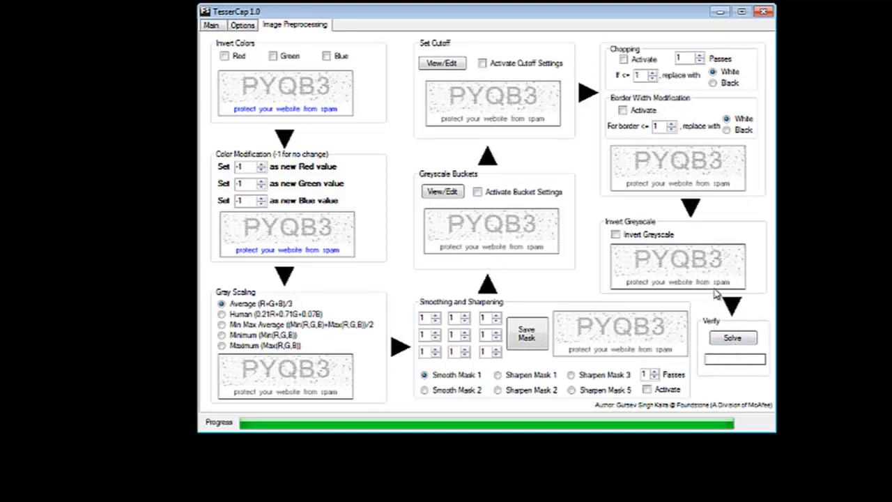
mouse_move(333, 132)
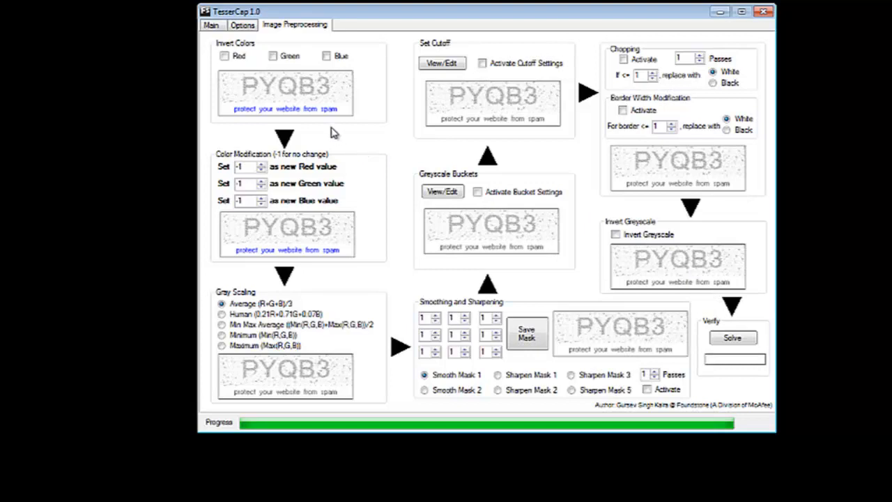
mouse_move(268, 388)
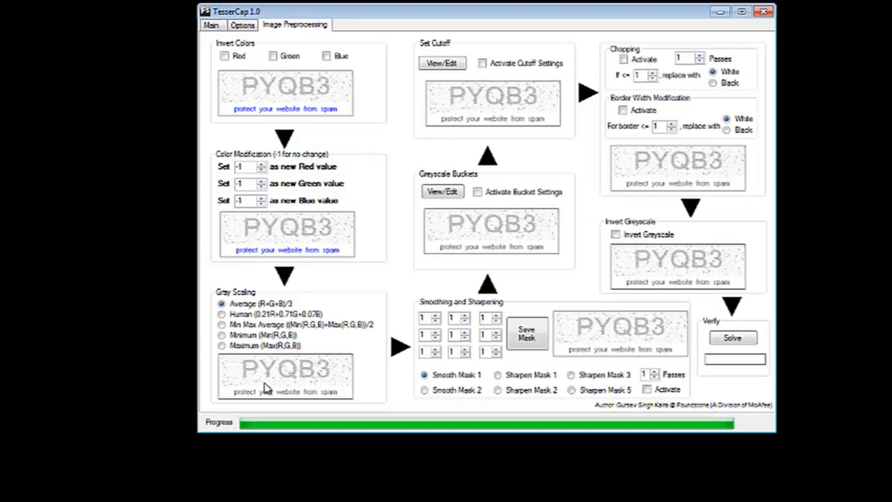
mouse_move(333, 389)
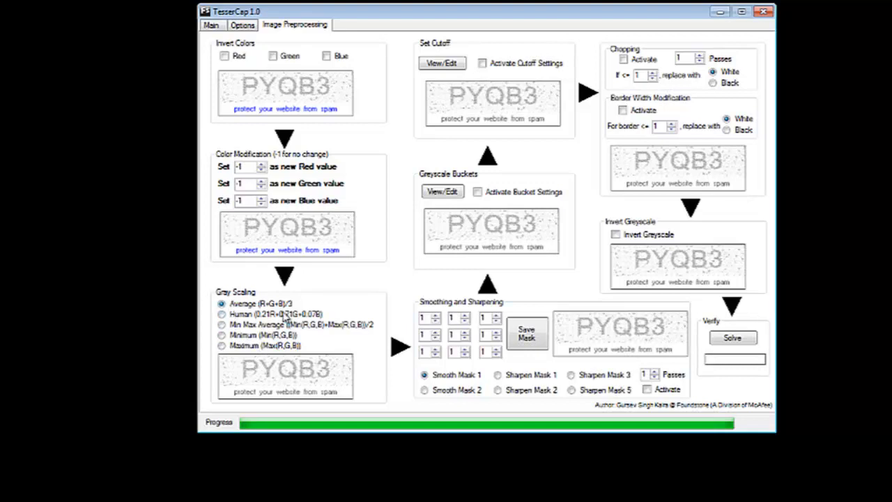
click(221, 346)
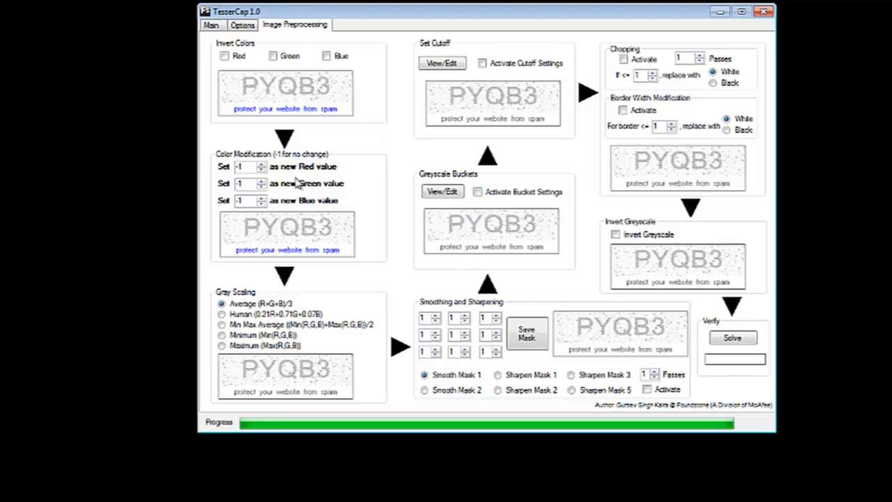
mouse_move(309, 118)
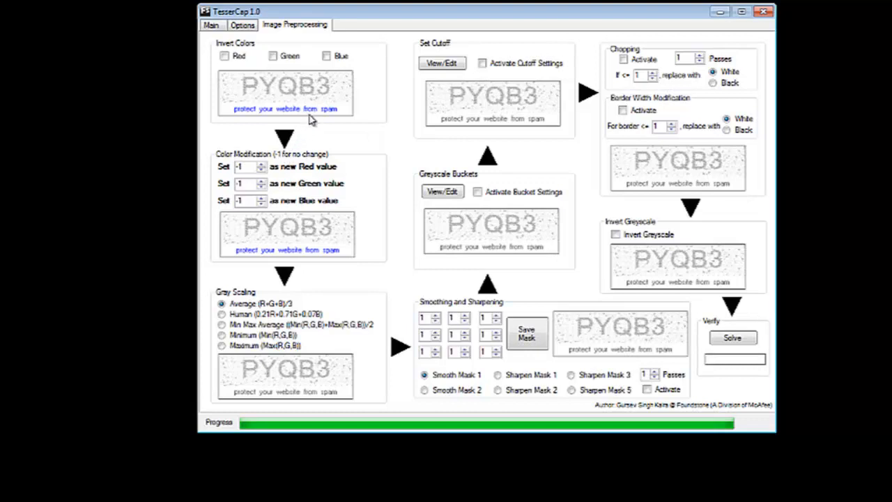
mouse_move(341, 128)
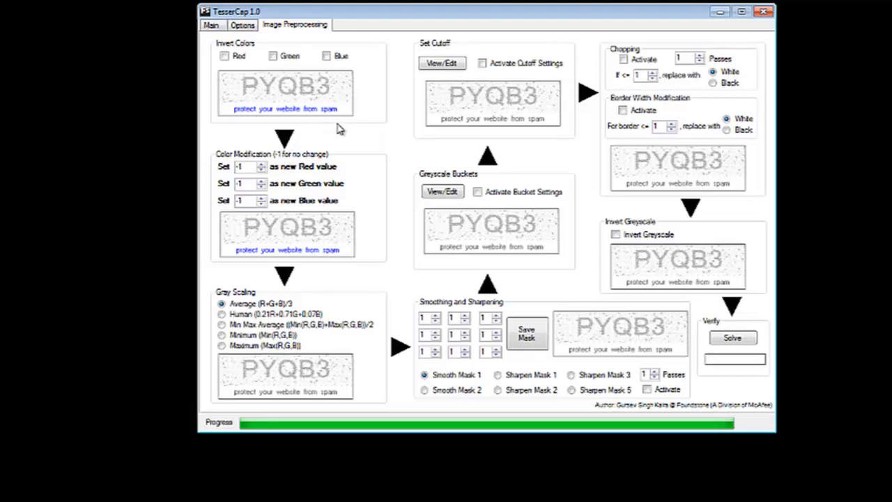
mouse_move(343, 259)
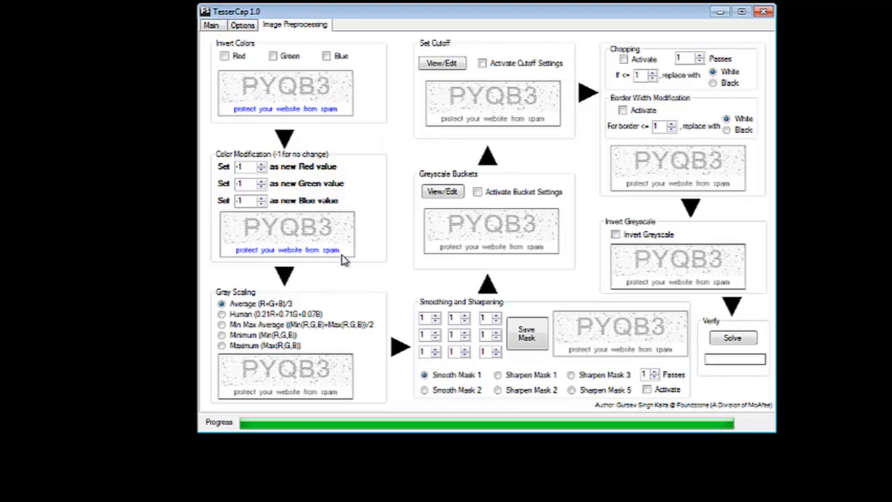
mouse_move(342, 264)
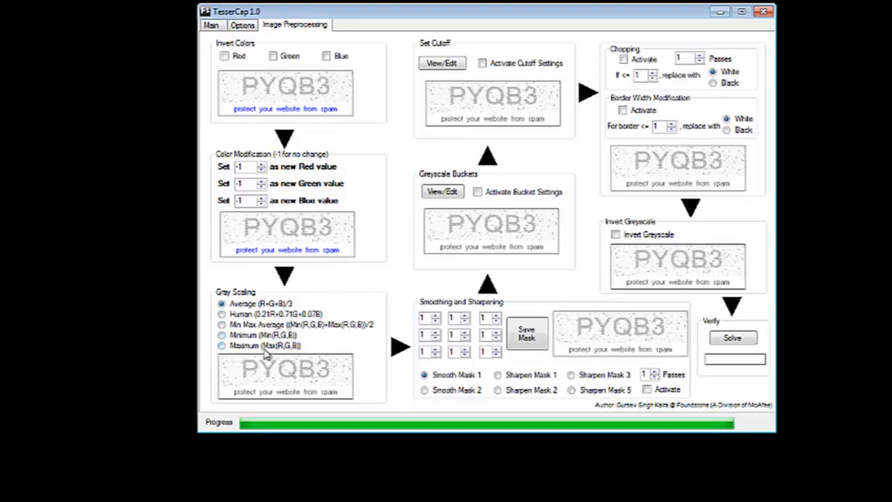
click(223, 346)
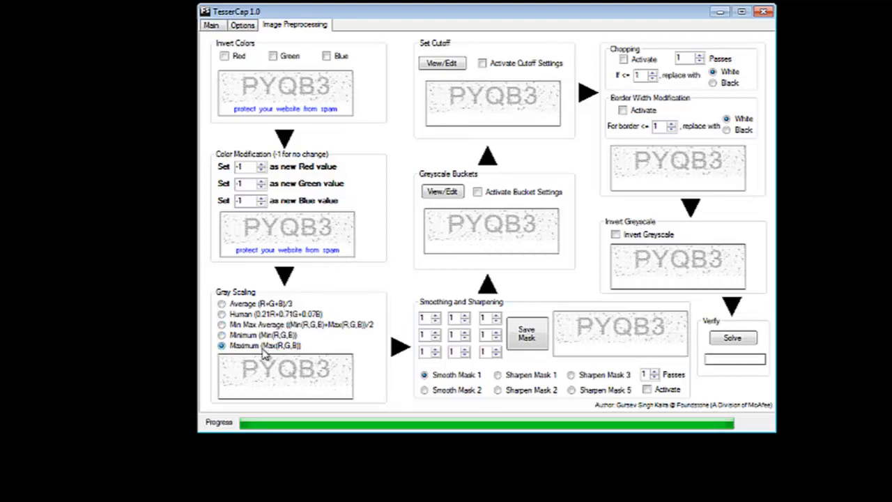
mouse_move(240, 355)
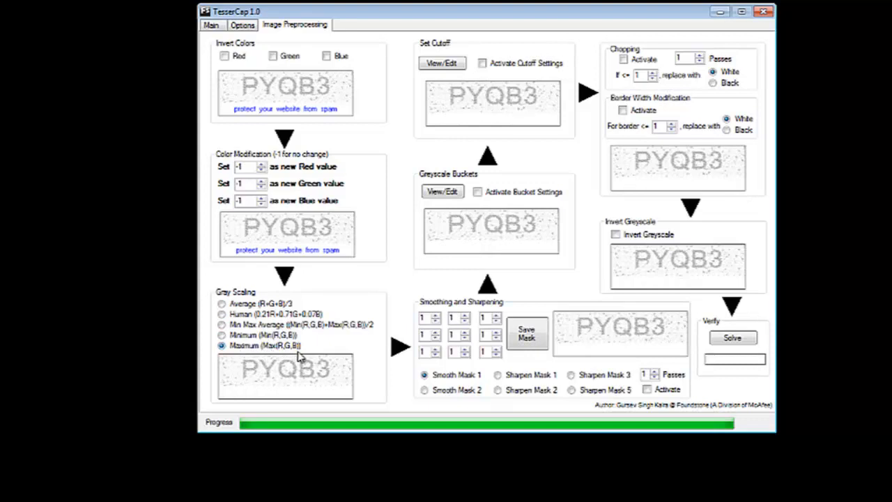
mouse_move(310, 355)
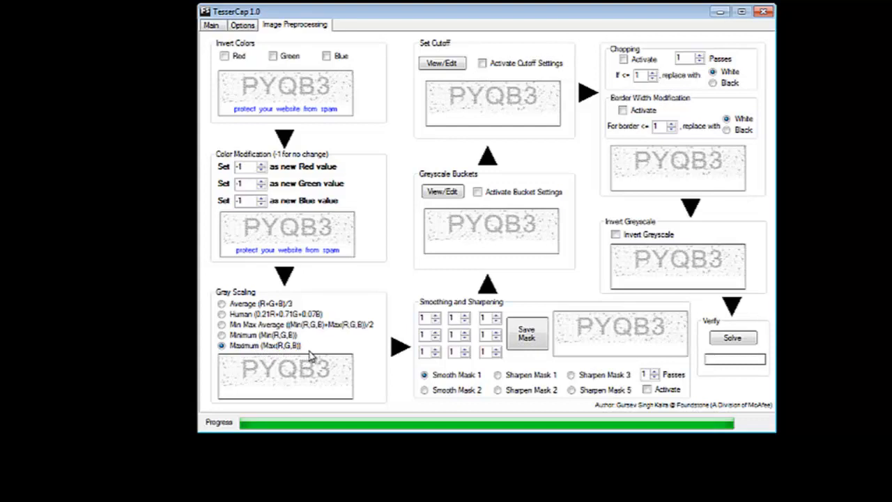
mouse_move(313, 357)
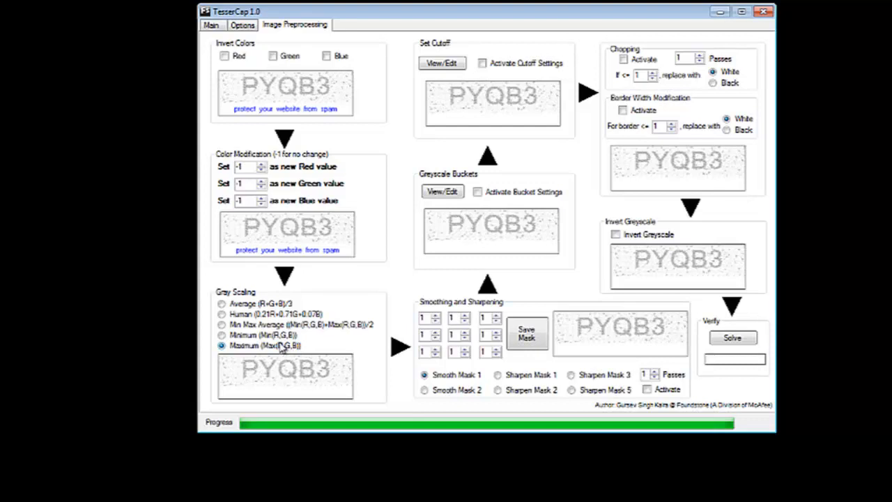
mouse_move(300, 348)
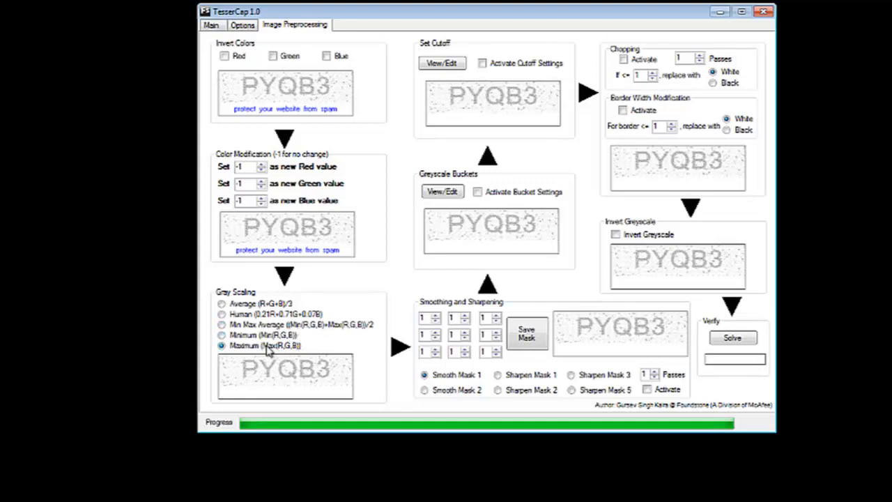
mouse_move(272, 347)
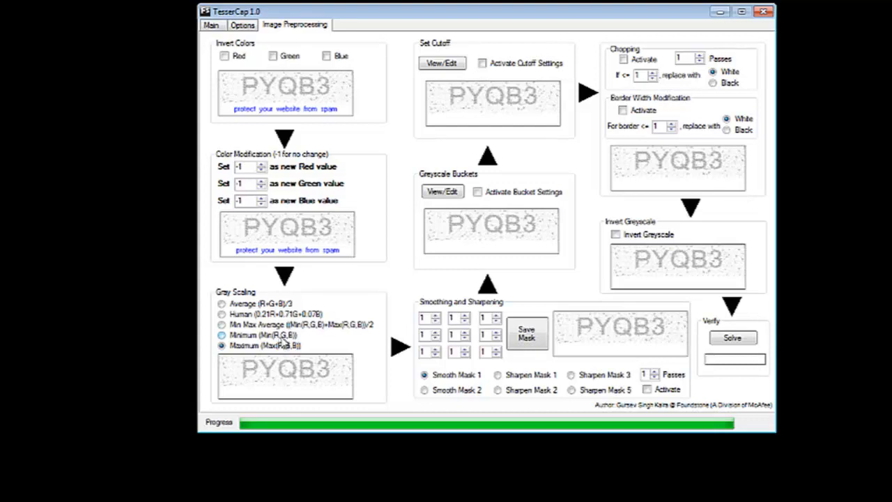
mouse_move(352, 256)
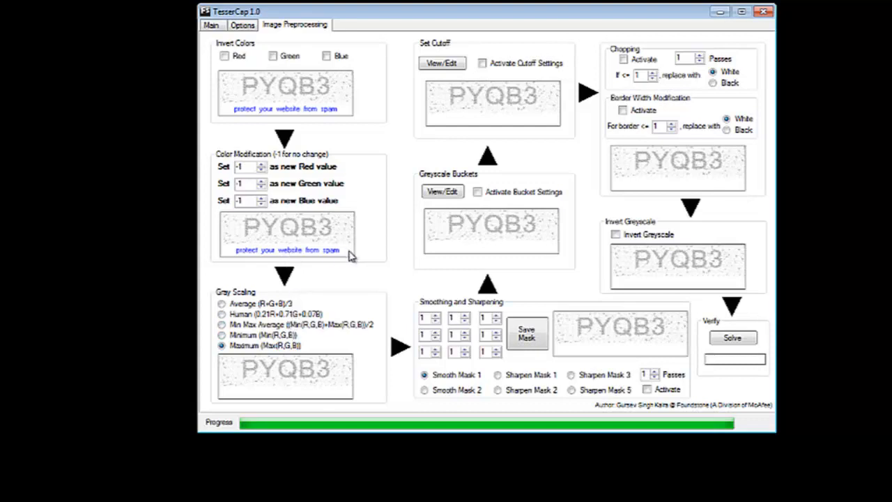
mouse_move(490, 306)
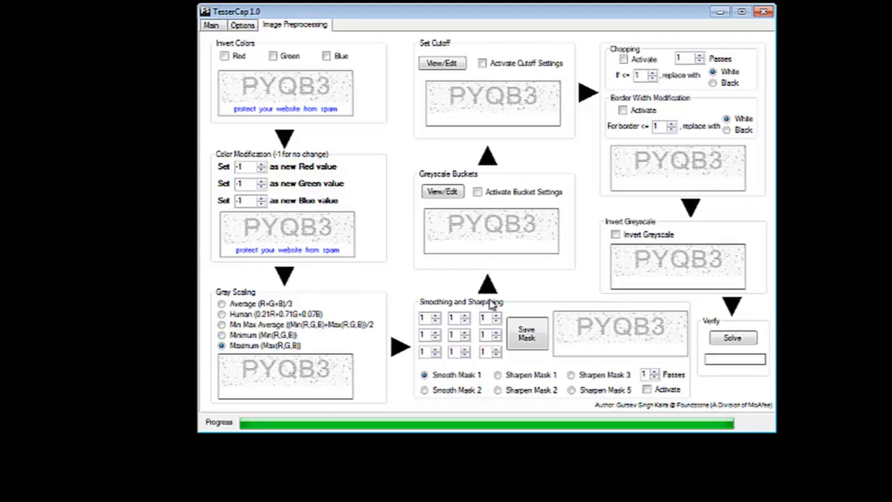
mouse_move(427, 307)
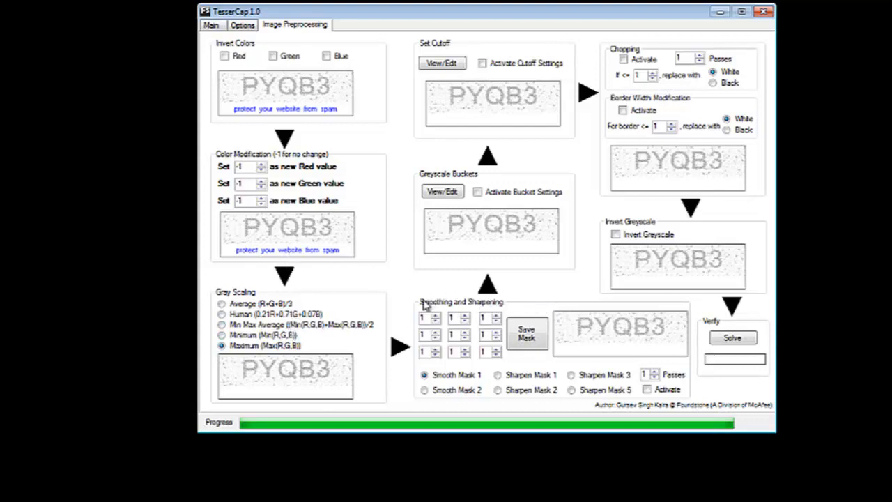
mouse_move(593, 404)
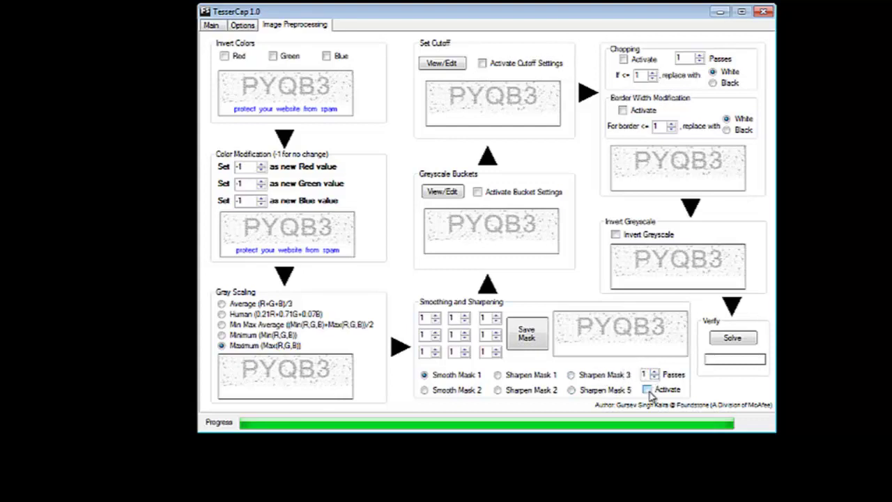
Activate smoothing with Smooth Mask 1, trying several Passes values and settling on 1
click(649, 389)
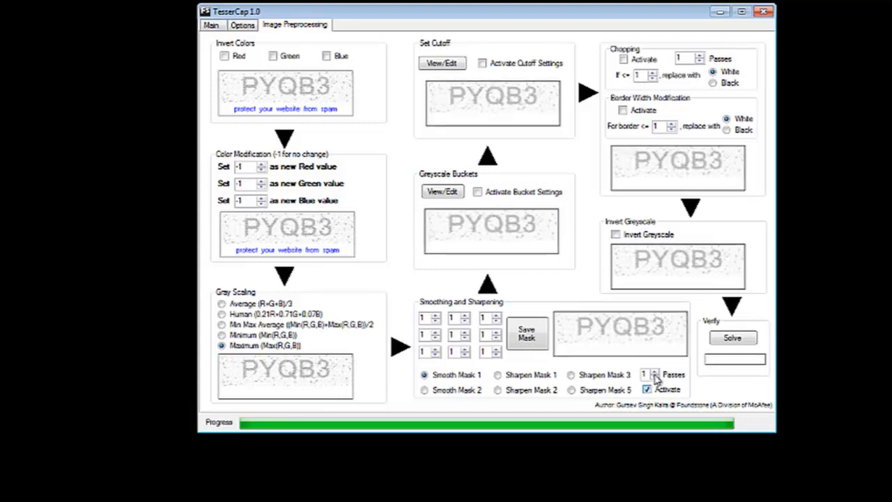
click(654, 371)
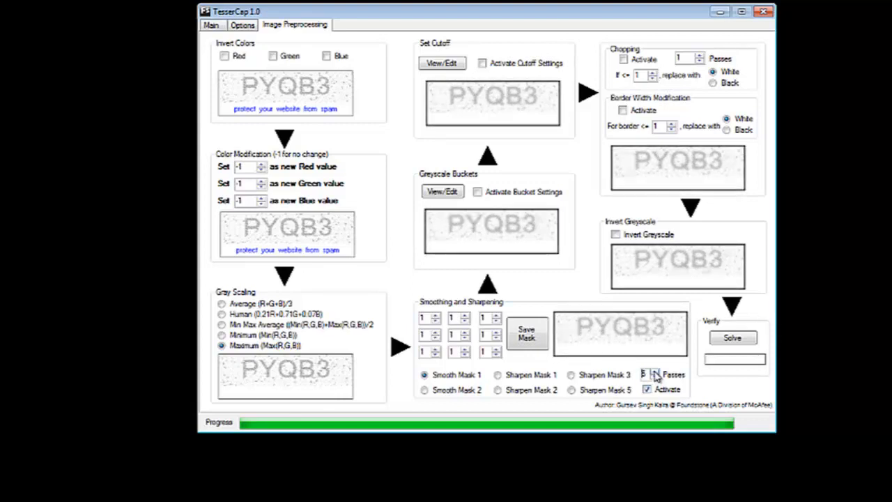
click(654, 371)
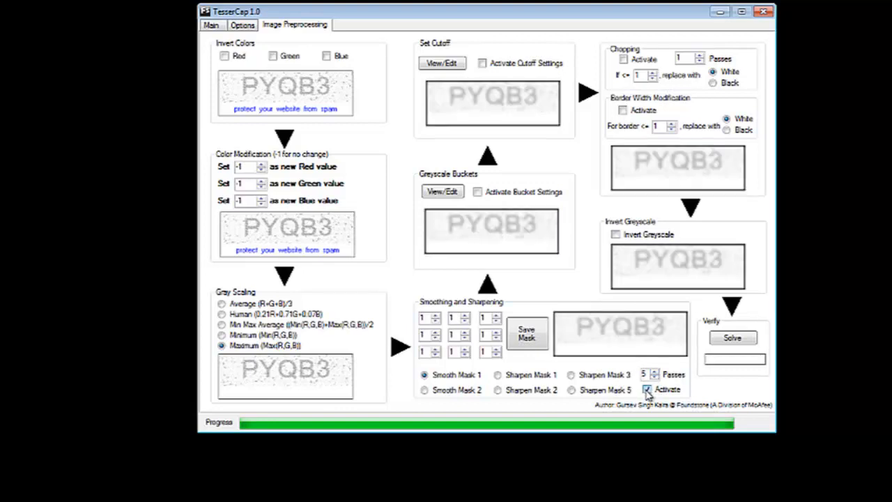
click(649, 389)
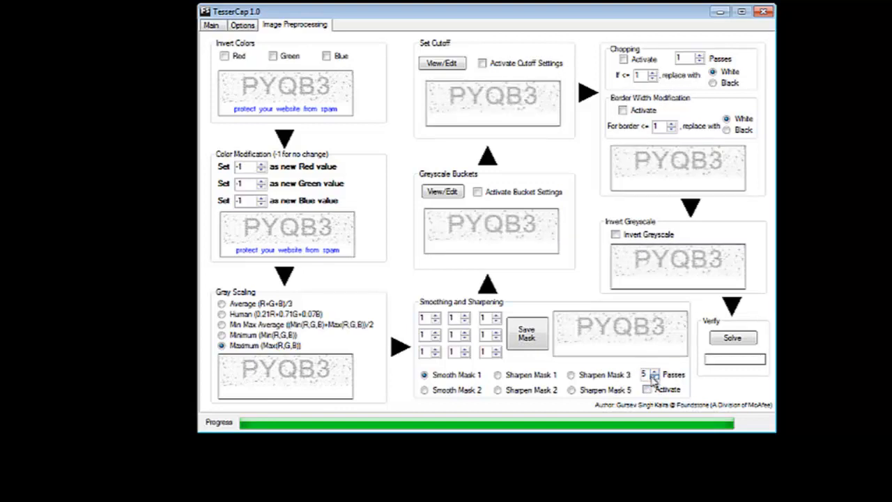
click(654, 377)
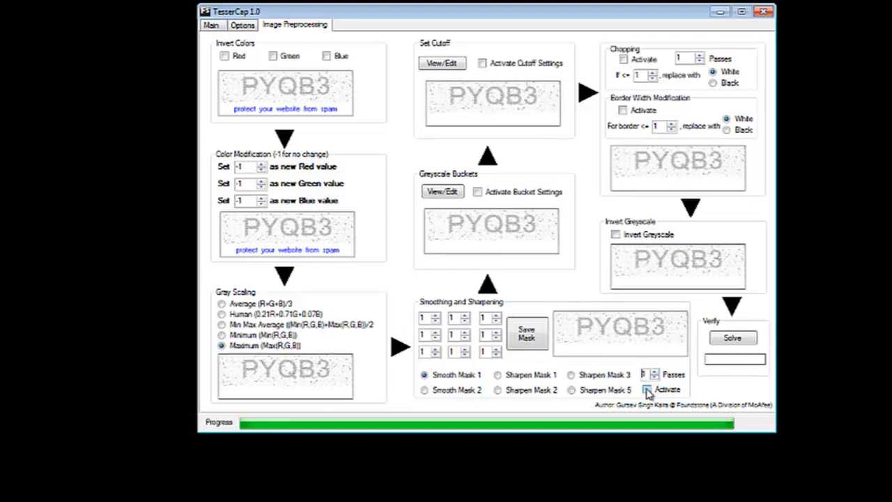
click(647, 389)
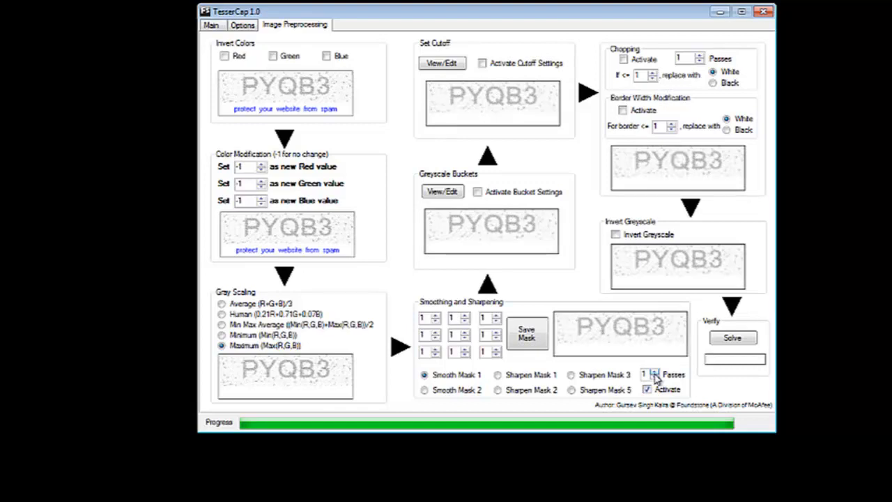
mouse_move(462, 300)
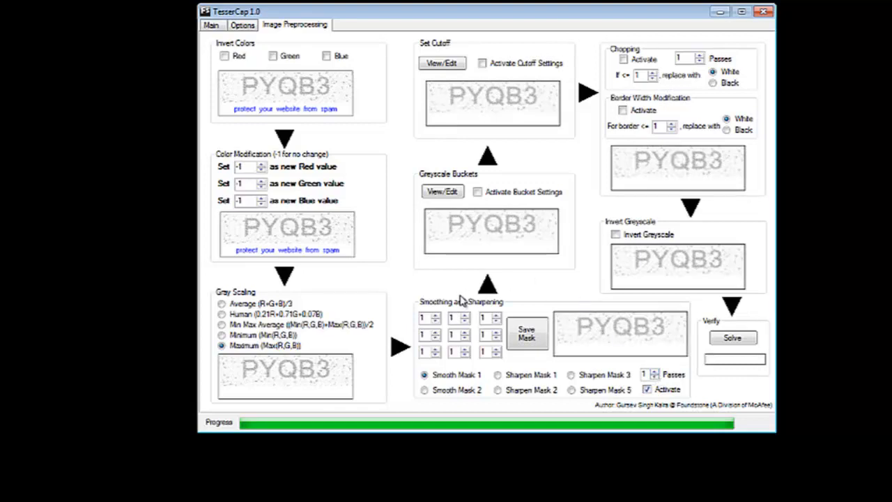
mouse_move(413, 346)
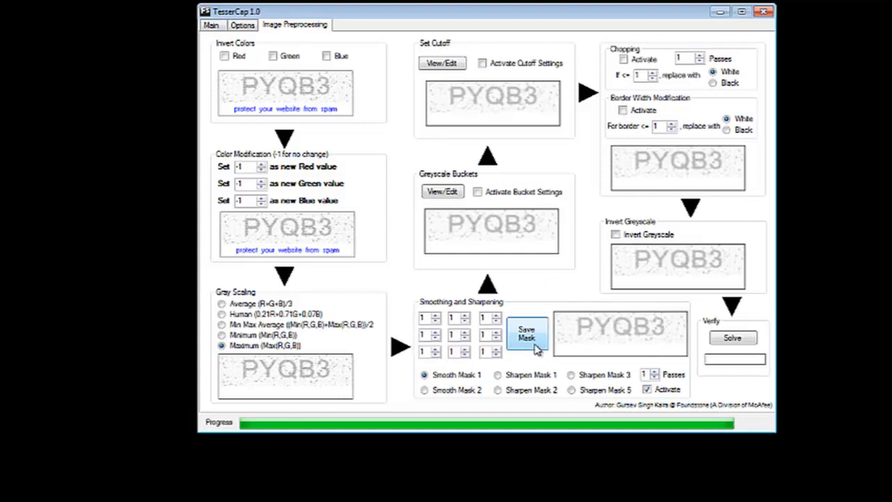
mouse_move(565, 343)
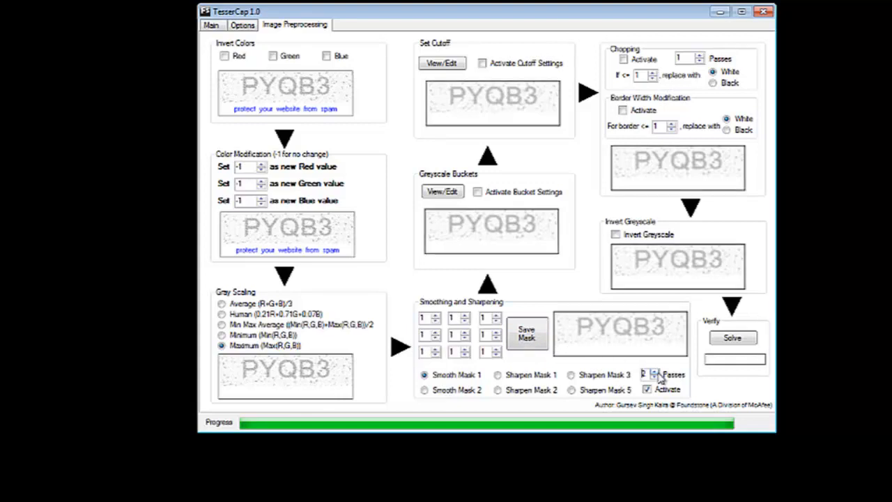
click(652, 377)
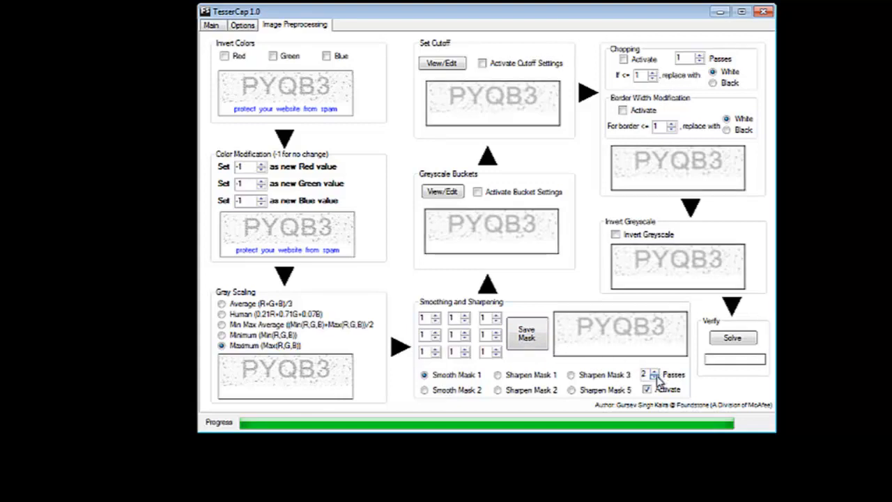
click(655, 378)
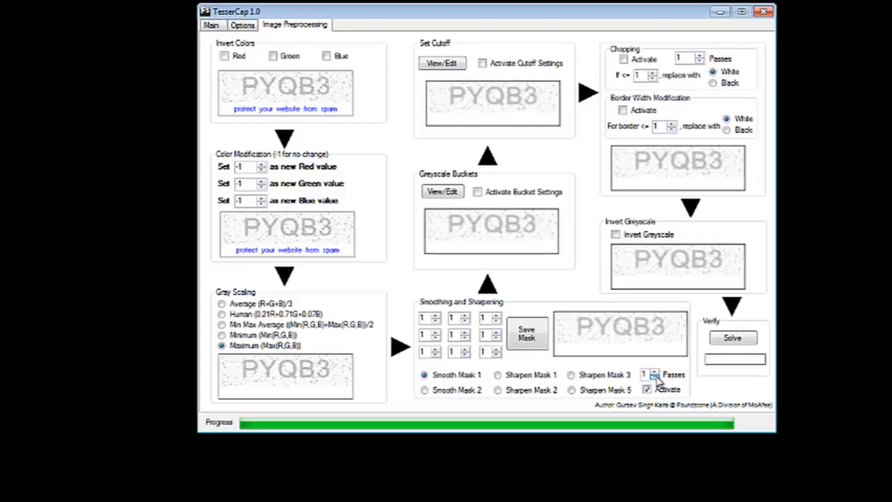
mouse_move(527, 166)
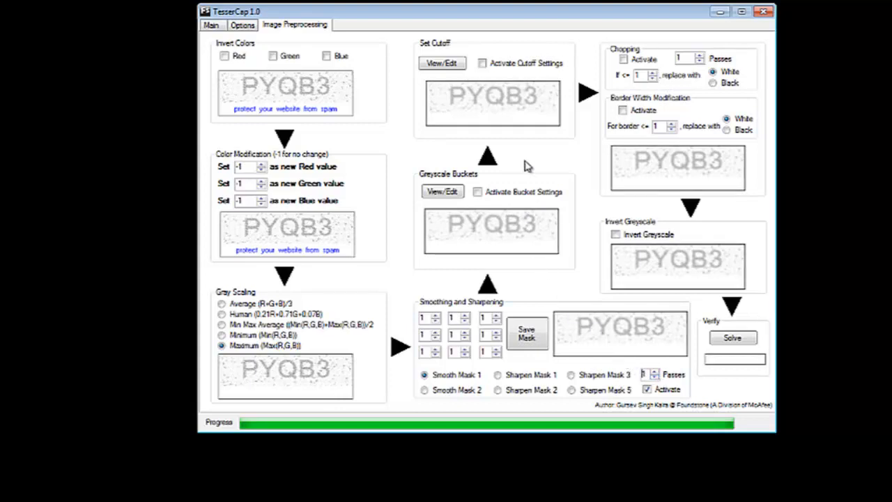
mouse_move(423, 59)
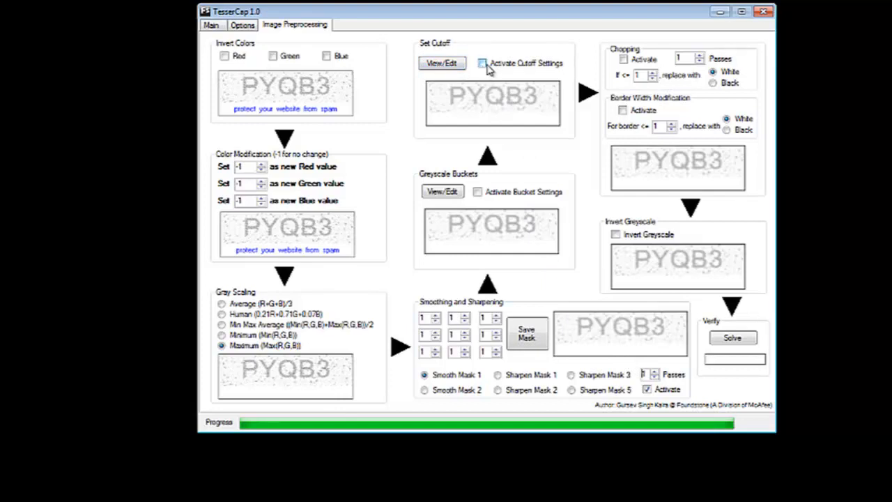
Activate the cutoff settings stage of preprocessing
click(482, 63)
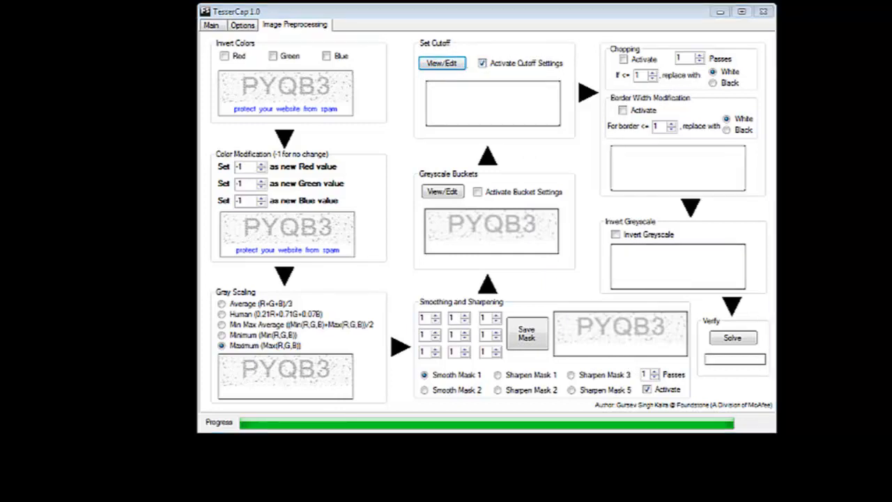
Show the Threshold Transform histogram for the cutoff and raise its slider from 125 to 148
click(441, 62)
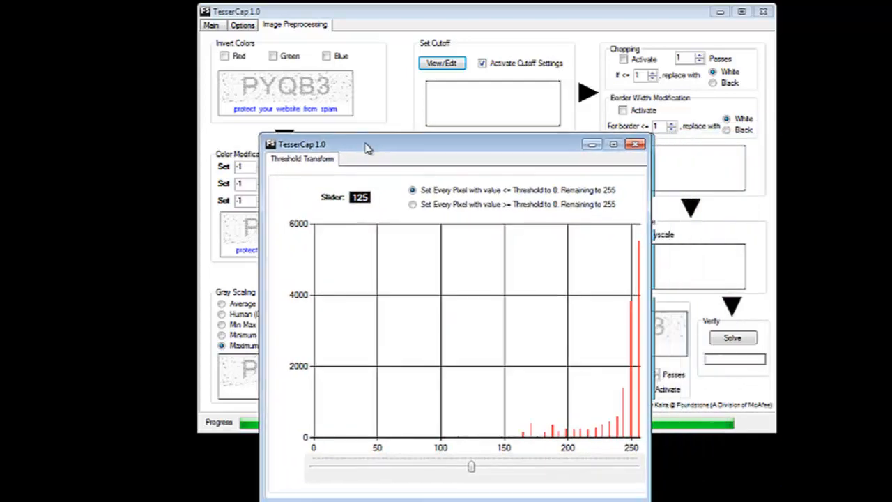
drag(370, 144, 335, 146)
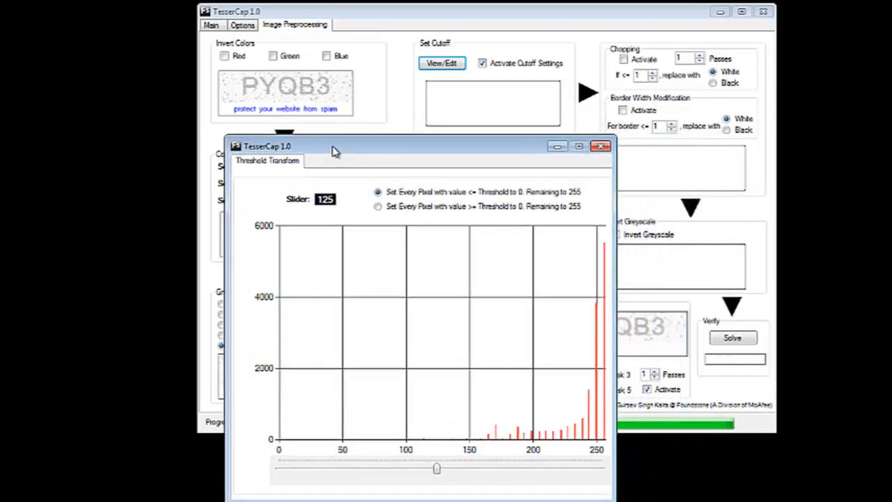
mouse_move(494, 430)
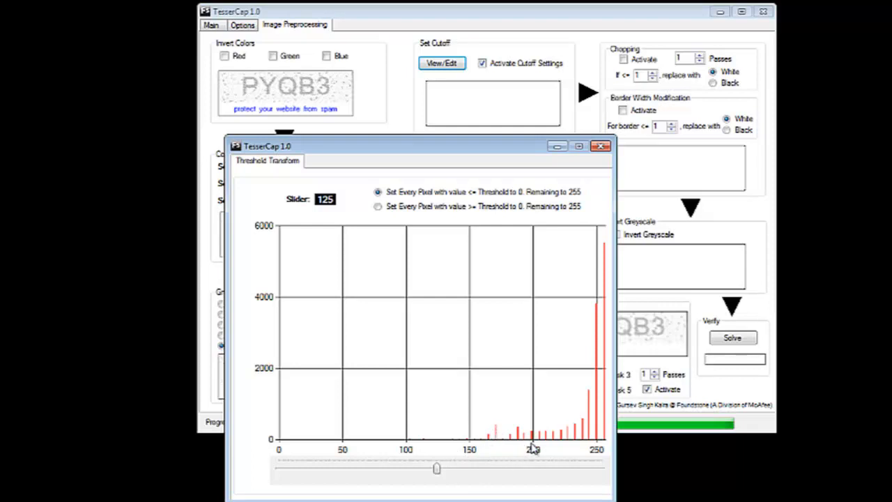
mouse_move(533, 332)
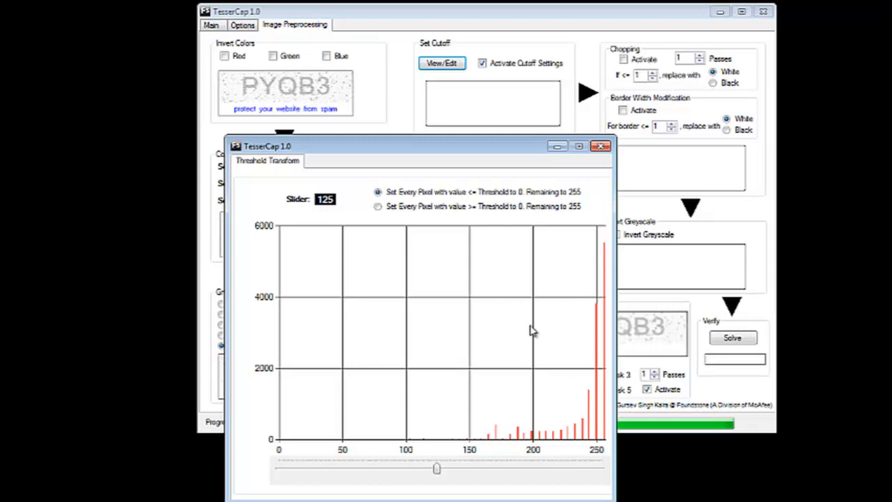
mouse_move(438, 148)
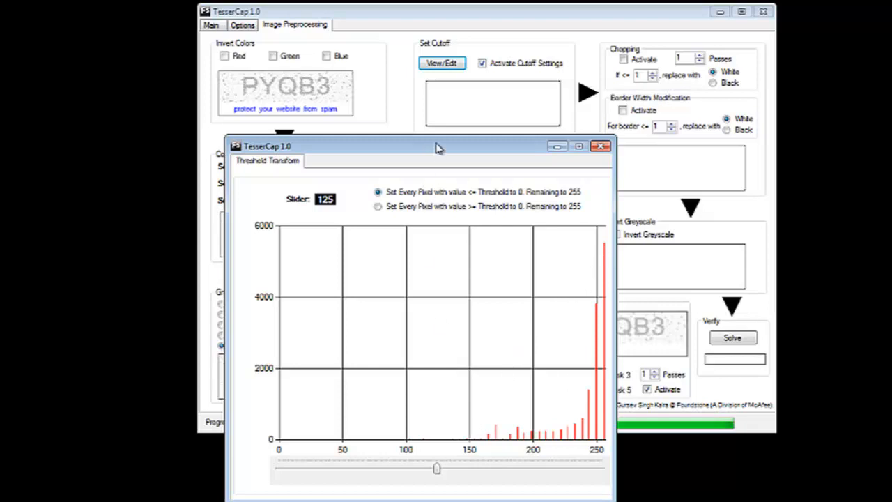
drag(439, 147, 439, 138)
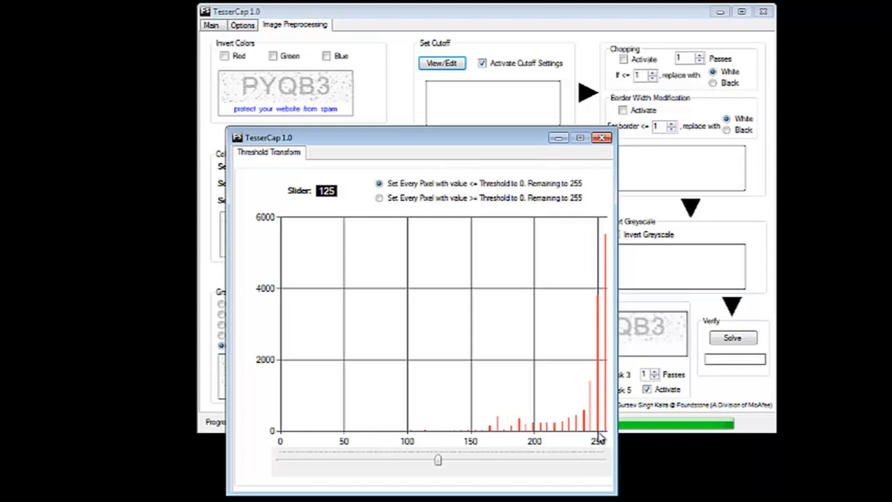
mouse_move(603, 299)
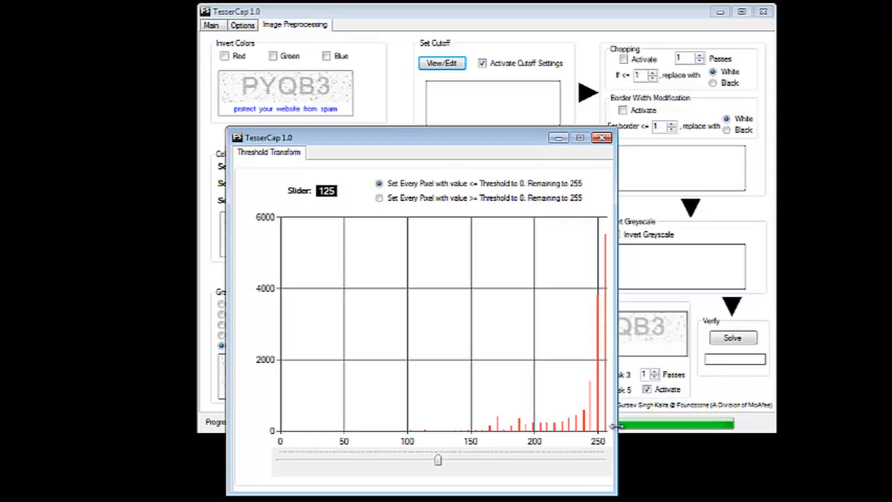
mouse_move(594, 251)
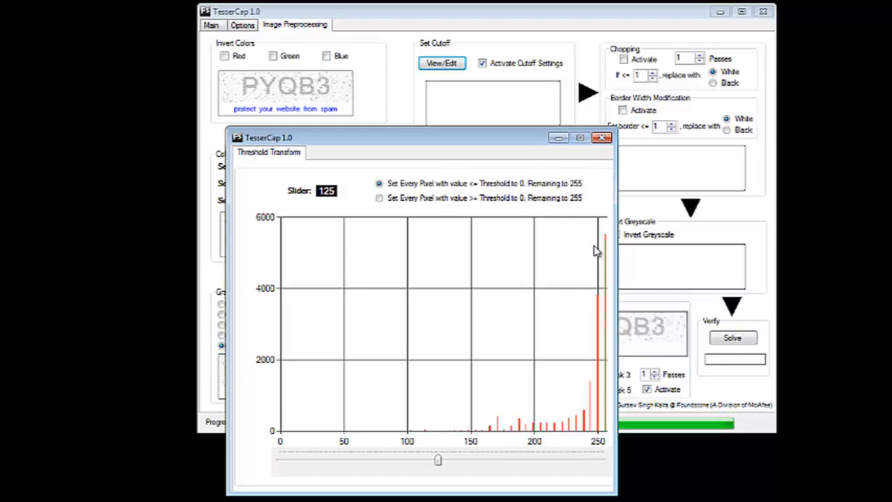
mouse_move(610, 240)
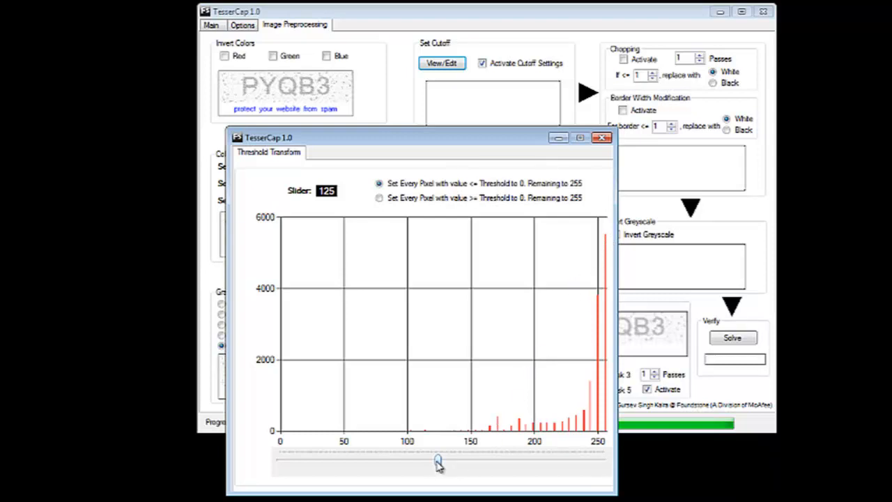
drag(438, 460, 462, 460)
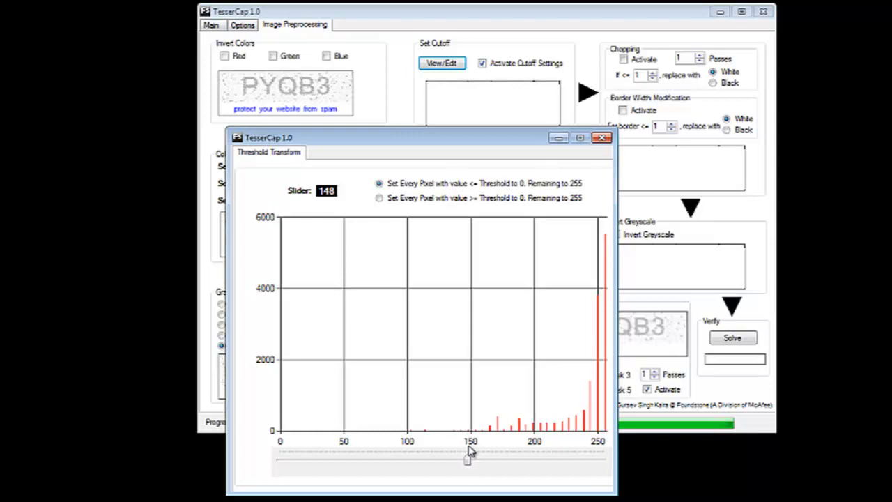
mouse_move(446, 472)
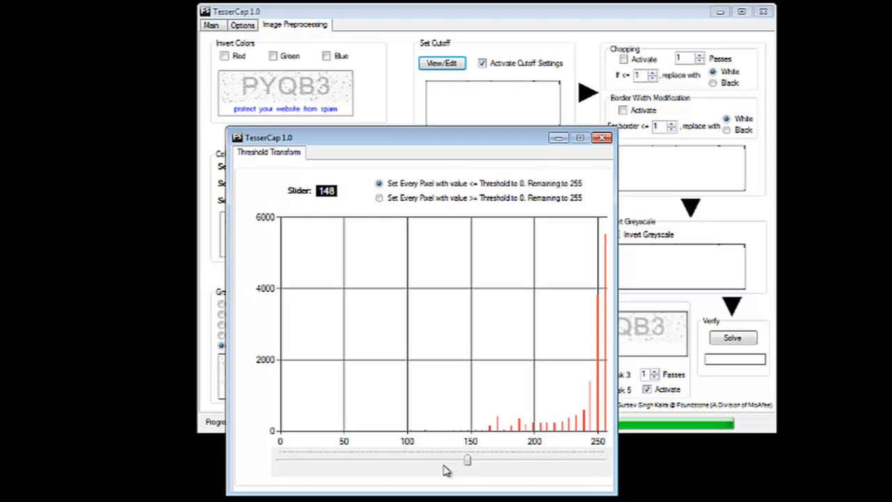
mouse_move(340, 202)
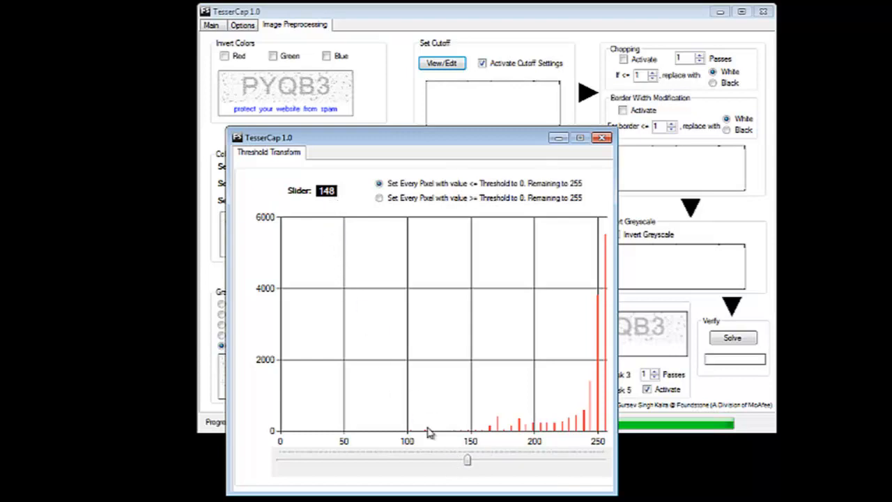
mouse_move(458, 479)
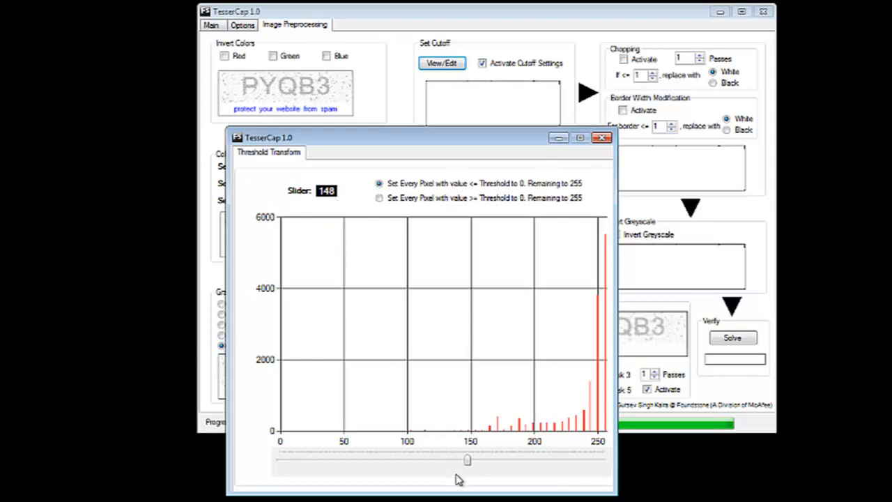
mouse_move(535, 412)
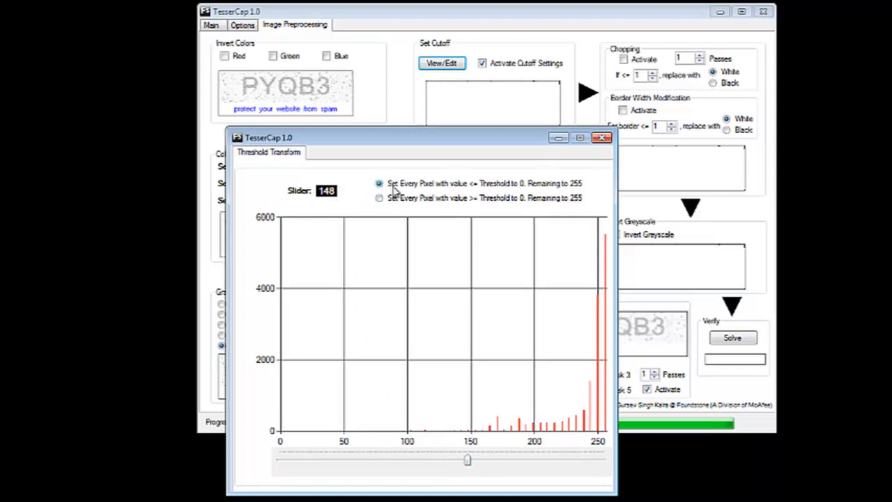
mouse_move(371, 202)
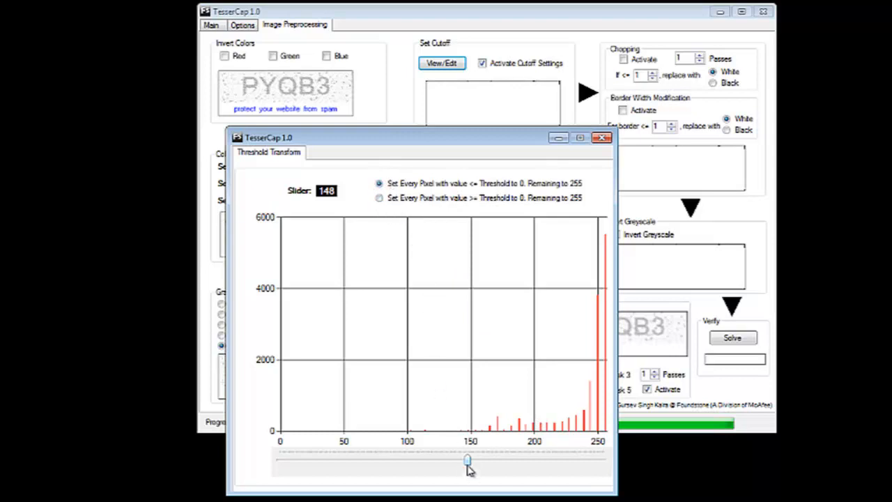
Raise the cutoff threshold stepwise from 148 to 212 so PYQB3 appears clean and bold
drag(467, 460, 502, 460)
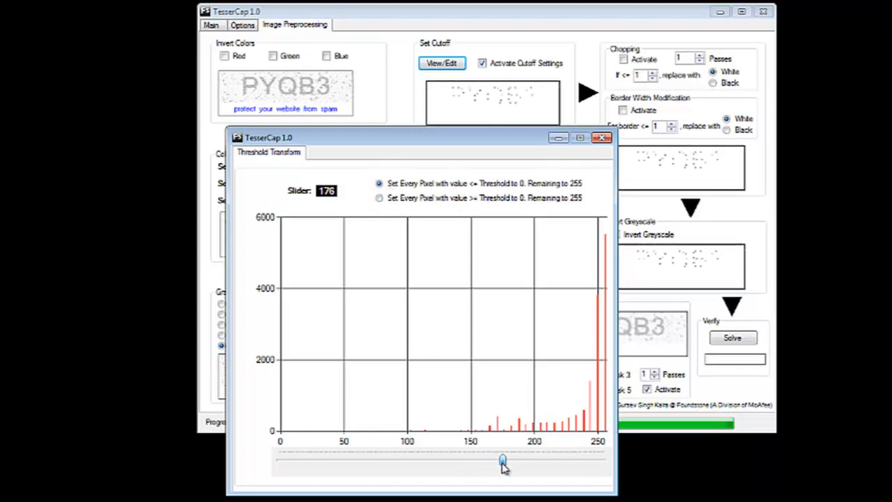
drag(500, 461, 505, 460)
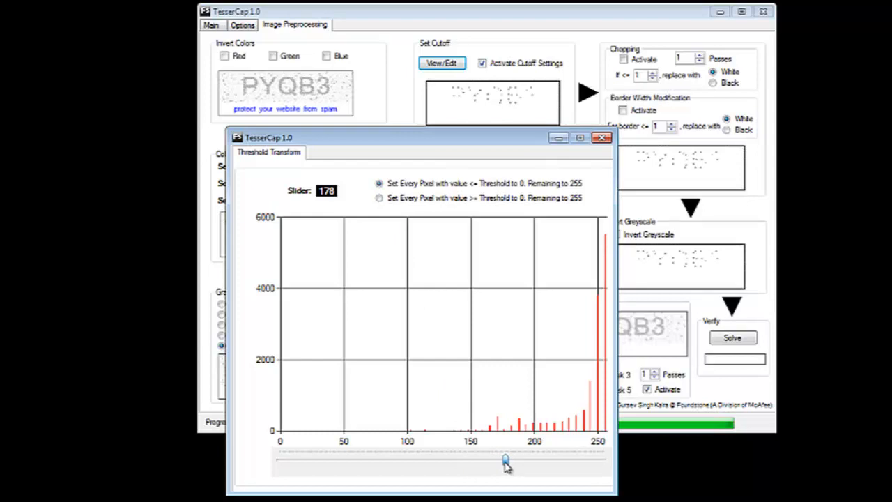
drag(504, 459, 513, 459)
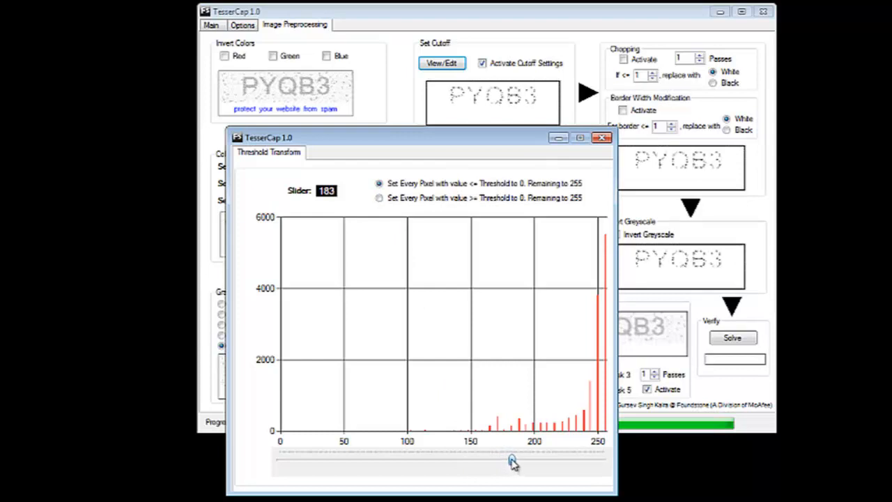
drag(514, 462, 532, 462)
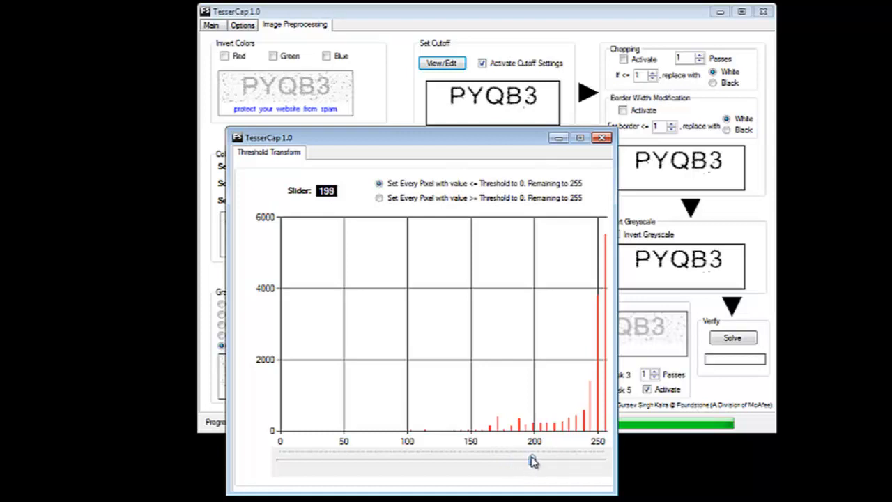
drag(532, 459, 546, 457)
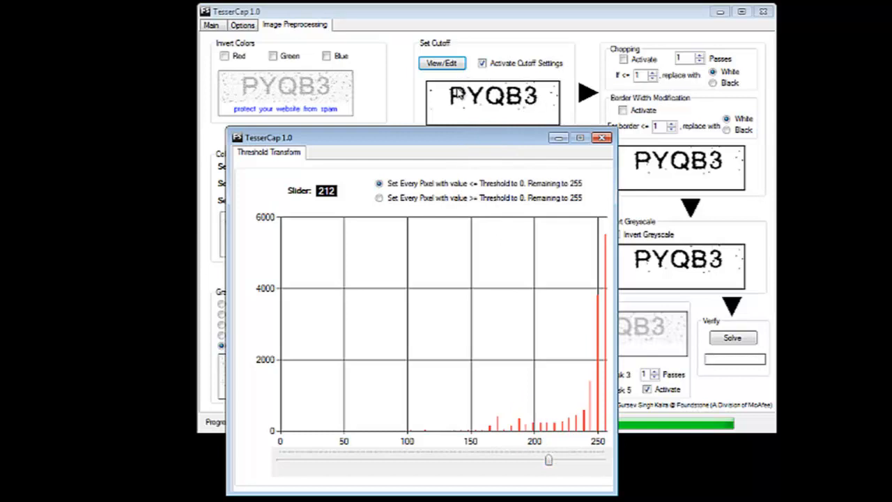
mouse_move(517, 170)
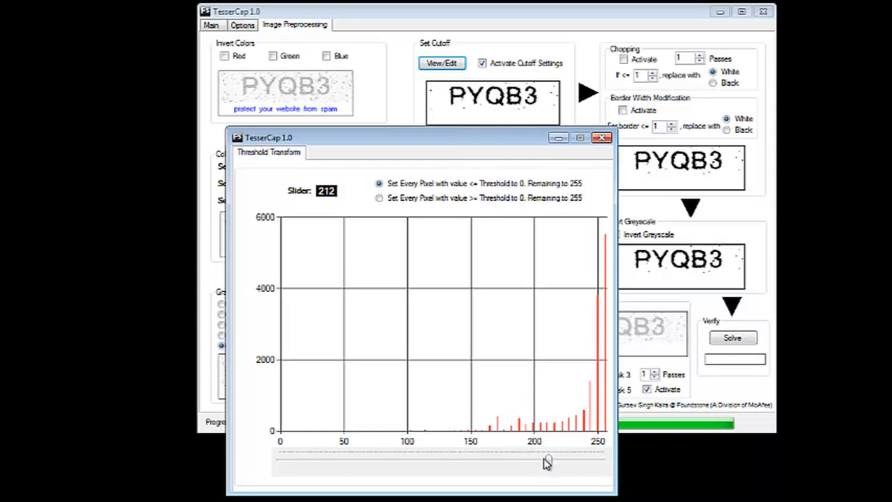
mouse_move(348, 201)
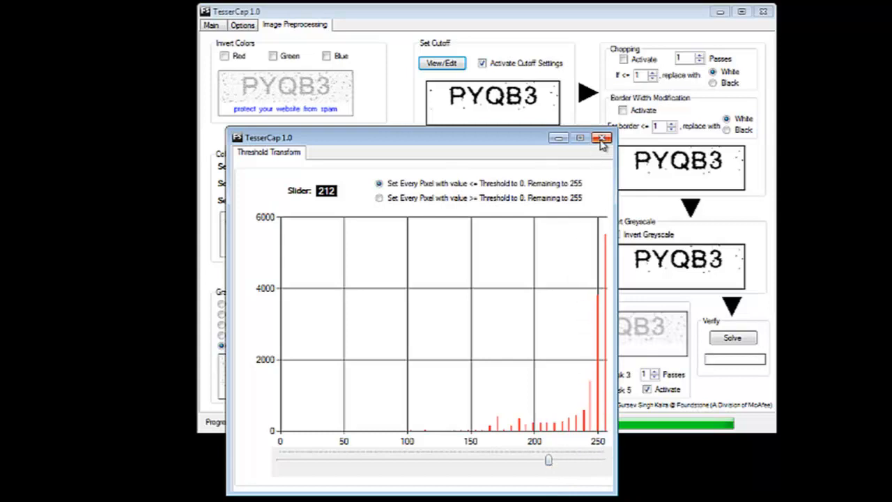
Close the Threshold Transform window and activate the Chopping step
click(601, 139)
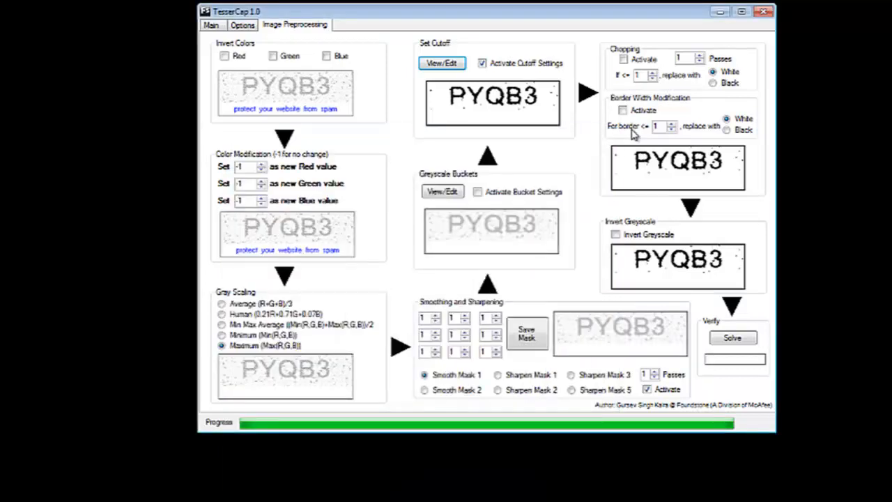
mouse_move(705, 174)
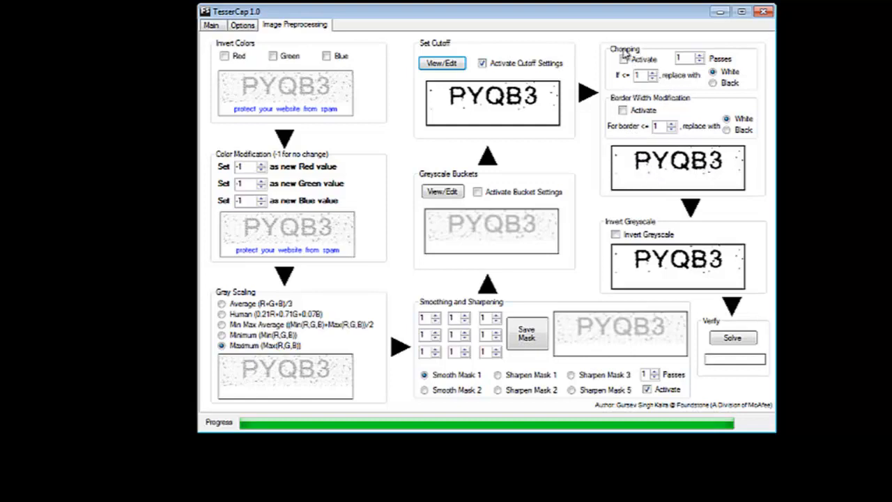
click(625, 59)
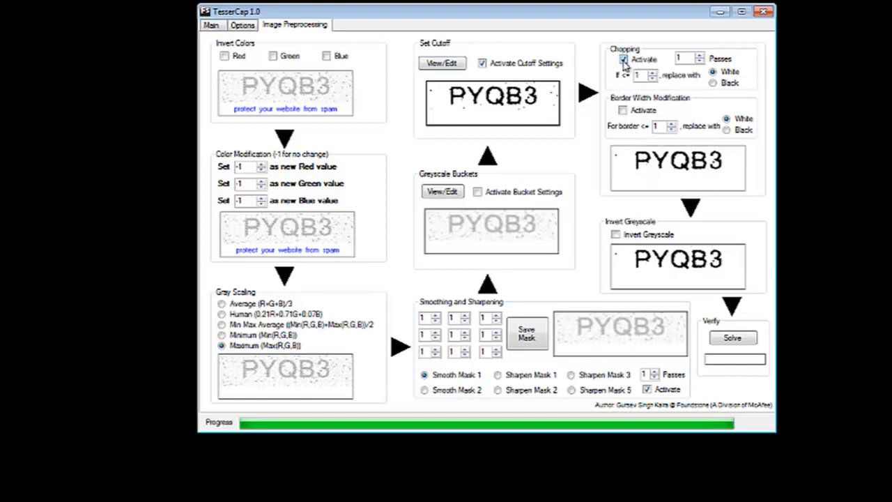
click(623, 58)
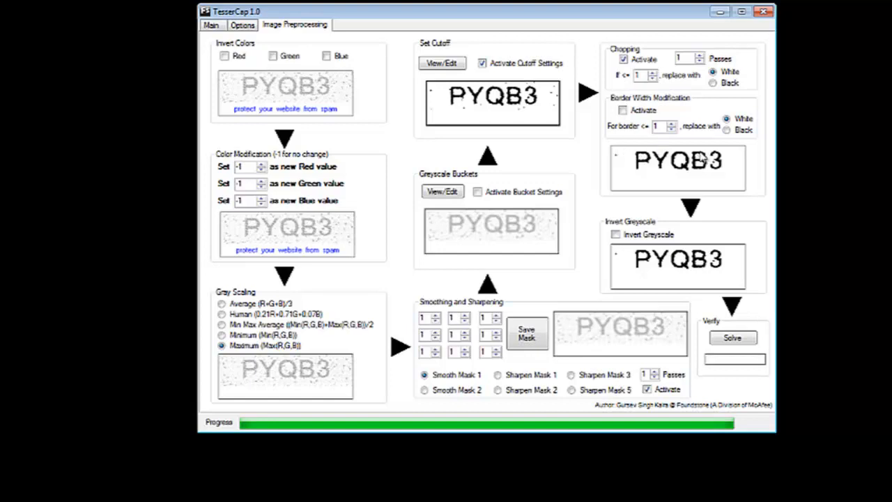
mouse_move(625, 154)
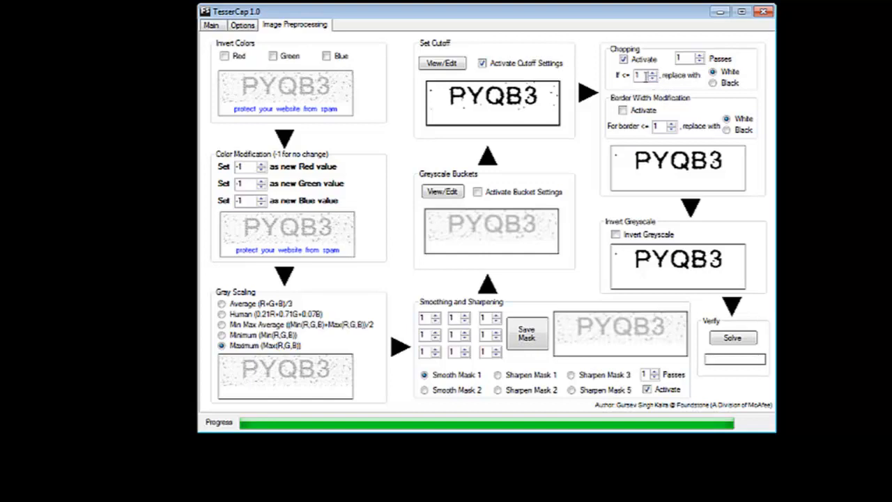
Try higher Chopping 'If <=' values, return it to 1, and solve the CAPTCHA as PYQB3
click(652, 72)
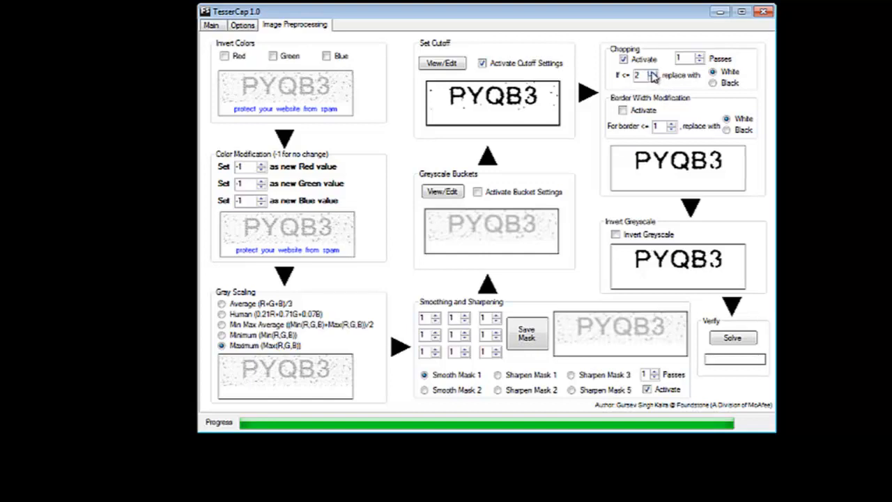
click(650, 72)
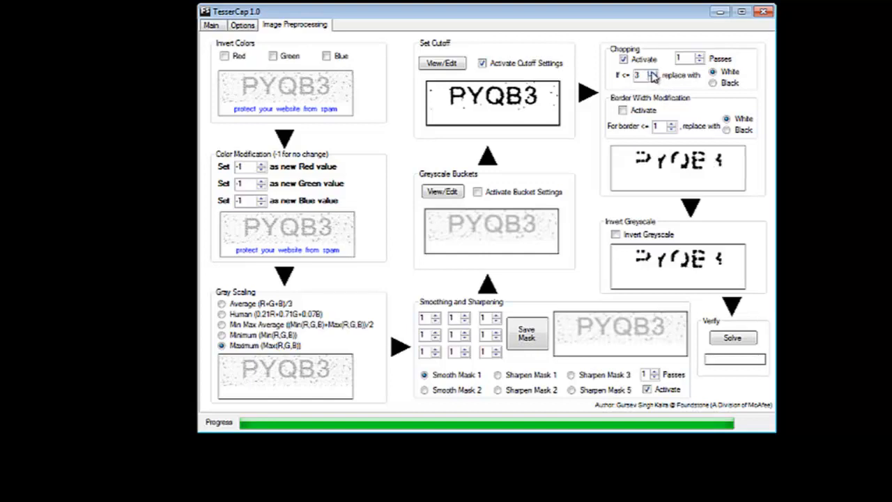
click(653, 73)
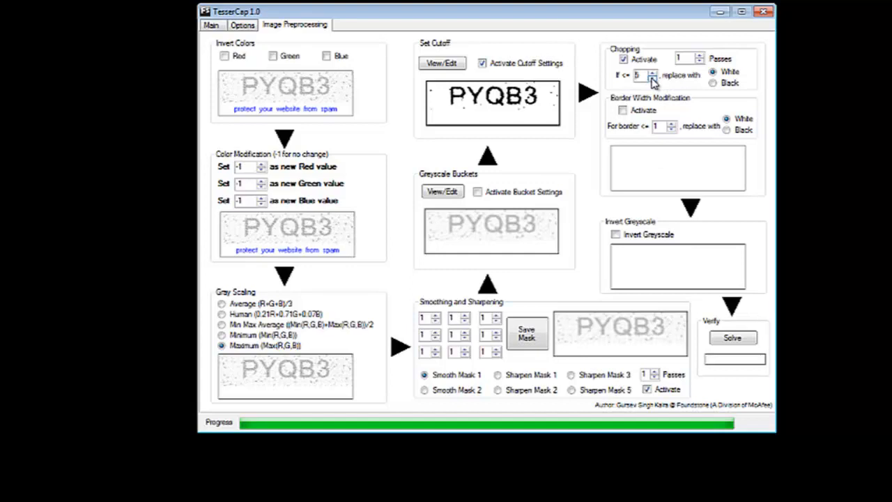
click(652, 79)
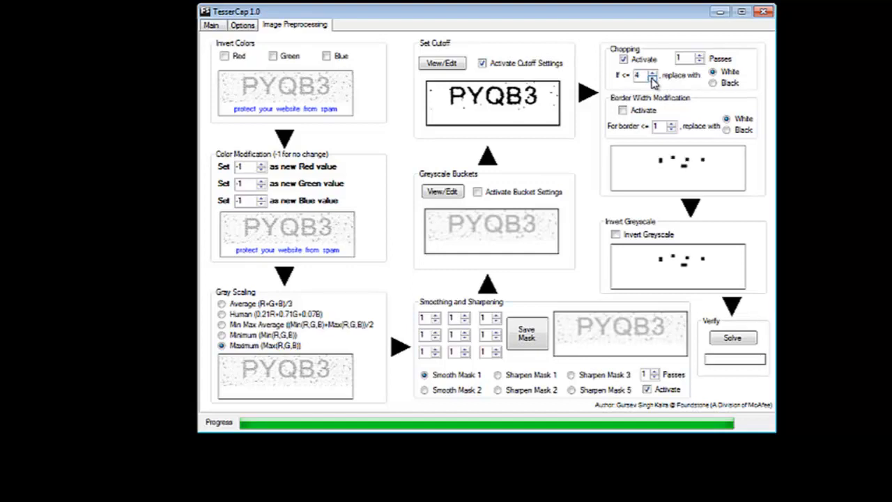
click(652, 78)
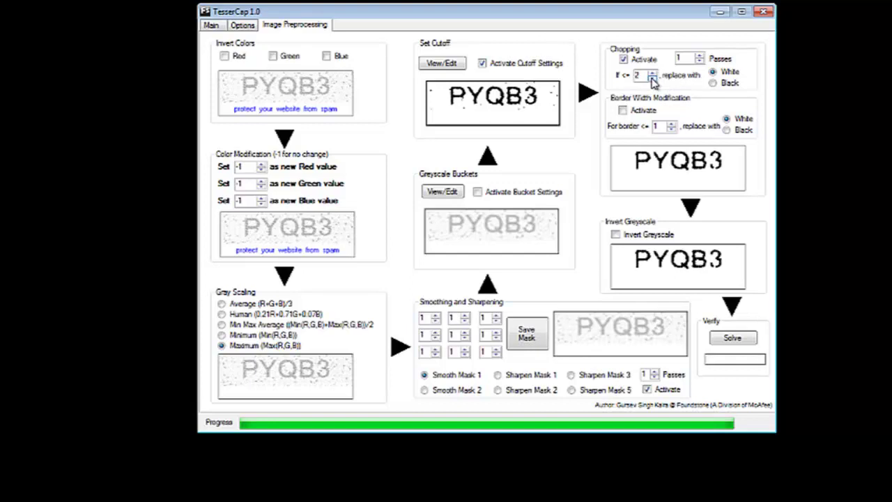
click(653, 78)
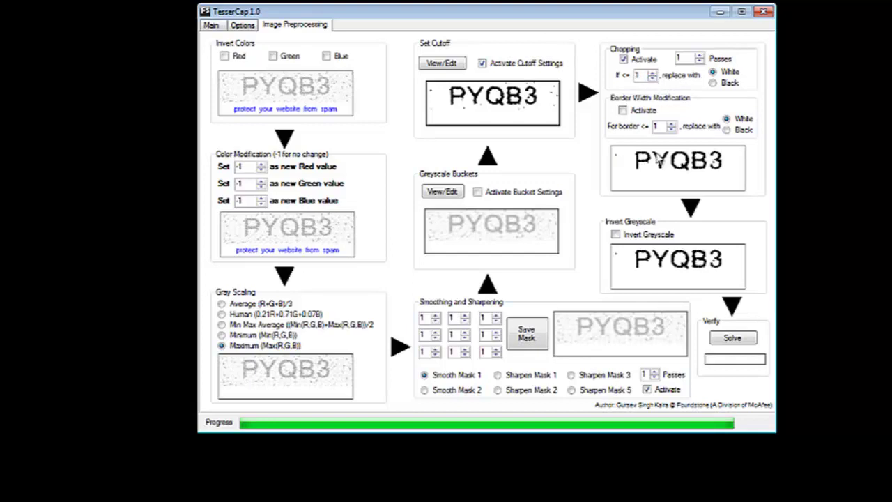
click(732, 338)
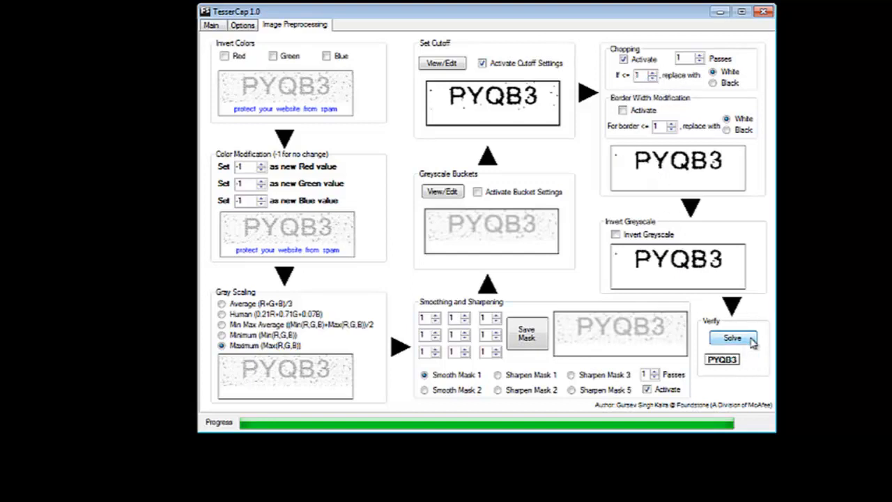
mouse_move(690, 246)
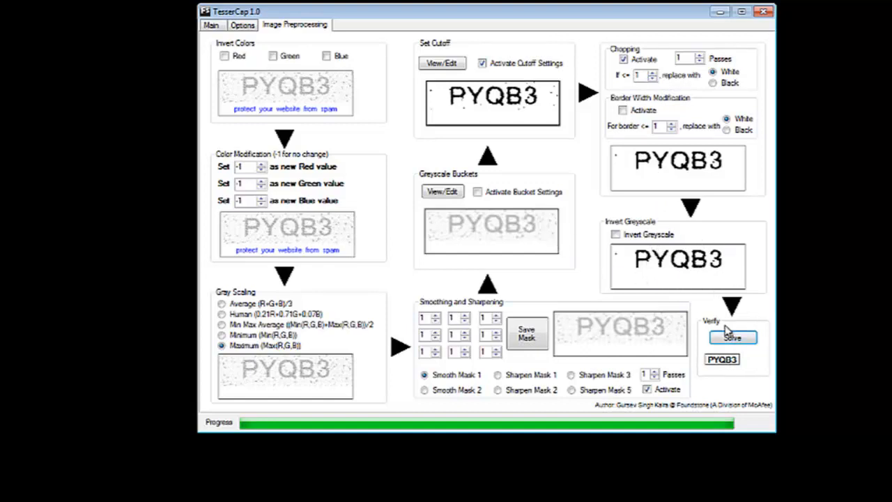
mouse_move(277, 91)
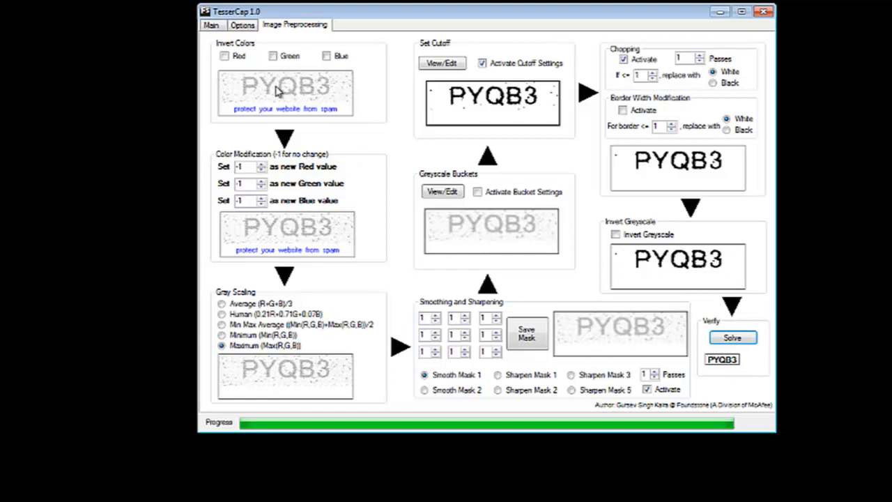
In Options, enable image preprocessing and remove Lower Case from the character set
click(243, 25)
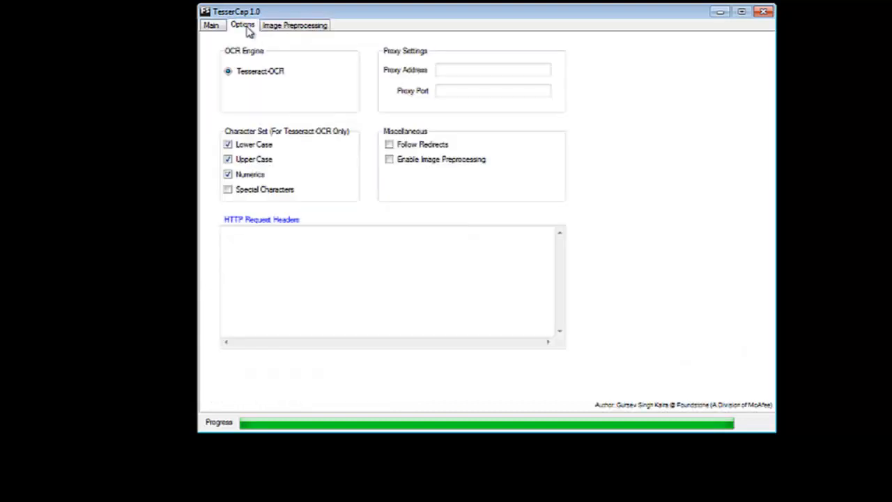
click(389, 159)
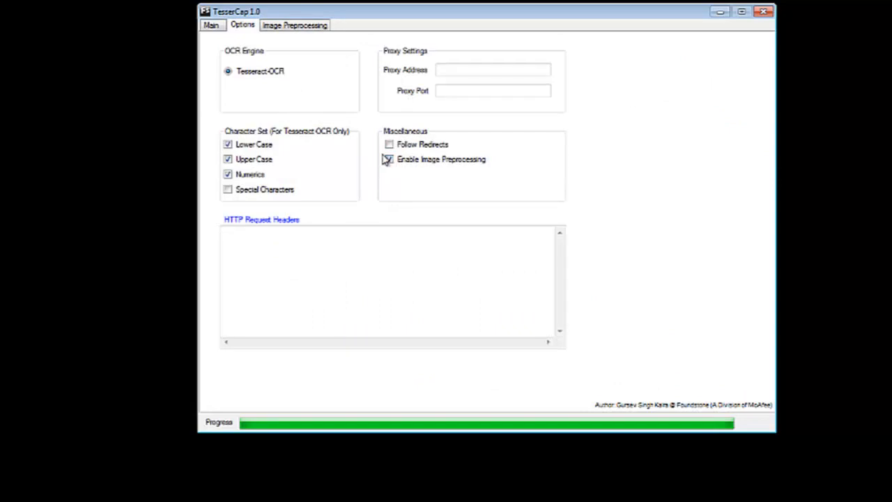
click(389, 159)
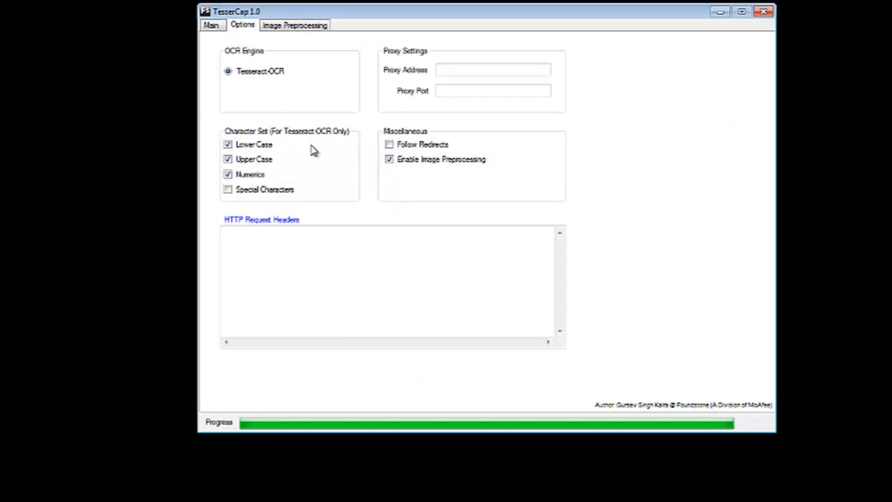
click(228, 144)
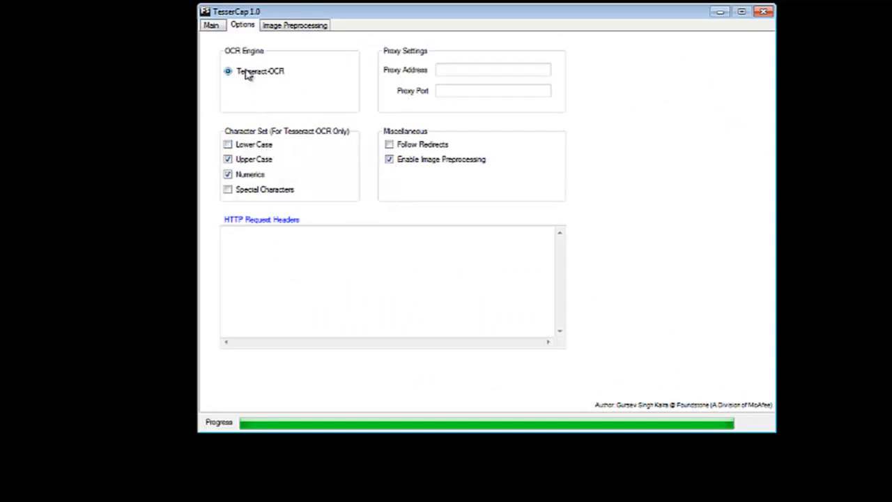
click(212, 25)
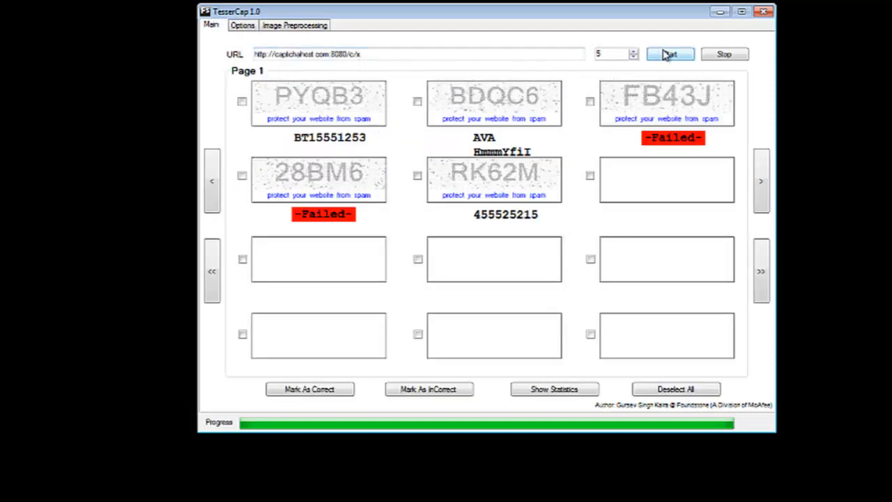
Rerun solving, mark XXJ46, QGUAF, 6ULLZ and BDQC6 correct and view the 80% statistics
click(669, 53)
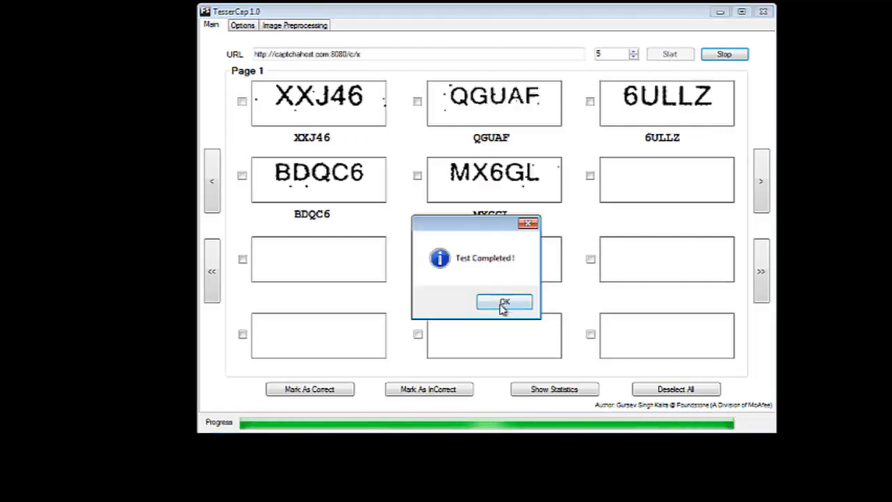
click(504, 301)
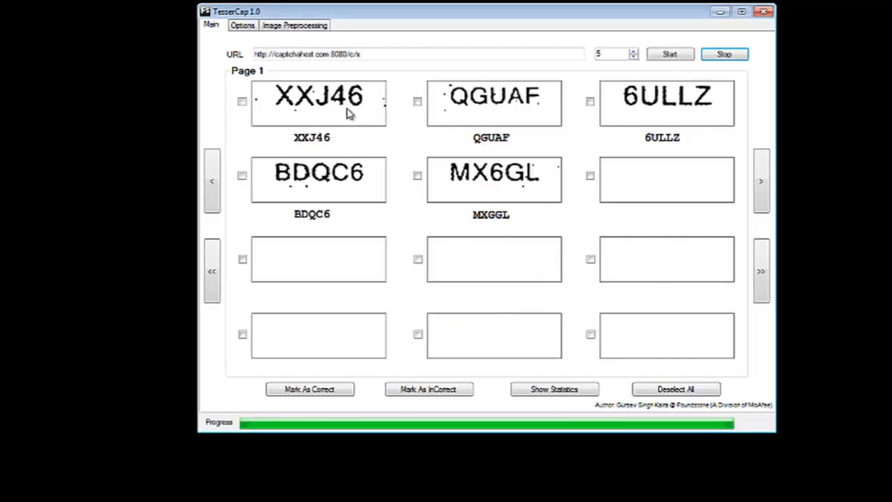
click(242, 100)
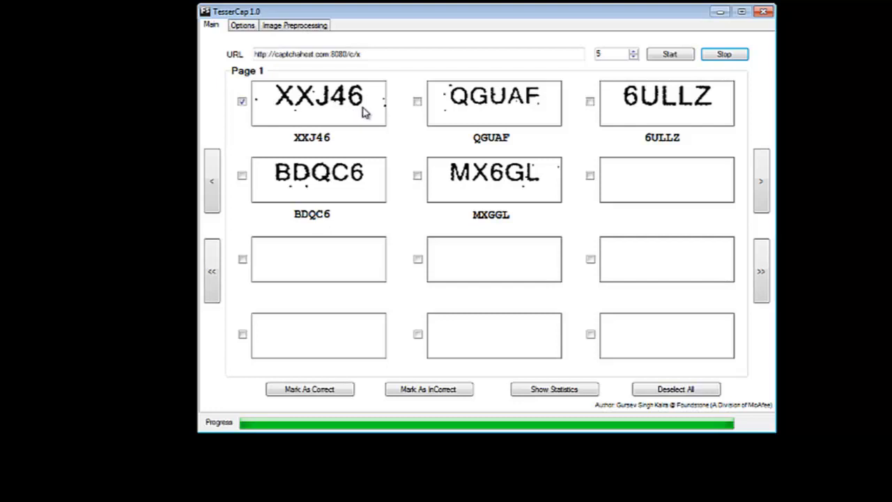
click(418, 101)
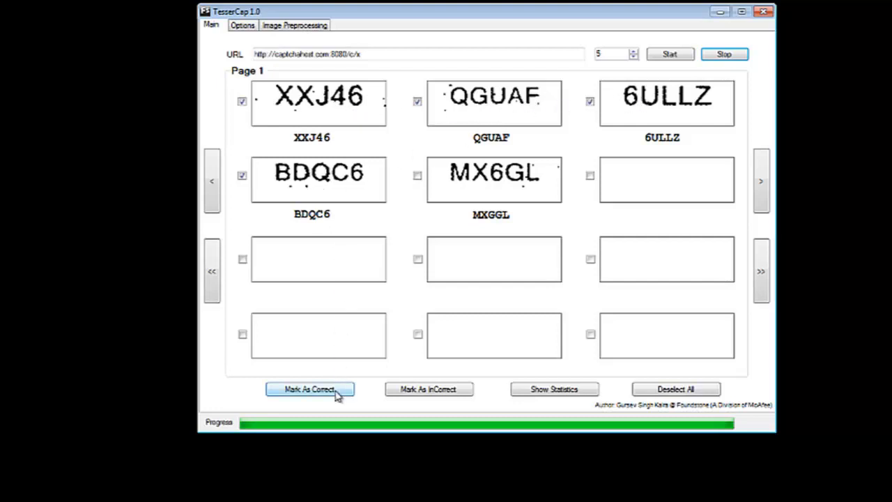
click(555, 389)
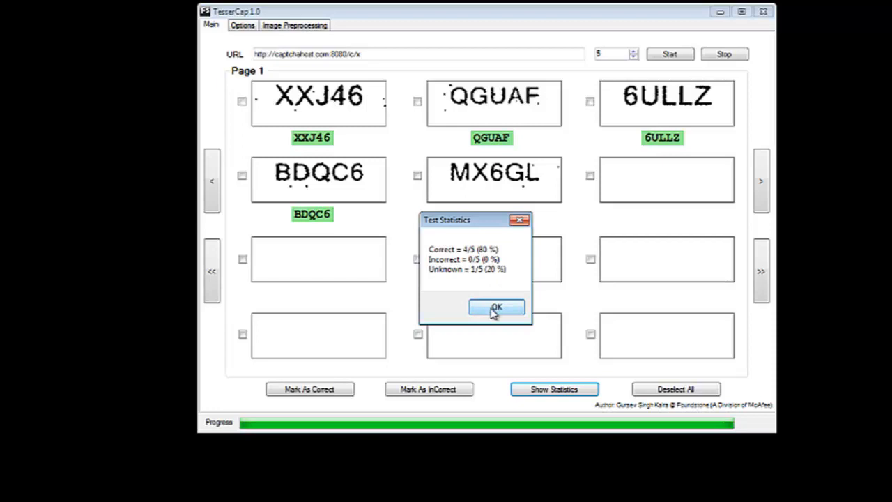
click(497, 308)
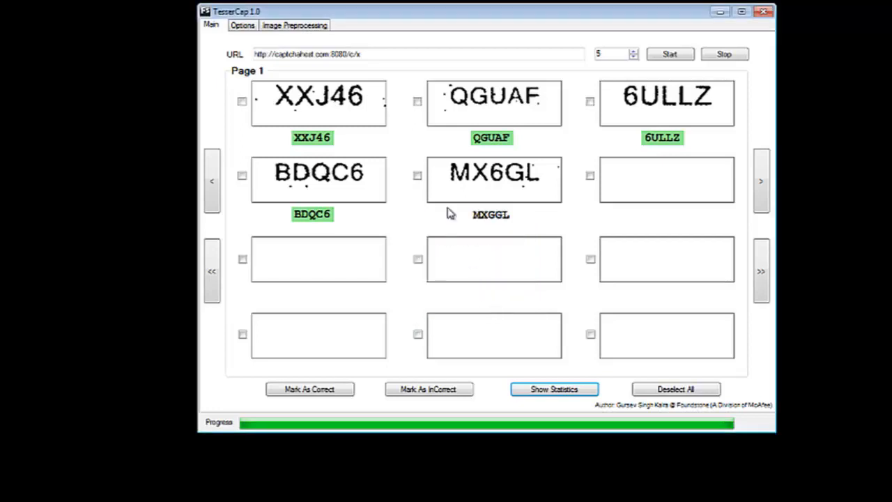
Edit the fetch address to end in /c/b for the next CAPTCHA set
click(393, 53)
text(b)
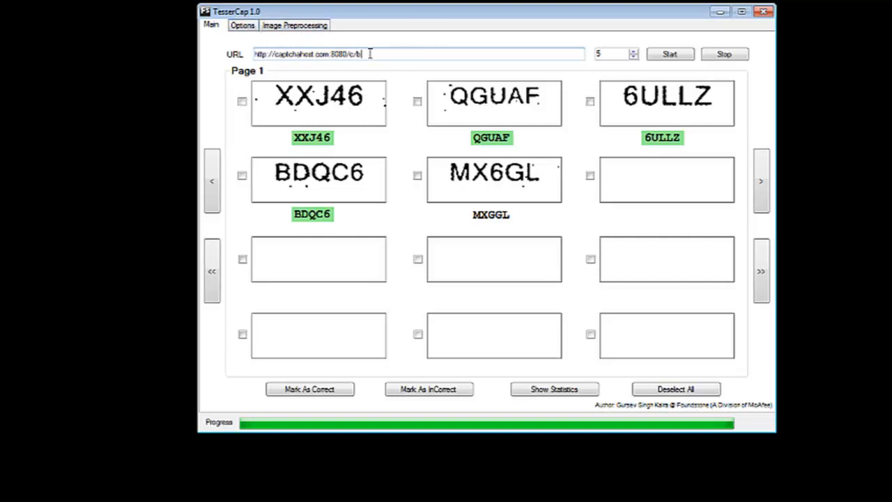
mouse_move(251, 36)
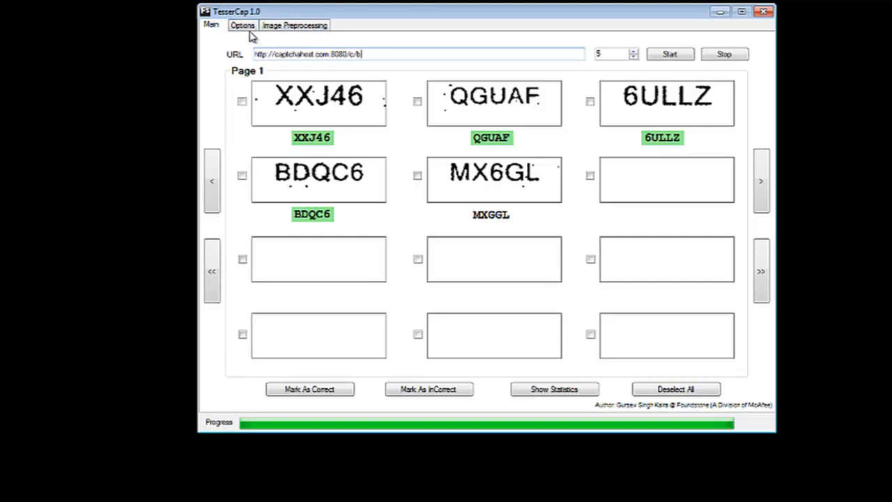
Disable image preprocessing in Options and solve the colourful /c/b CAPTCHA set
click(242, 25)
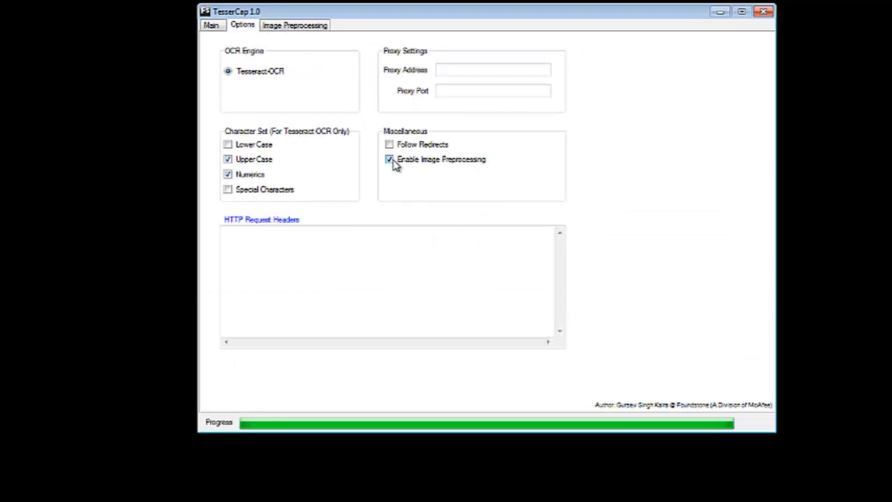
click(389, 159)
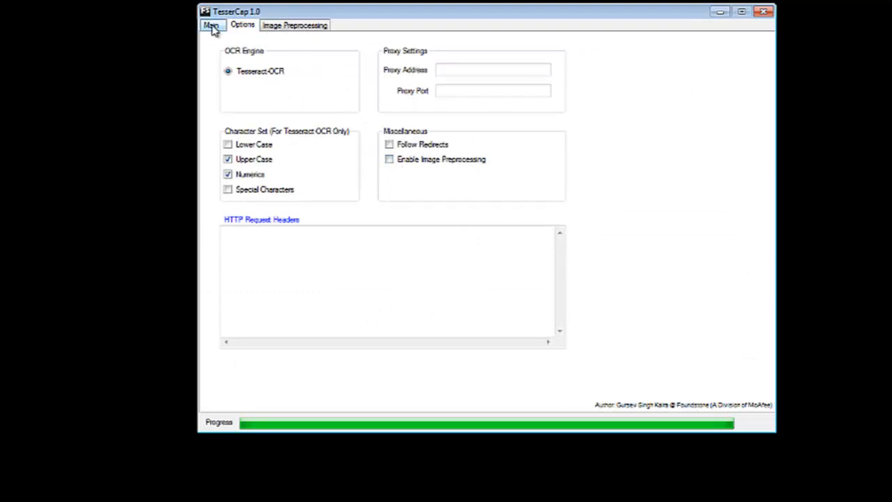
click(212, 25)
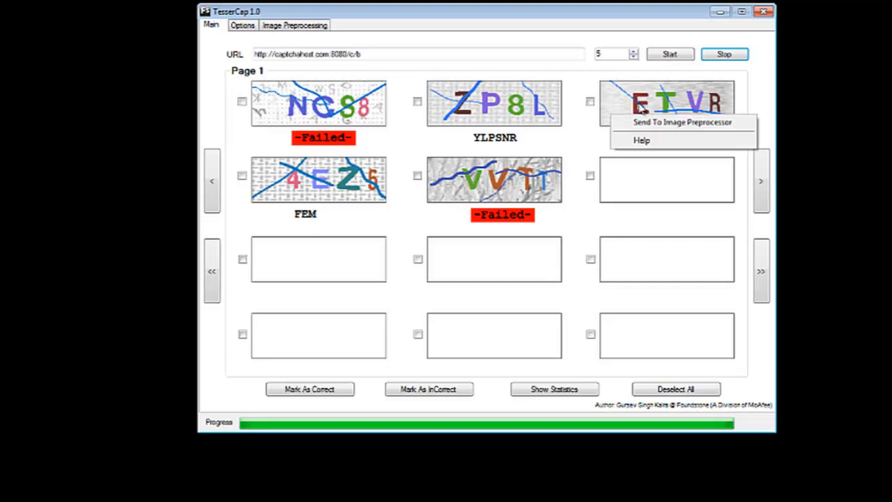
Send the ETVR CAPTCHA to the image preprocessor
click(684, 122)
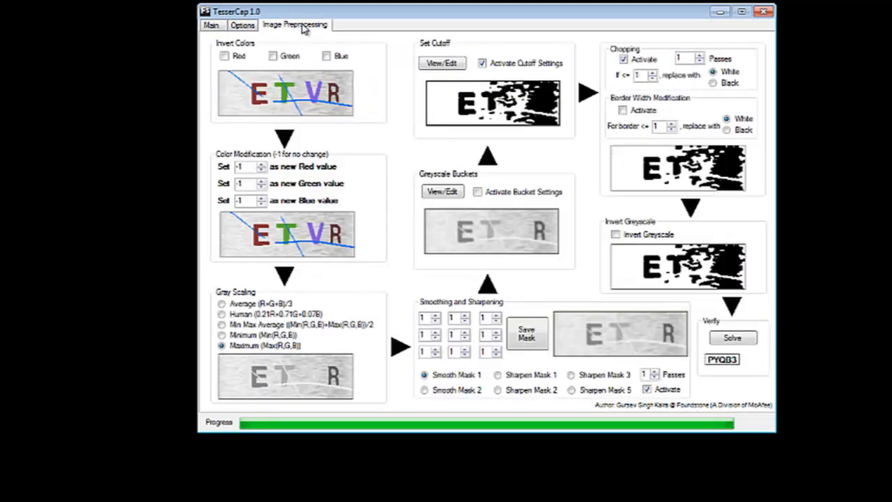
mouse_move(253, 377)
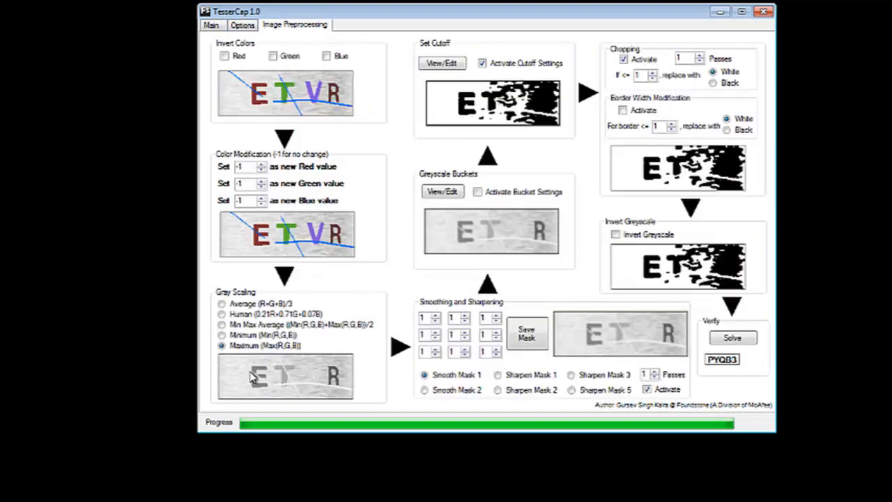
mouse_move(351, 343)
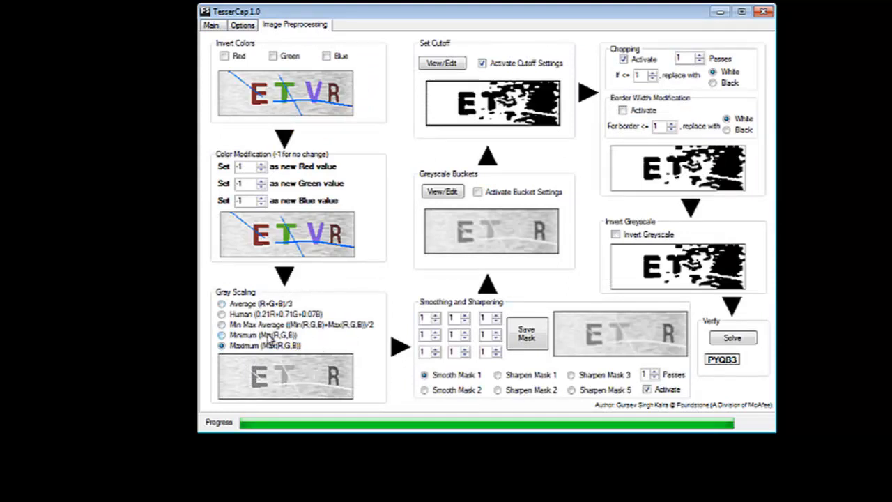
Try average and min-max gray scaling, then settle on Minimum for the ETVR image
click(222, 335)
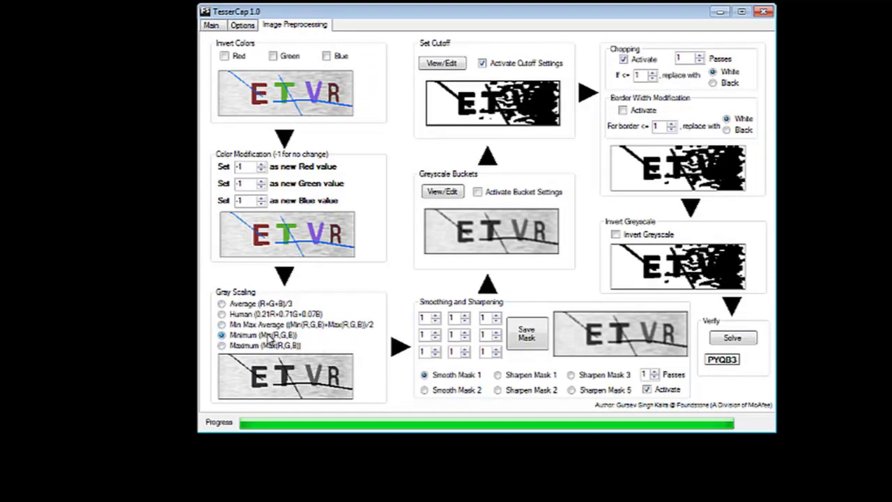
click(223, 323)
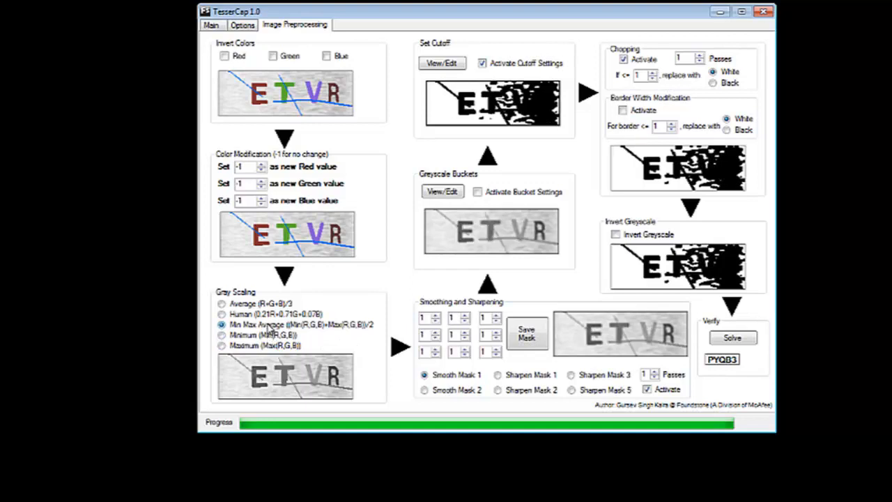
click(223, 304)
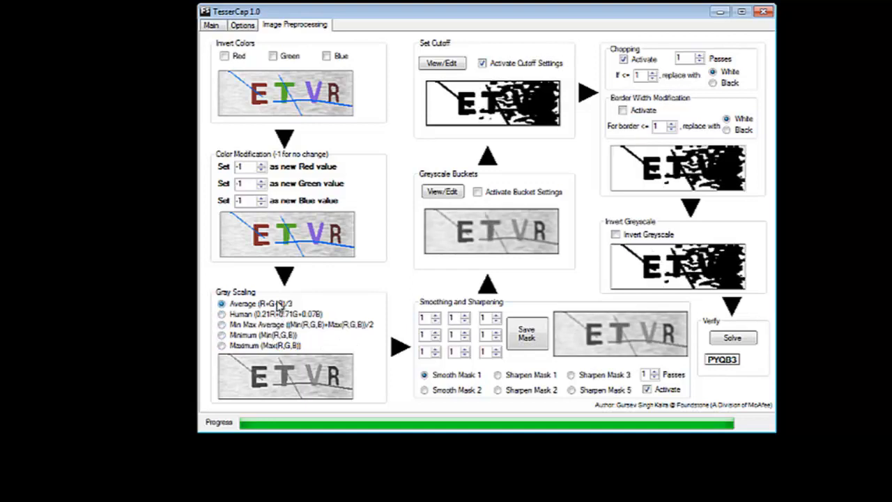
click(222, 335)
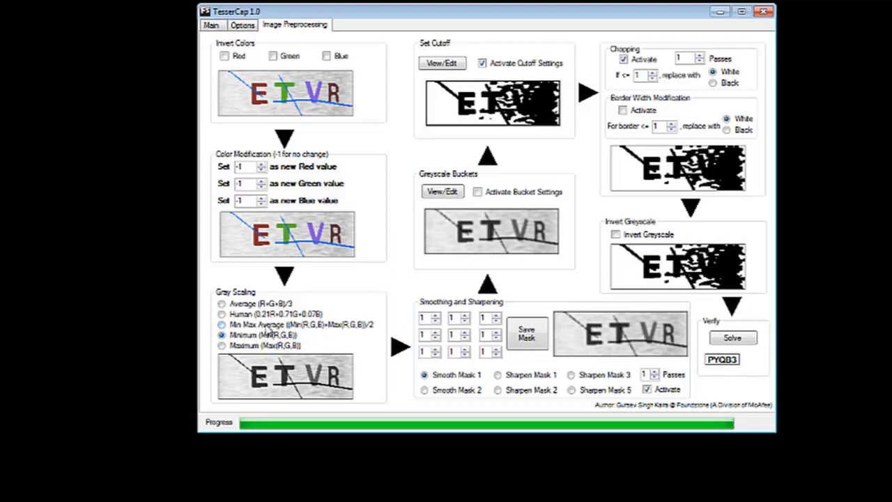
mouse_move(318, 335)
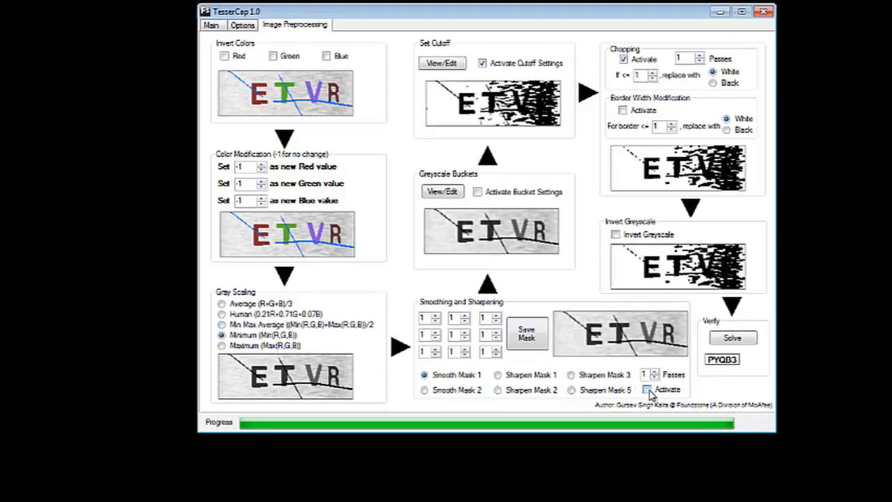
Deactivate the Smoothing and Sharpening stage and the Cutoff settings
click(649, 389)
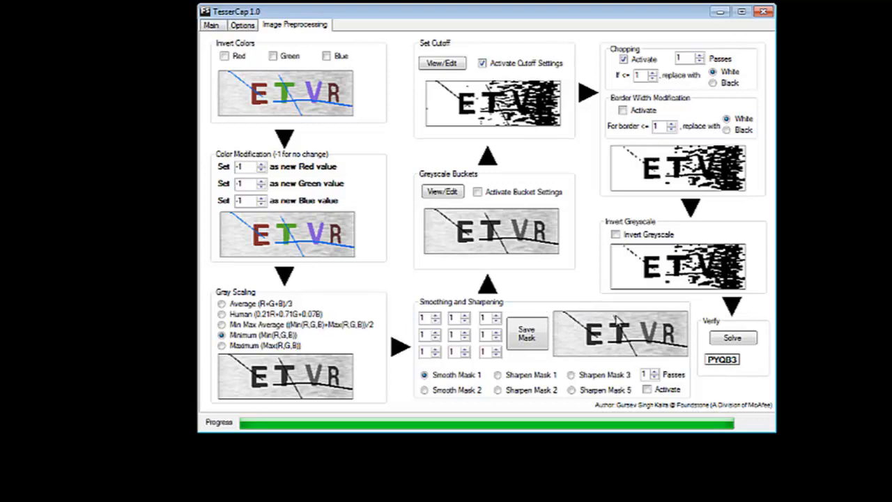
mouse_move(485, 151)
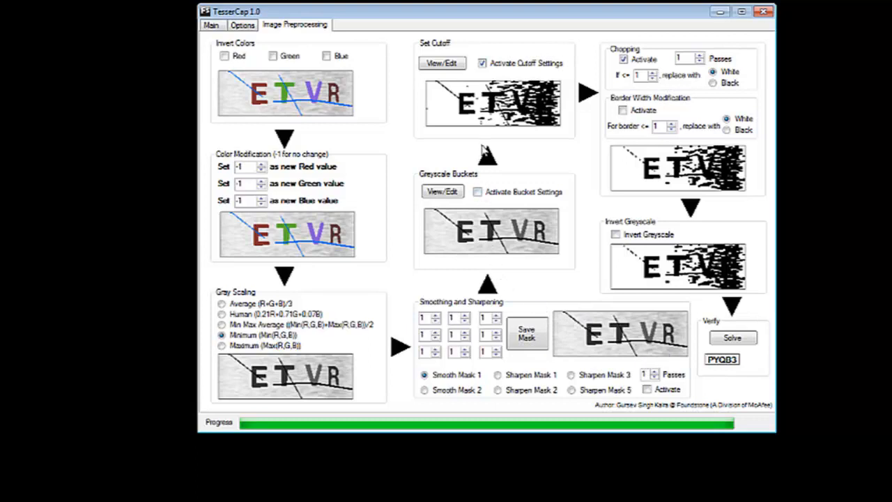
click(483, 64)
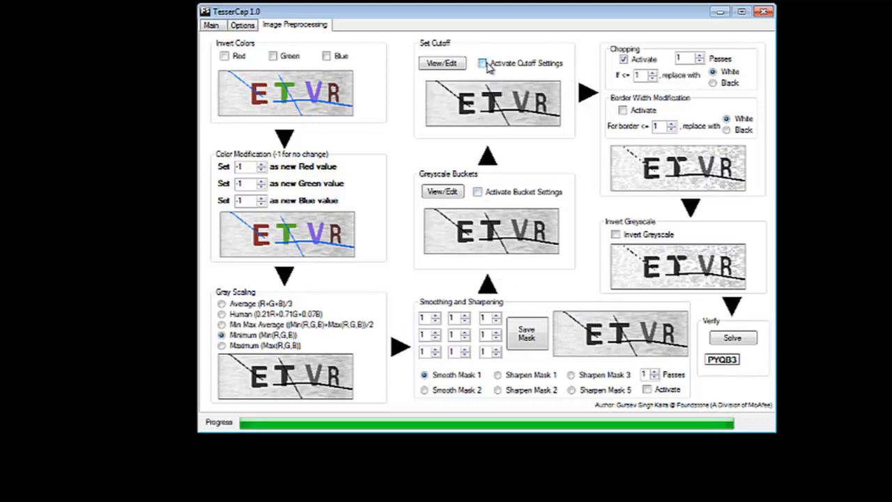
mouse_move(471, 173)
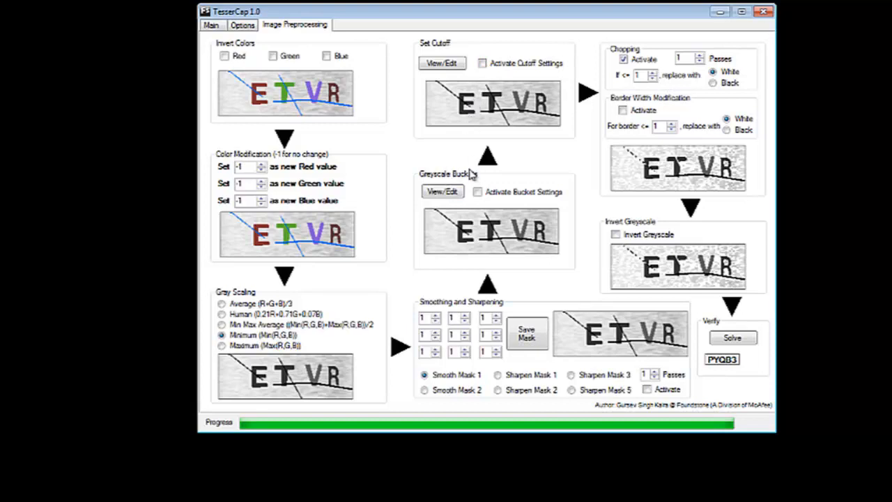
Activate the greyscale bucket stage and bring up the bucket table window
click(479, 193)
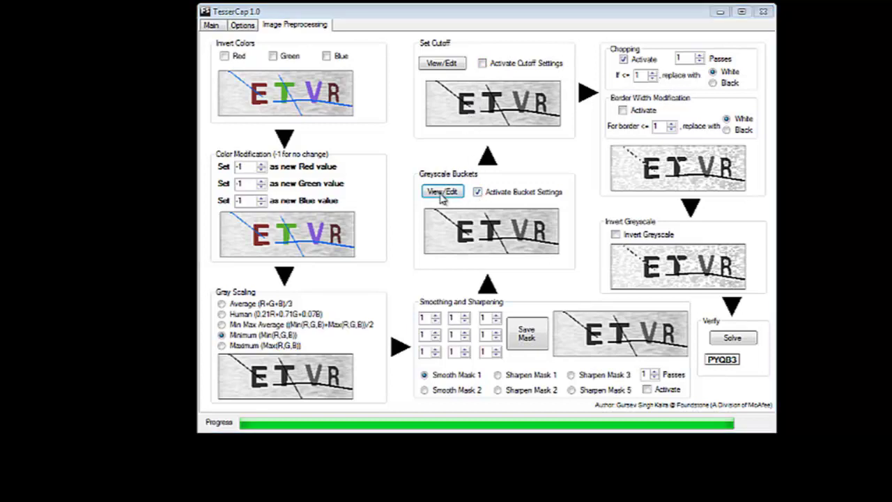
click(442, 191)
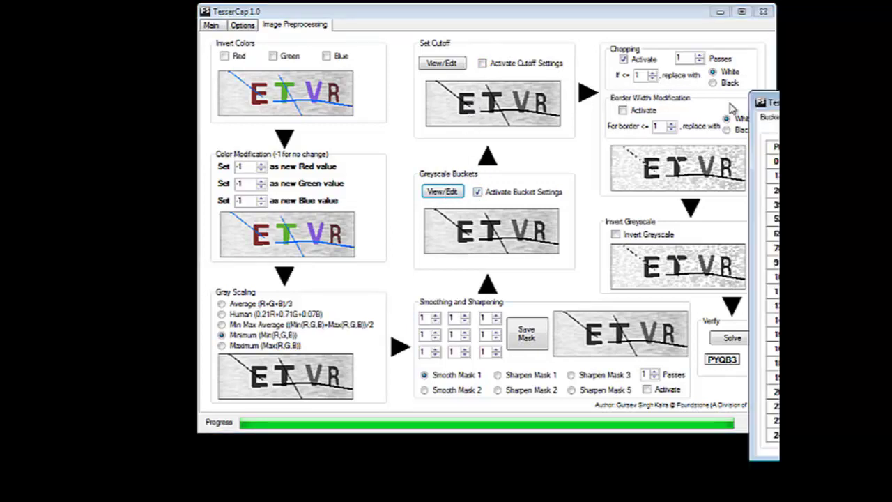
click(442, 191)
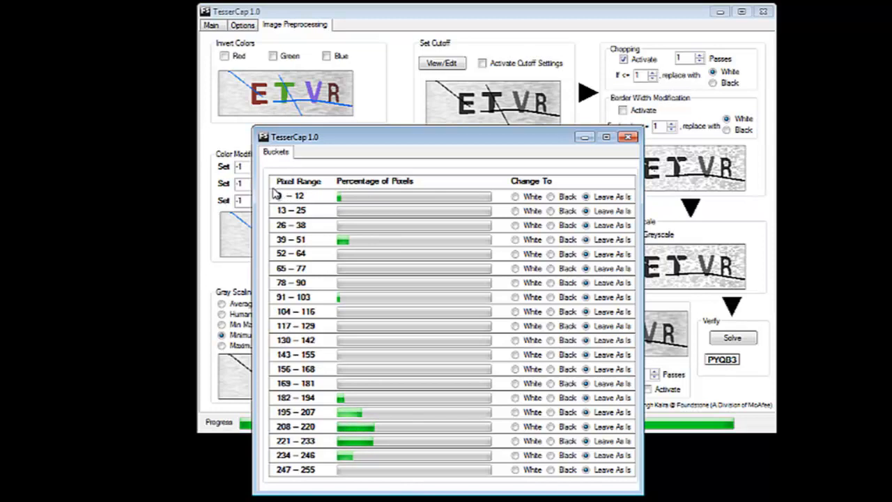
mouse_move(333, 371)
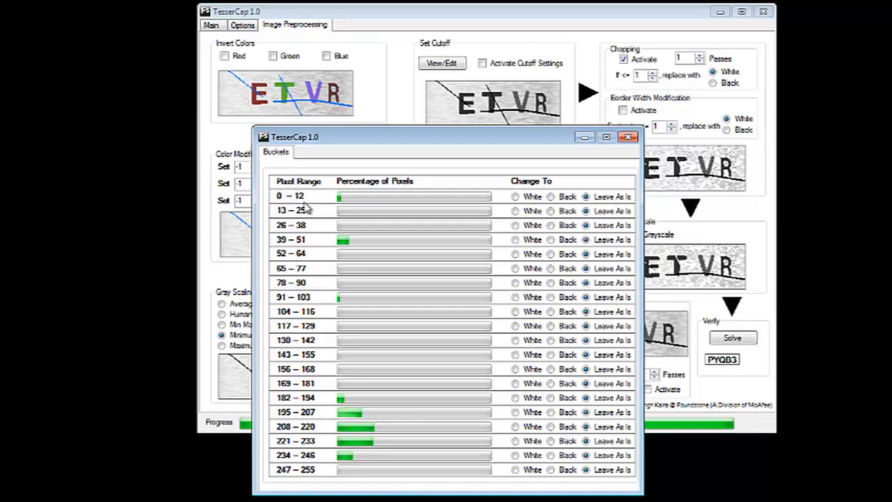
mouse_move(346, 208)
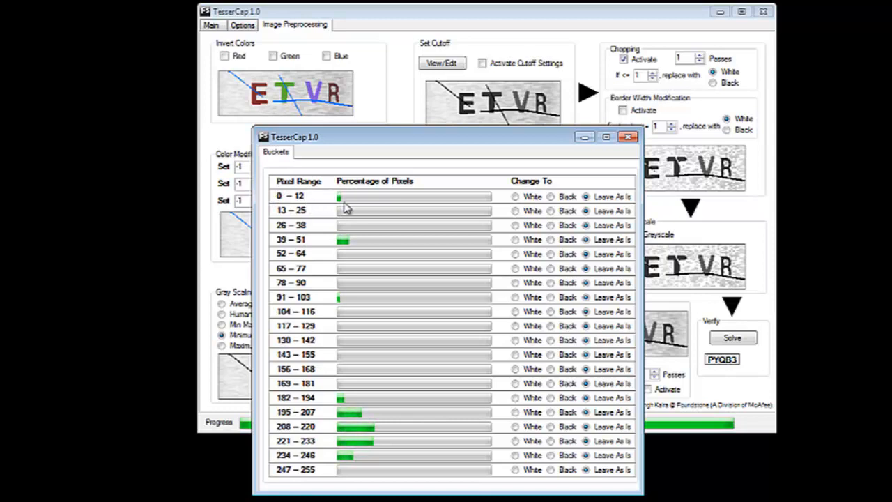
mouse_move(298, 220)
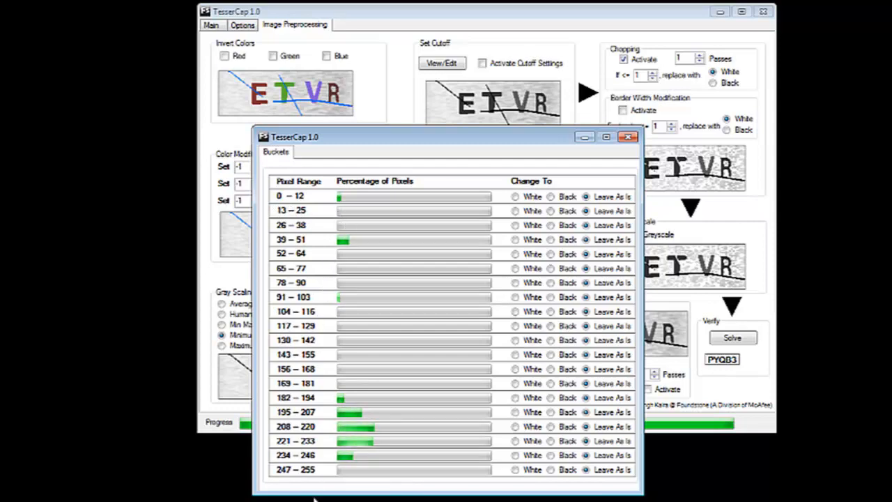
drag(453, 137, 418, 153)
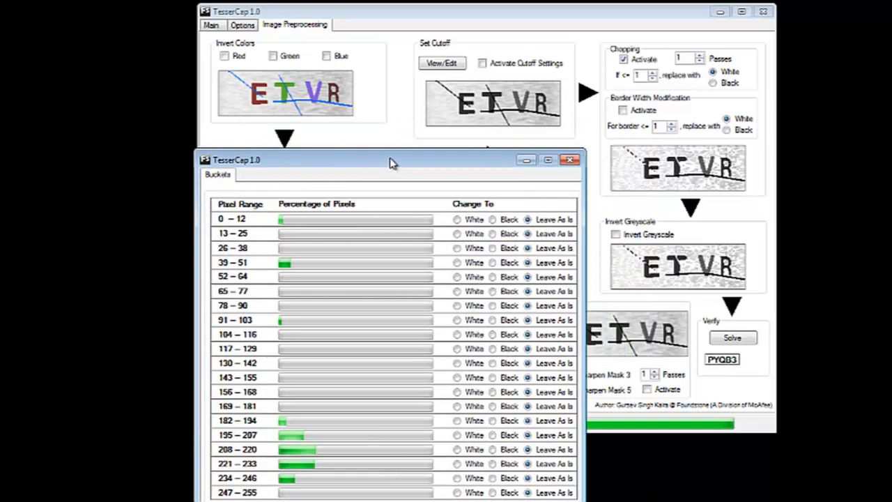
mouse_move(458, 187)
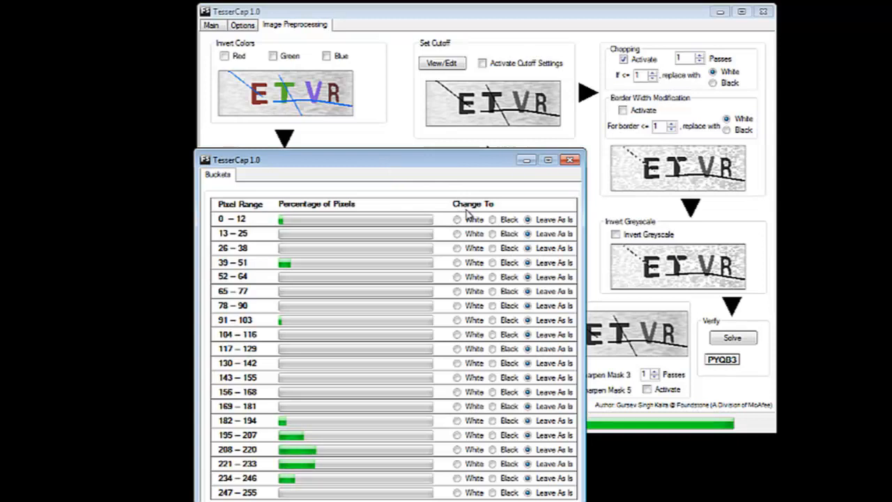
mouse_move(470, 181)
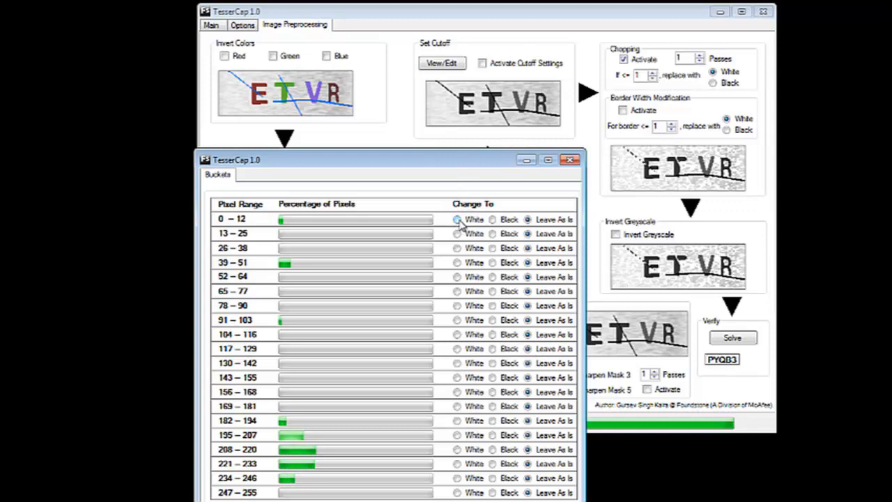
Map the dark 0–12 and next ranges to white, 39–51 and bright ranges to black, and apply
click(459, 220)
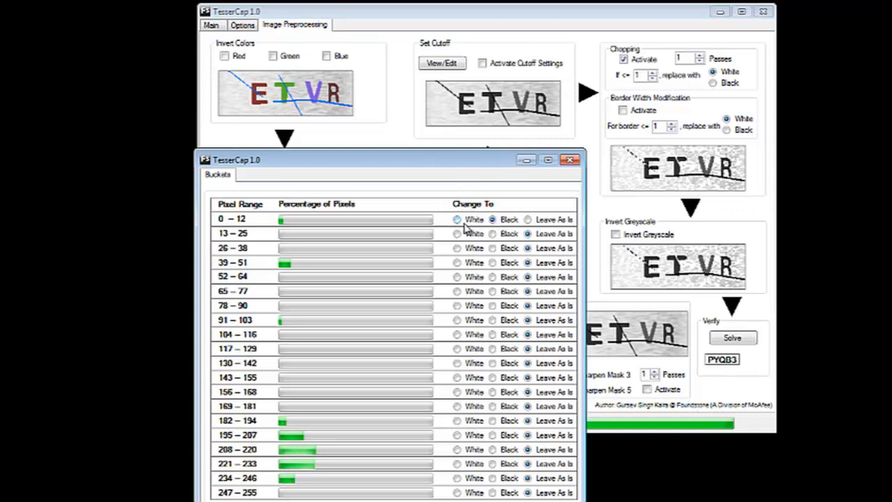
click(459, 220)
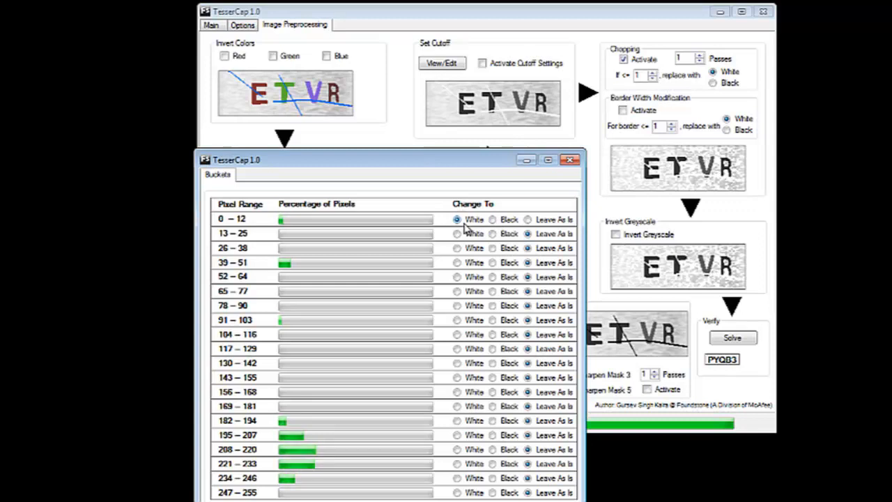
click(459, 234)
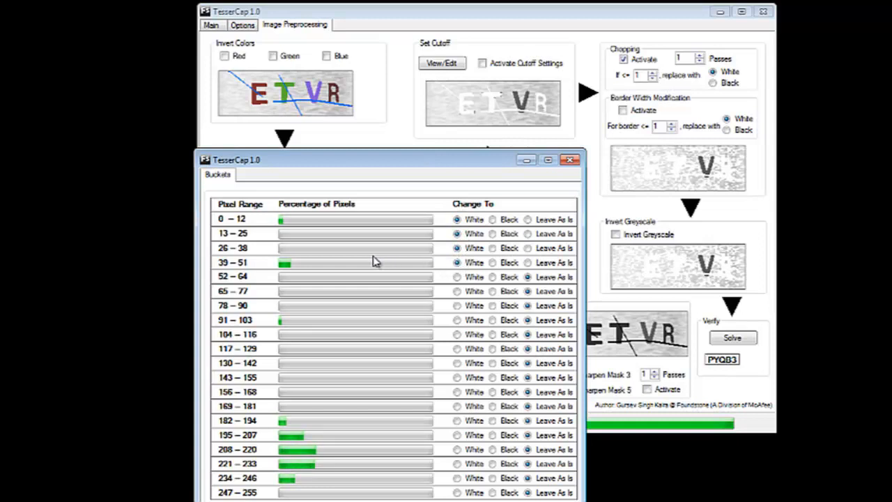
mouse_move(502, 209)
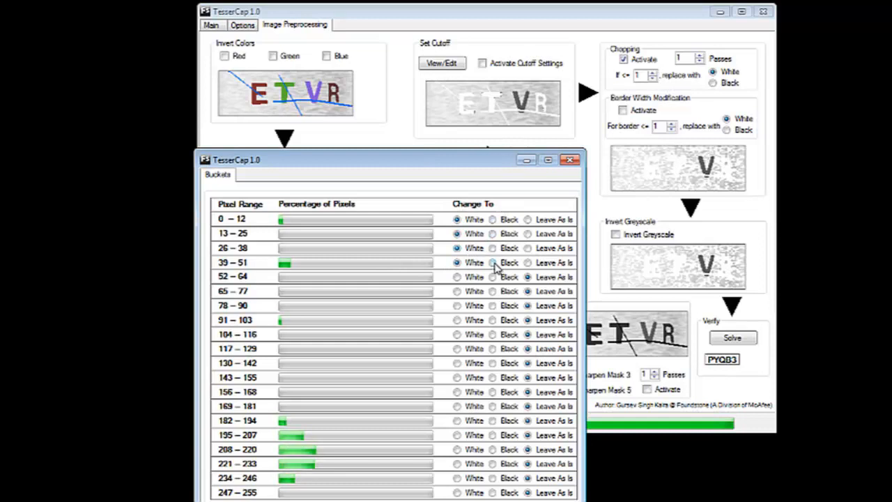
click(493, 262)
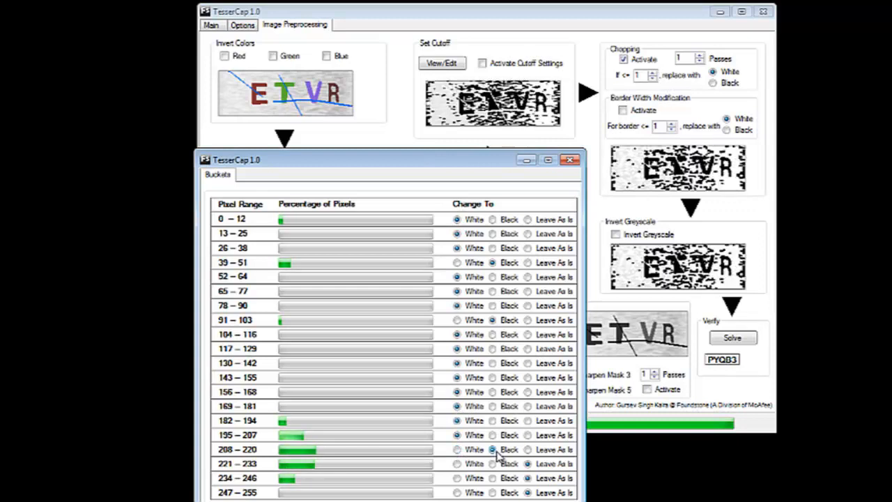
click(459, 449)
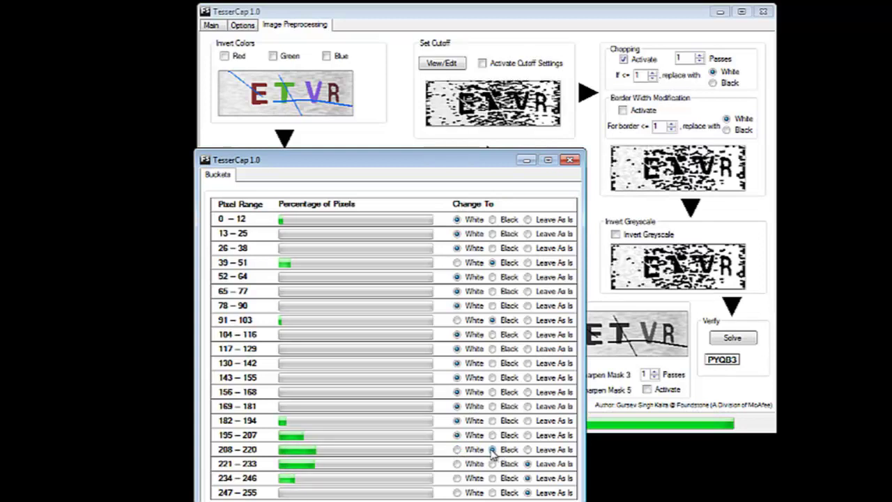
click(457, 463)
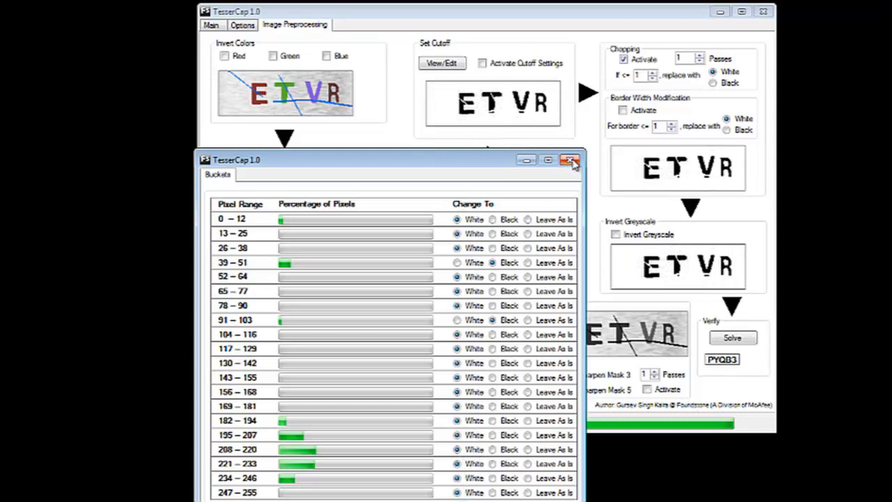
click(572, 159)
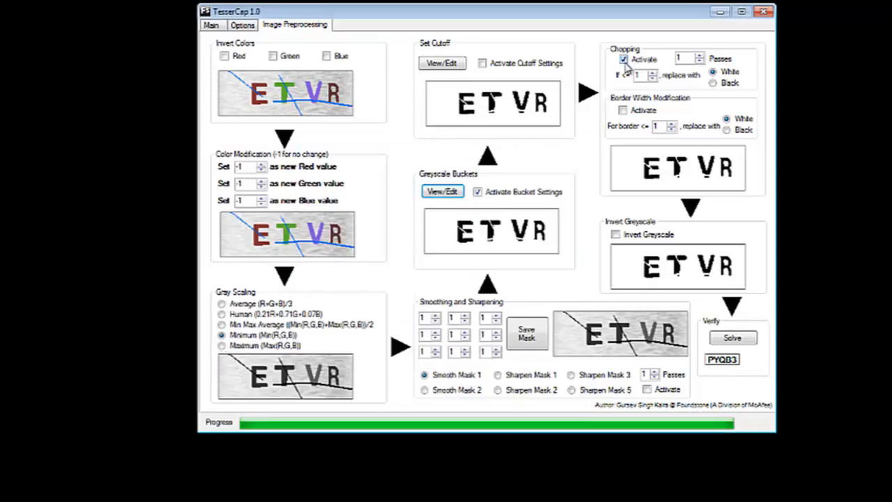
Turn off Chopping and solve the test CAPTCHA, which reads ETVR
click(624, 58)
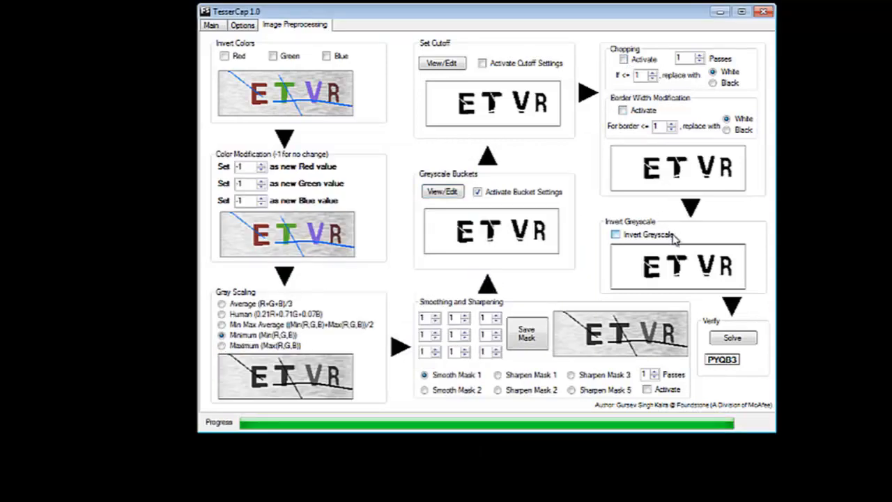
click(732, 337)
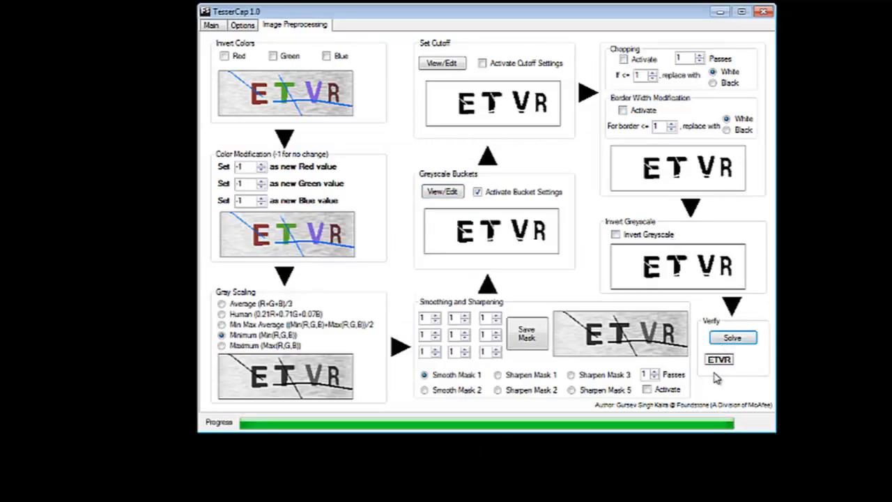
mouse_move(569, 256)
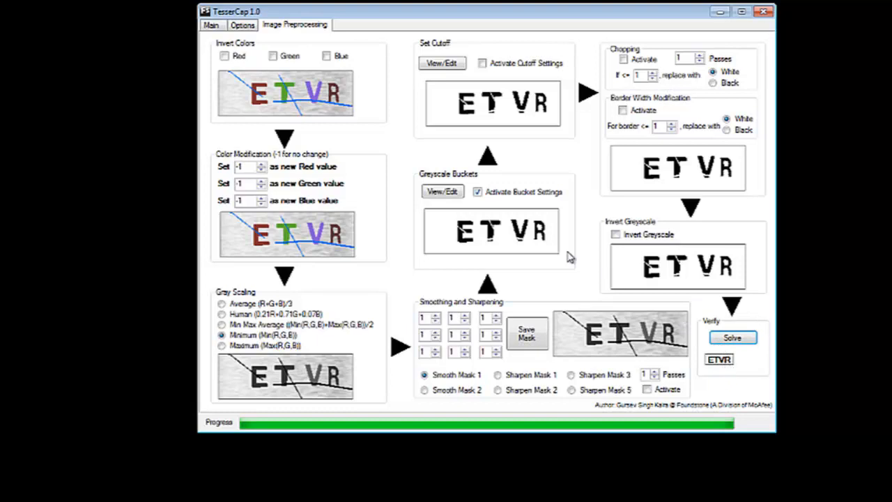
click(243, 25)
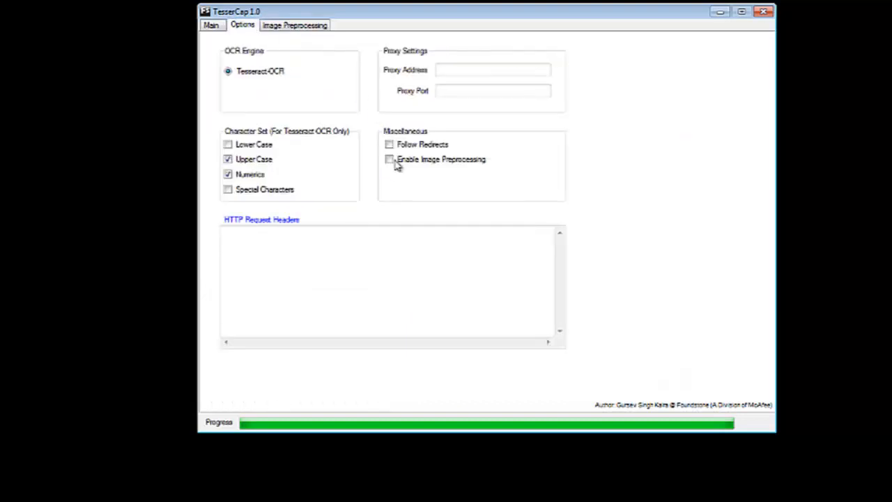
Enable image preprocessing, raise the CAPTCHA count to 10 and start a new run
click(389, 159)
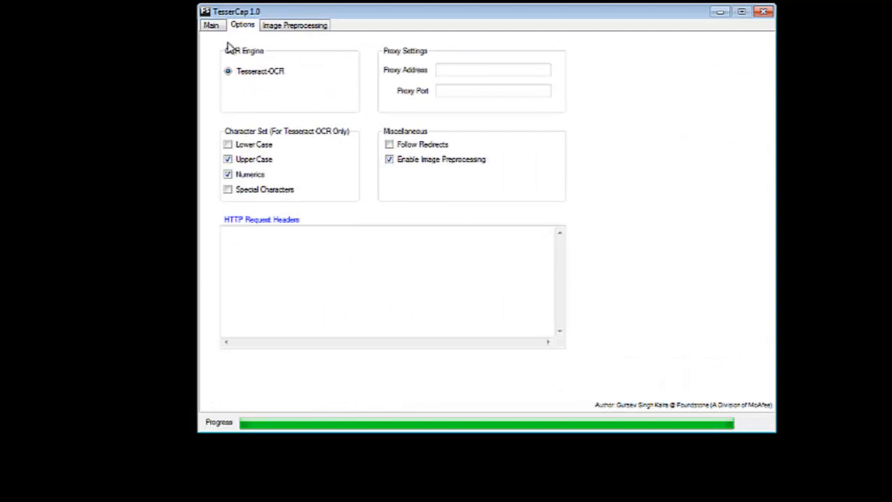
click(211, 25)
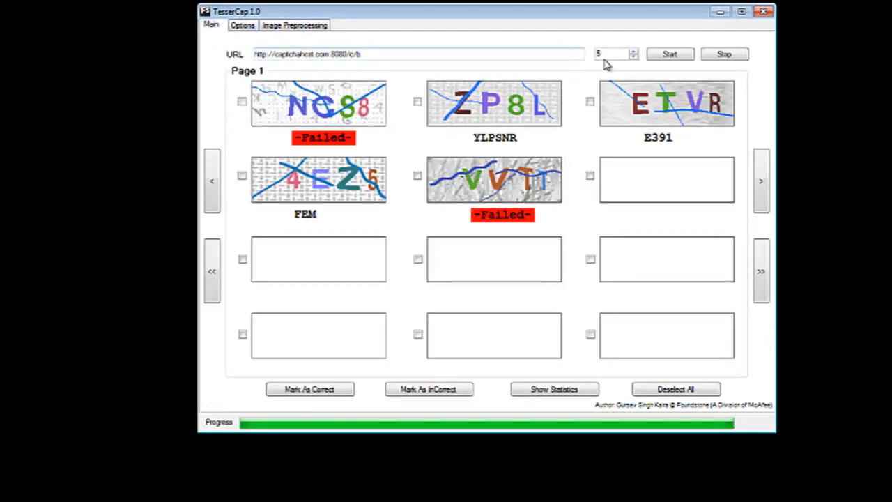
click(634, 50)
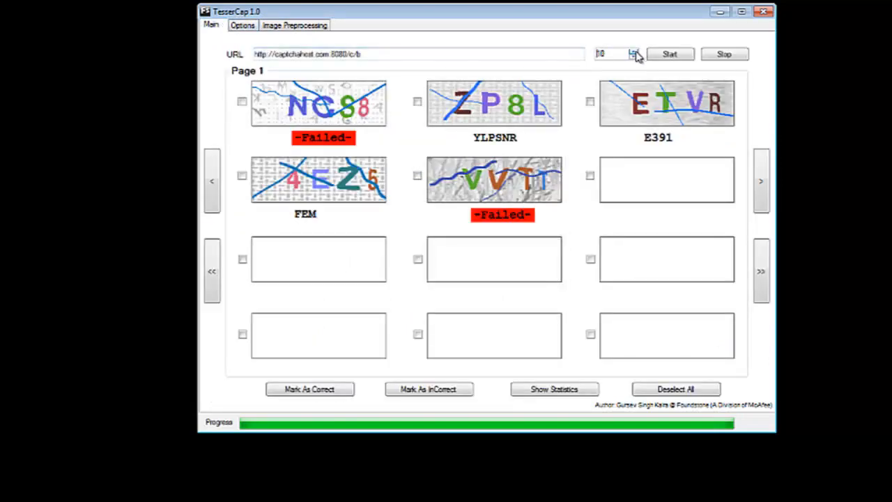
click(669, 54)
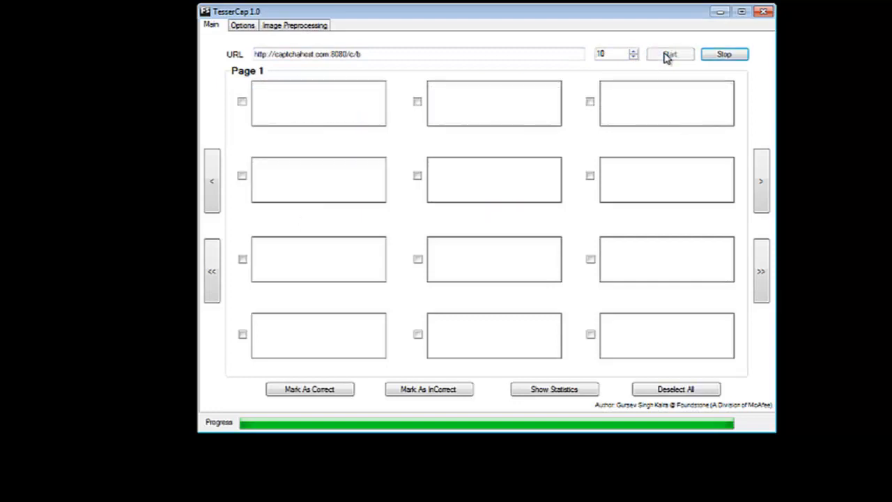
Finish the ten-CAPTCHA run and mark USNP, ANSE and YVS3 as correct
click(669, 54)
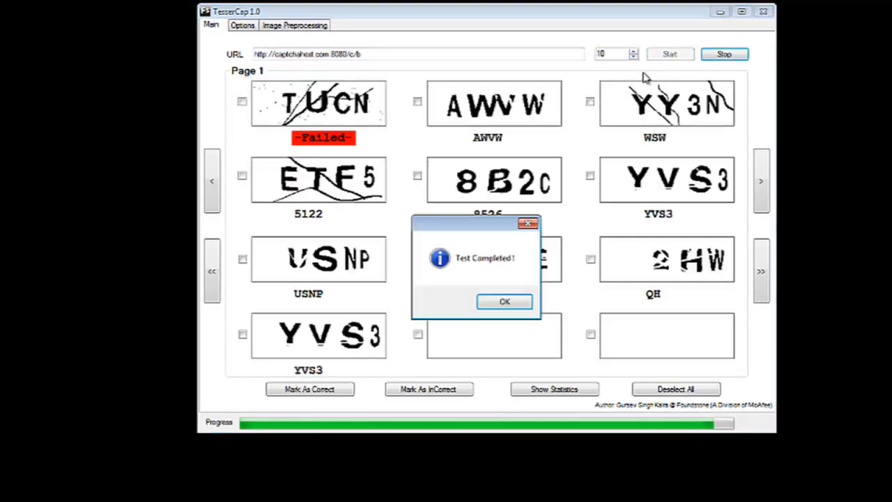
click(505, 302)
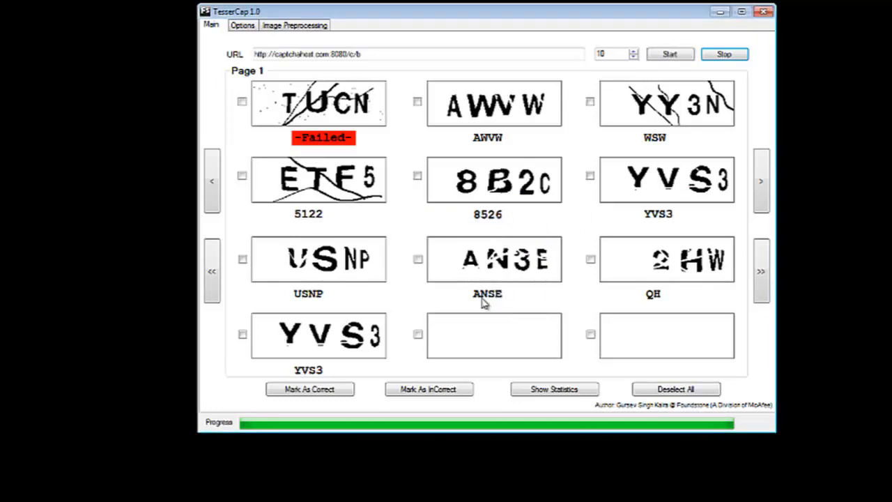
click(242, 260)
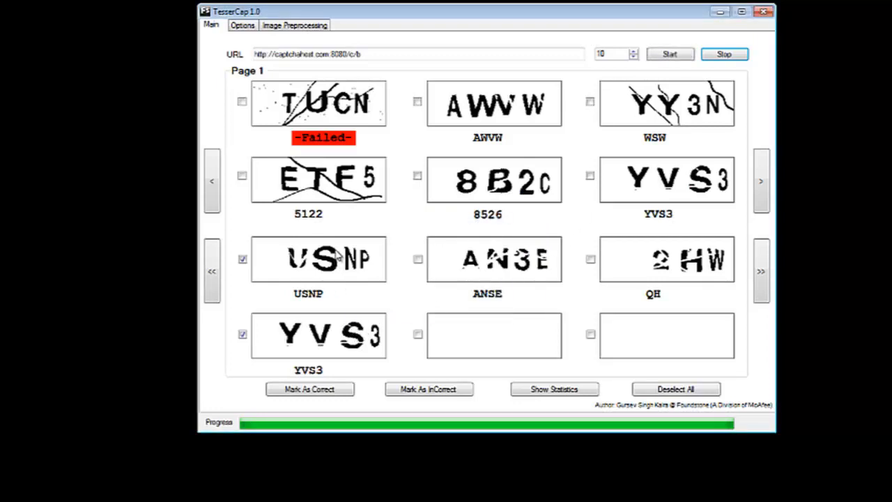
click(418, 258)
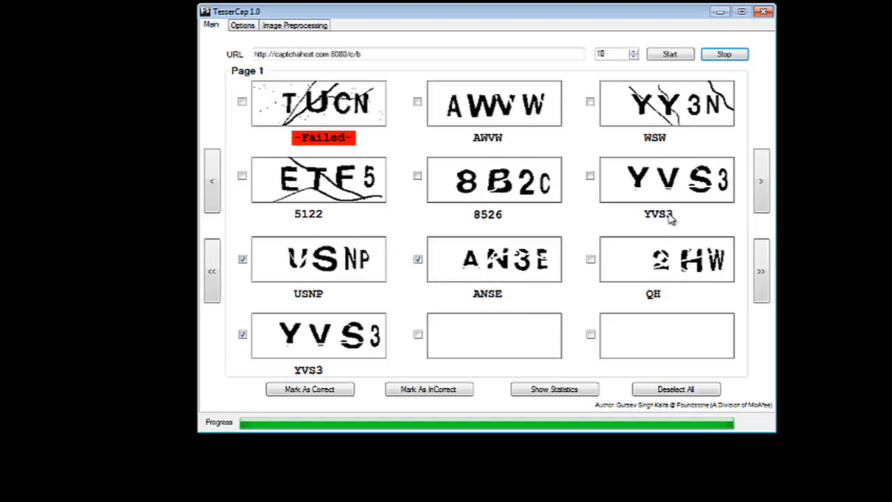
click(591, 176)
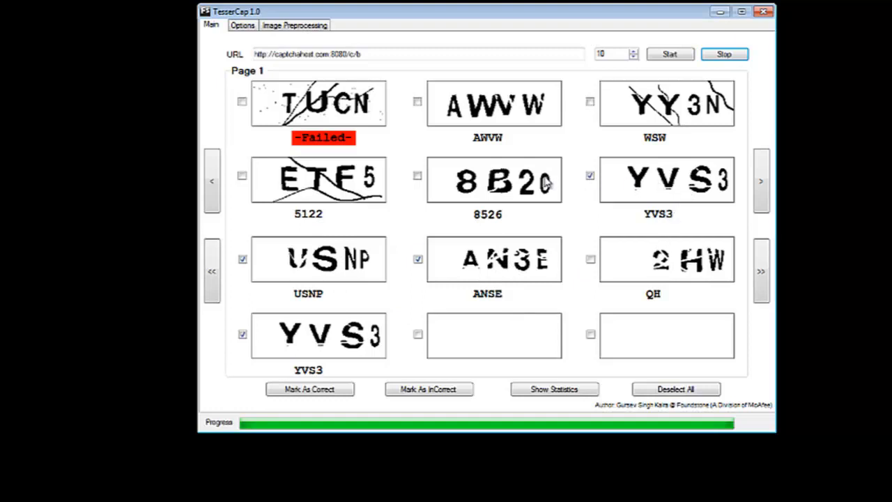
mouse_move(379, 148)
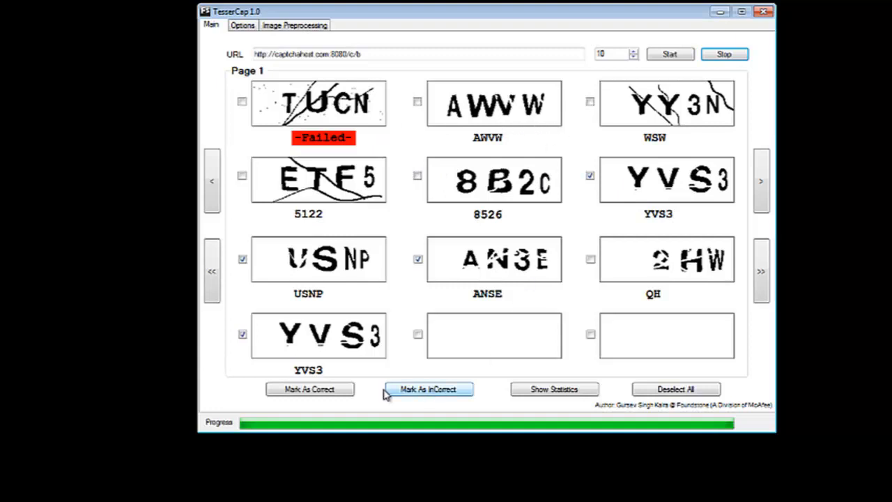
View the run statistics reporting 4/10 correct, then dismiss them
click(555, 389)
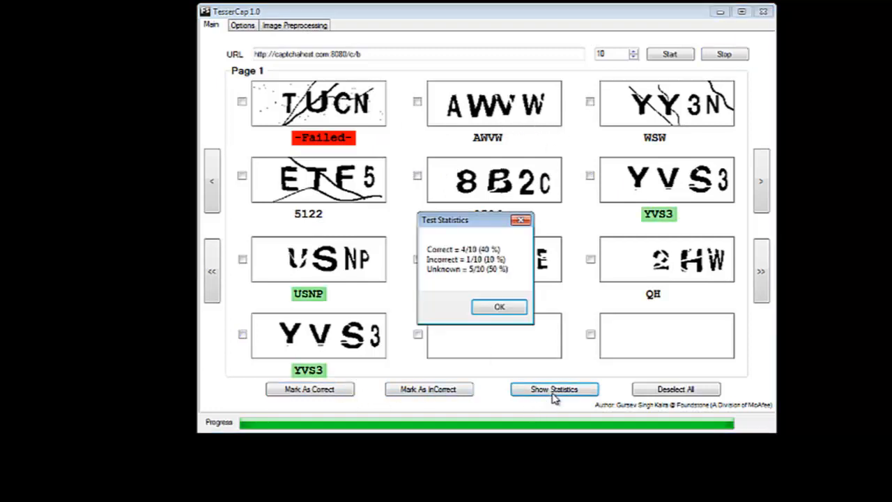
mouse_move(497, 248)
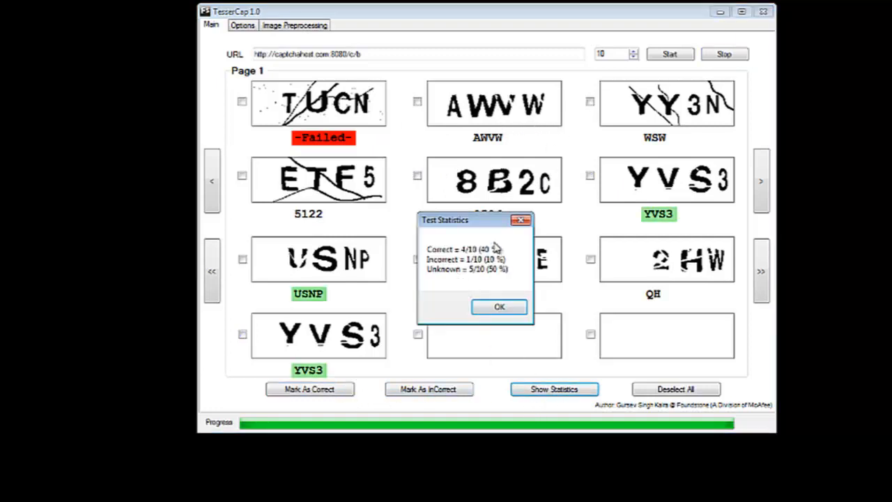
drag(460, 220, 527, 220)
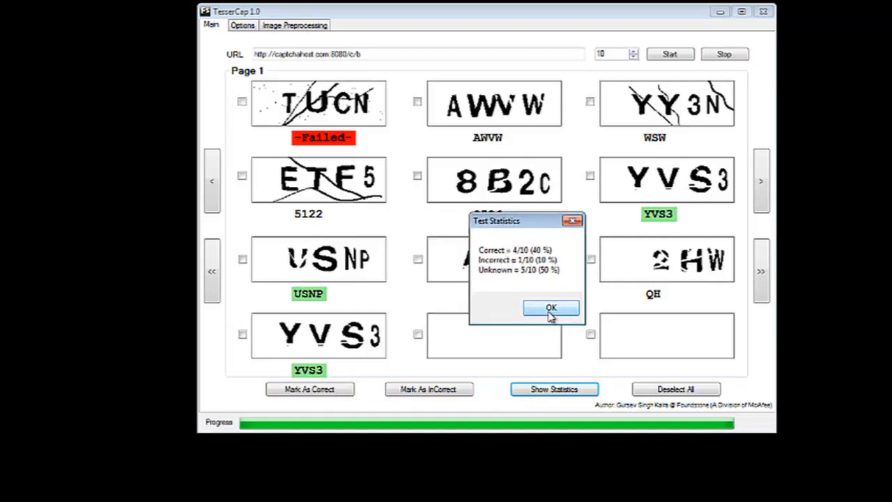
click(550, 308)
text(f)
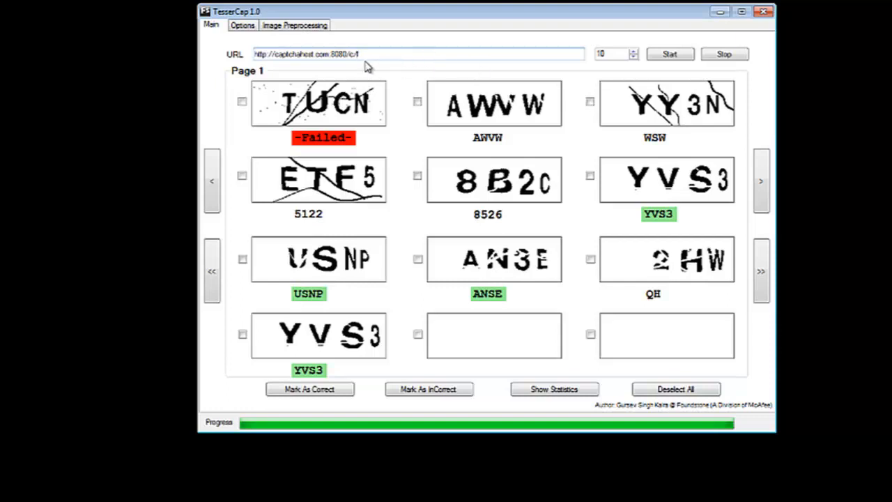
Switch preprocessing off in Options and run a new test on the lowercase CAPTCHA set
click(243, 26)
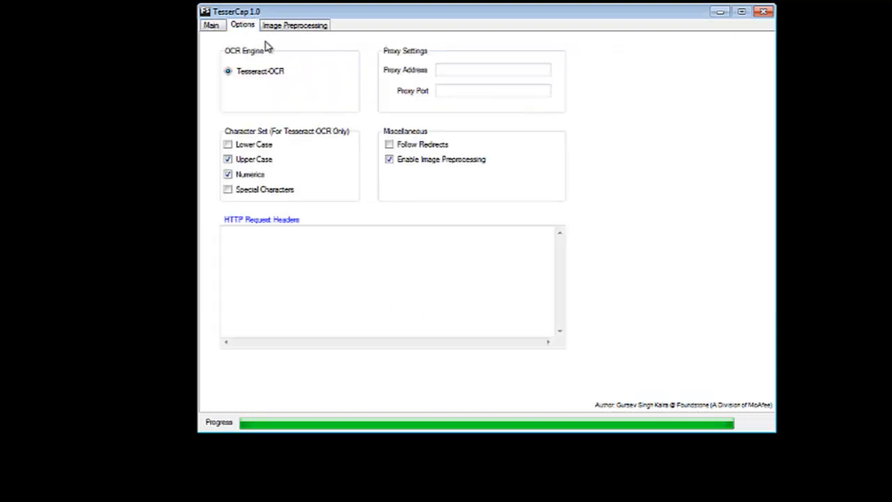
click(389, 159)
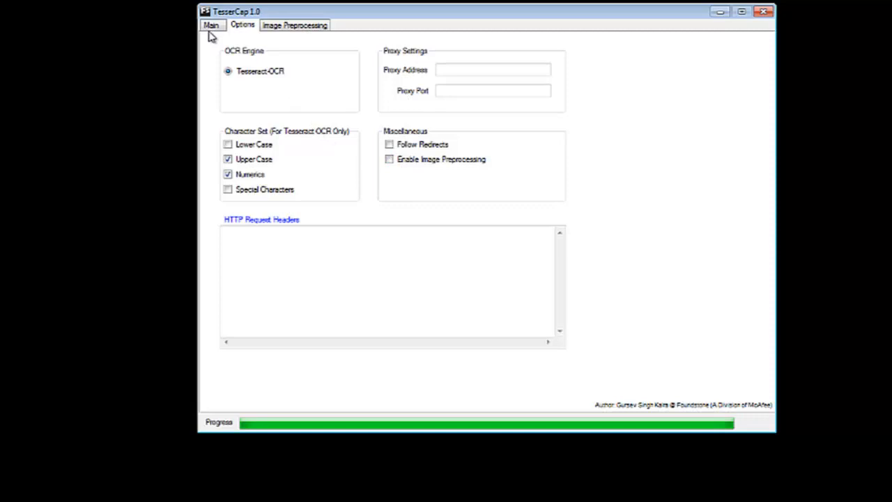
click(210, 26)
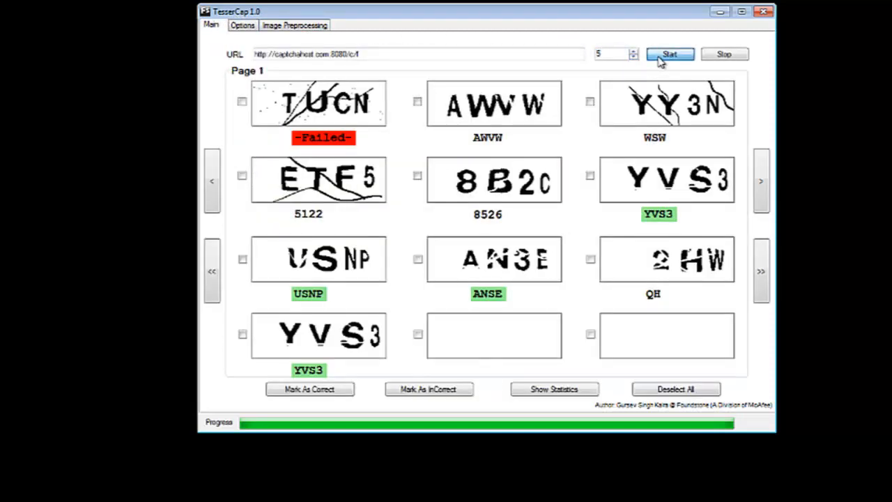
click(670, 54)
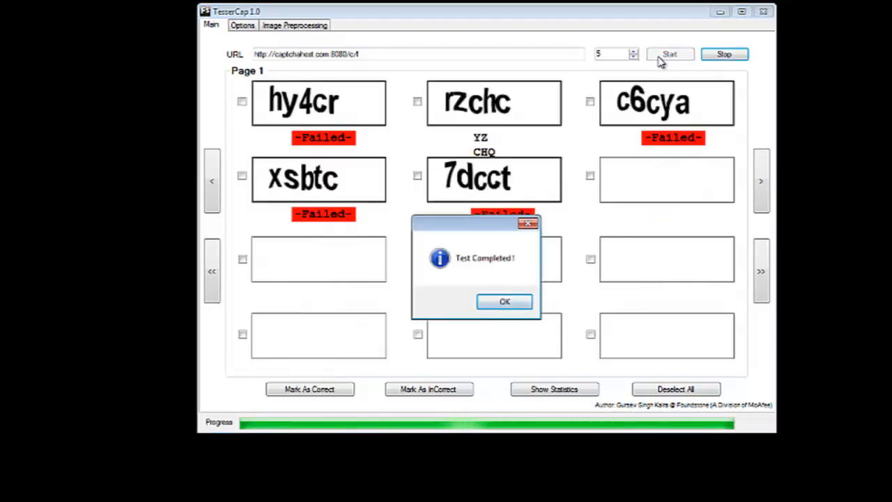
click(504, 301)
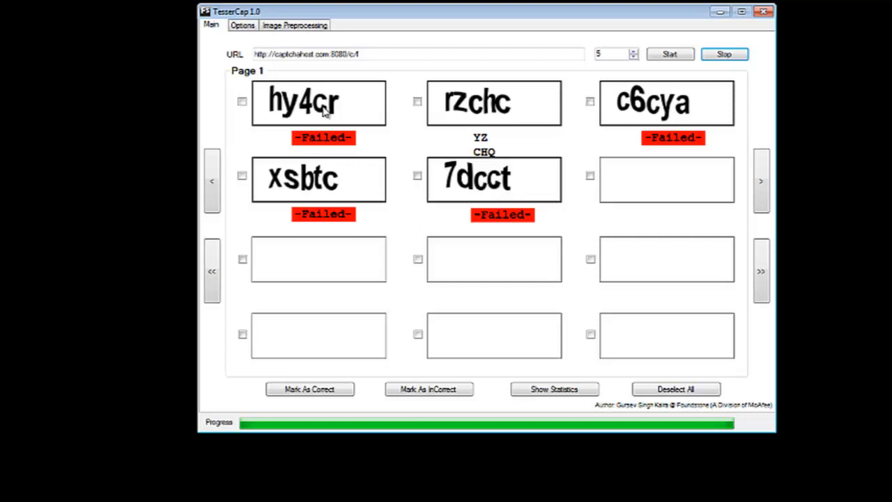
mouse_move(220, 65)
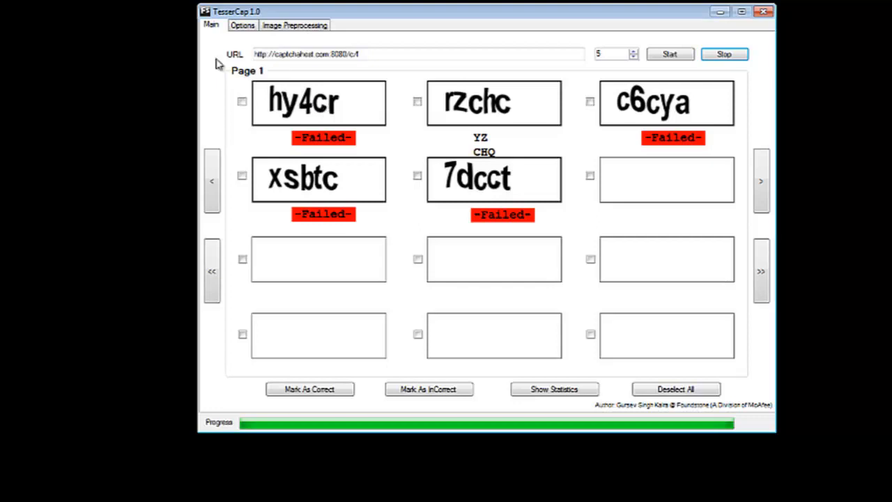
mouse_move(283, 89)
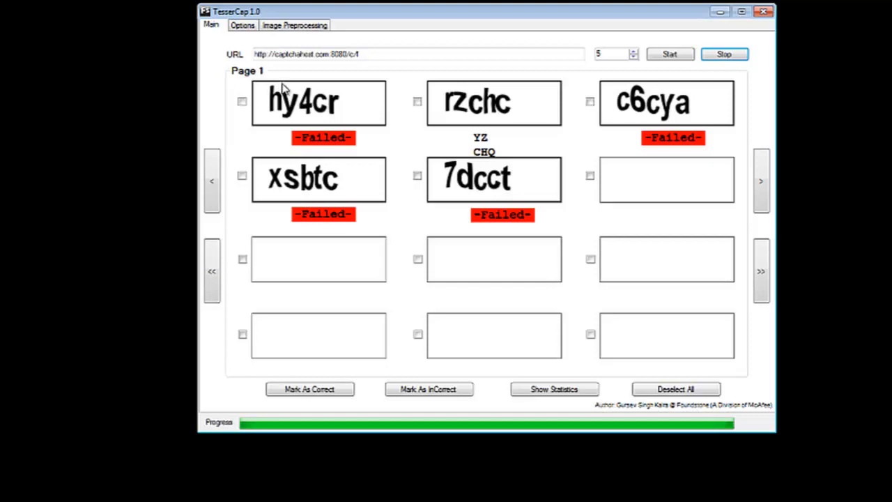
mouse_move(337, 106)
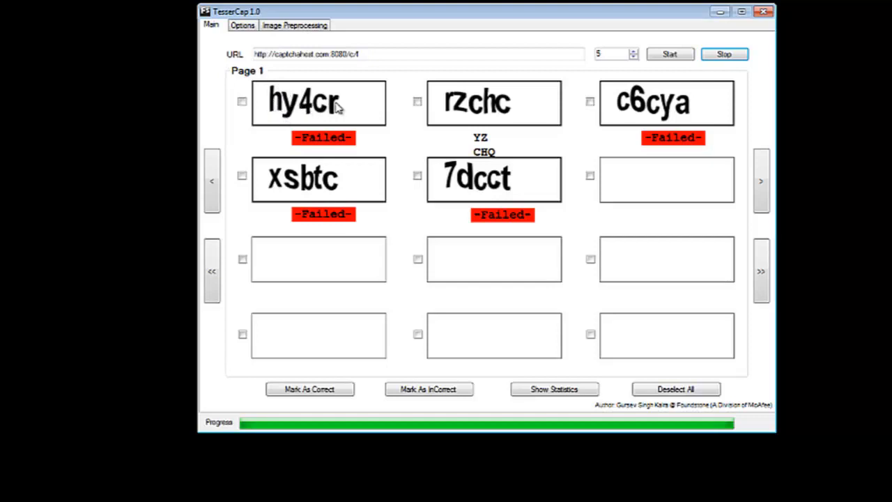
mouse_move(335, 110)
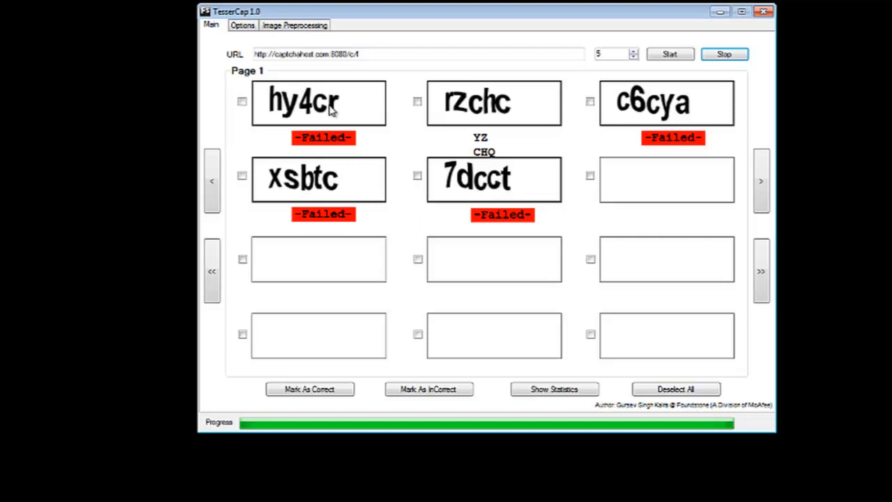
Send hy4cr to the image preprocessor with Average gray scaling and buckets off
right_click(318, 103)
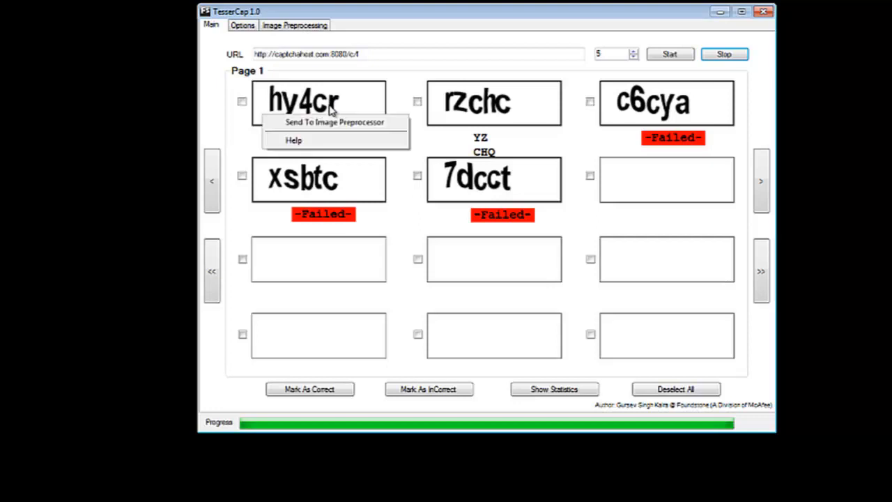
mouse_move(334, 123)
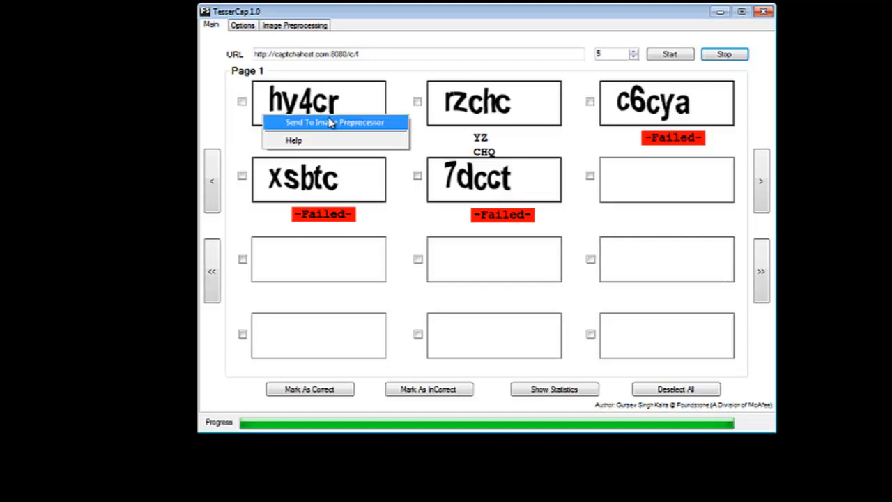
click(335, 122)
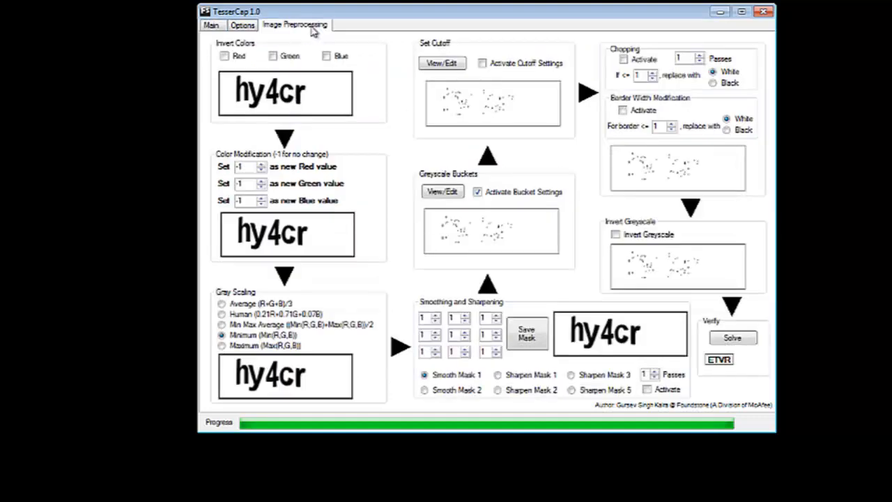
mouse_move(313, 313)
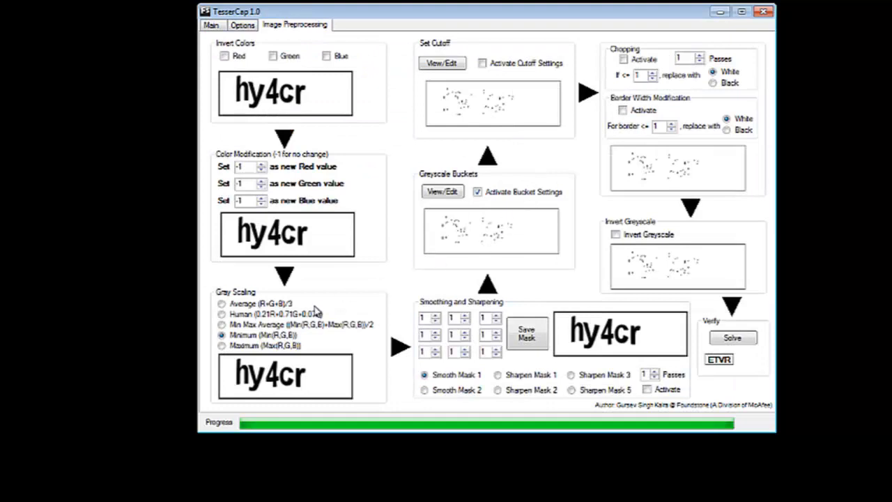
click(224, 304)
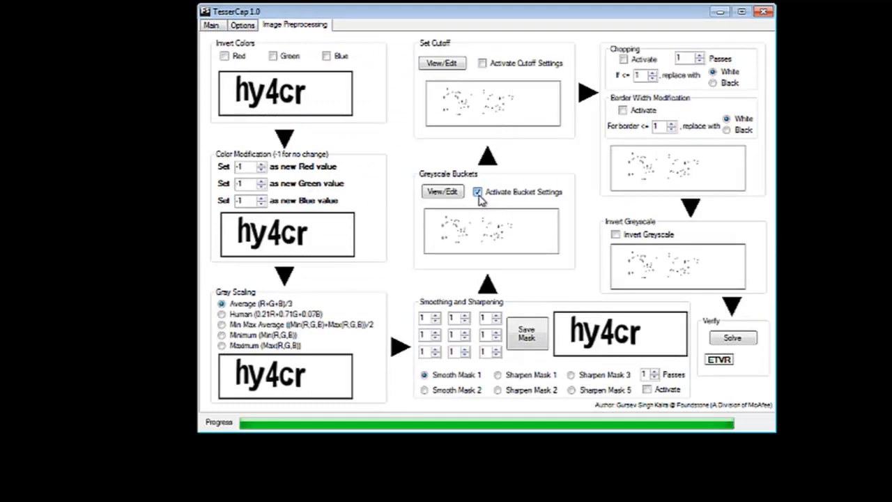
click(477, 193)
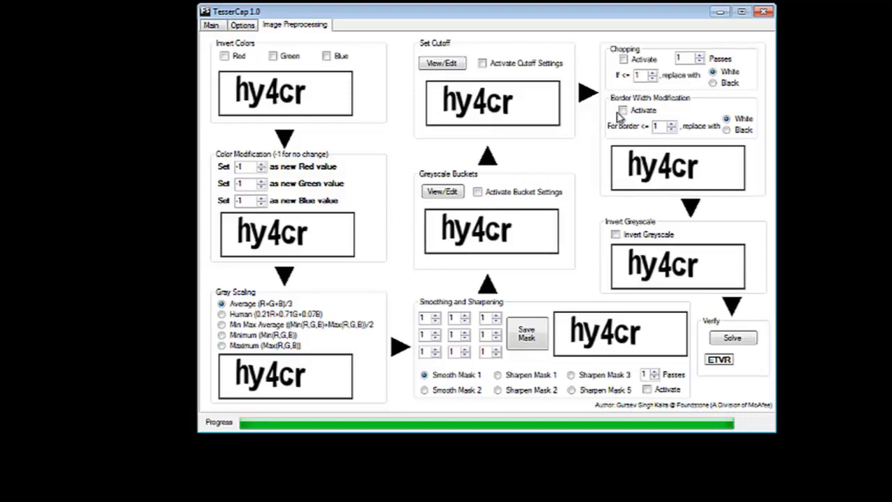
Activate Border Width Modification at 2 and solve, reading HY4CY
click(622, 111)
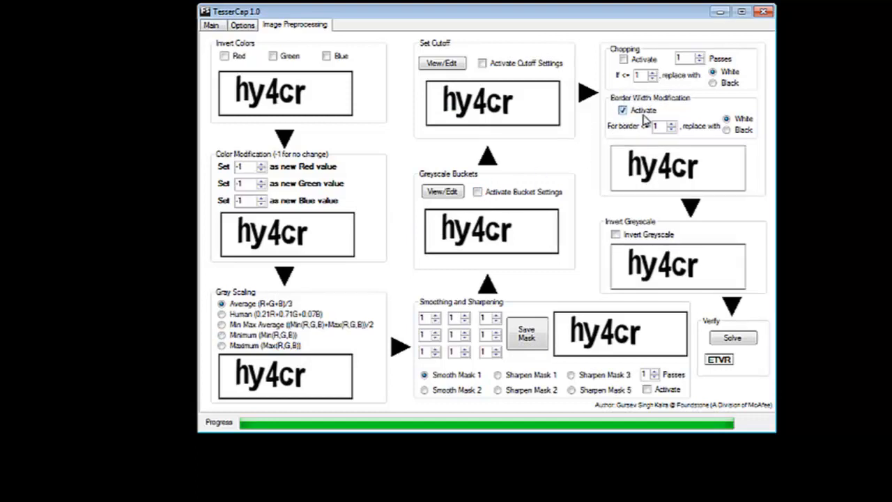
mouse_move(641, 128)
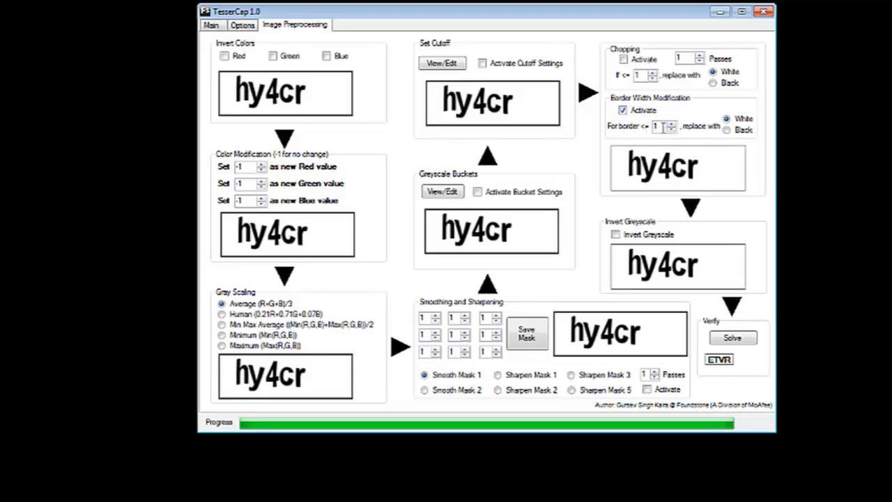
mouse_move(745, 128)
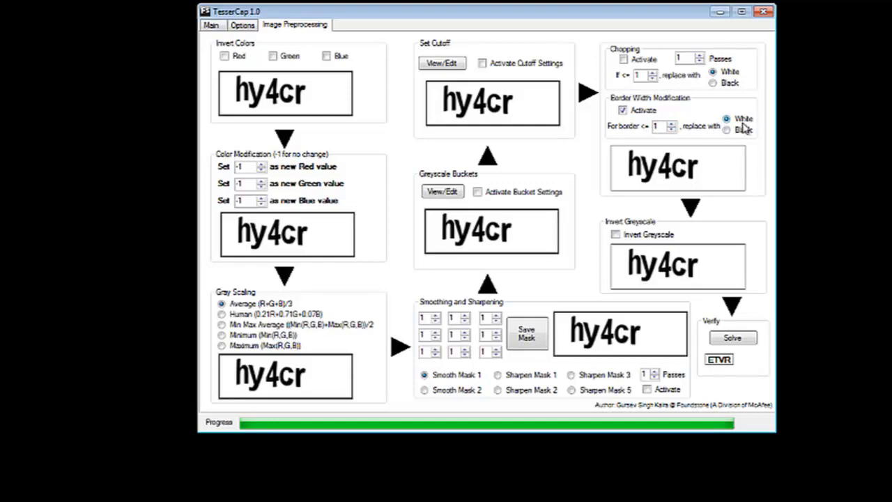
click(675, 123)
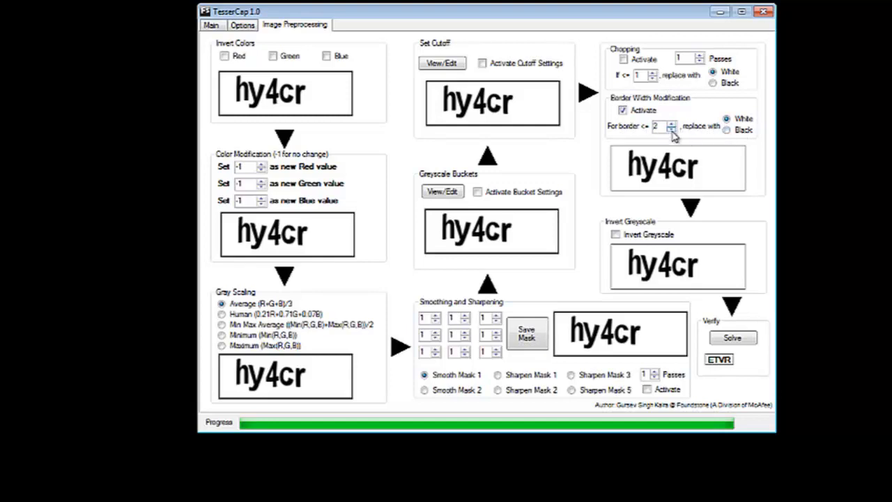
click(732, 337)
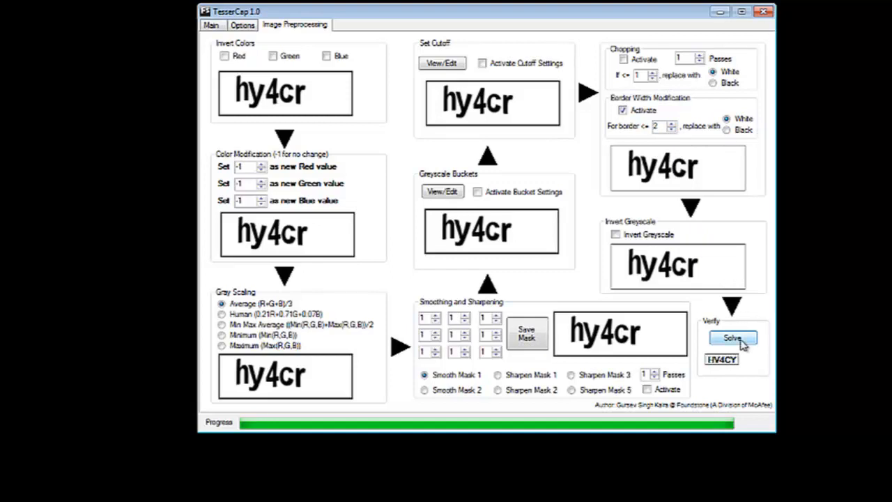
mouse_move(611, 225)
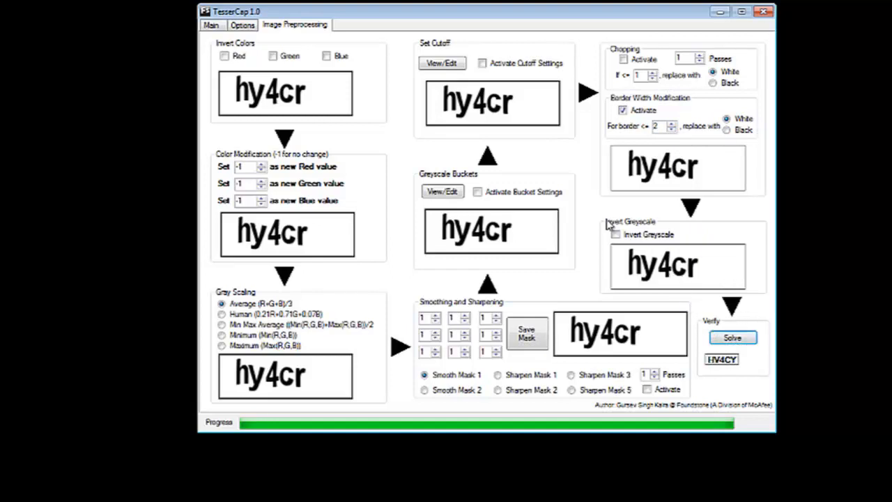
mouse_move(291, 73)
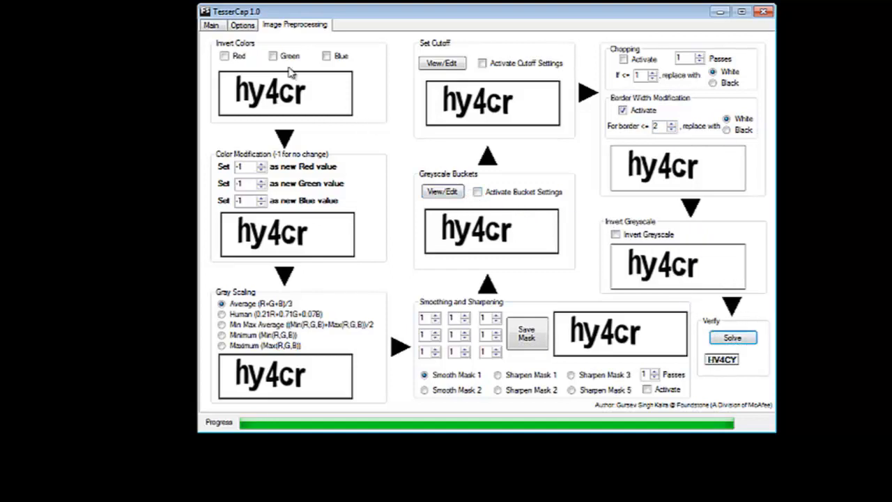
Allow lowercase instead of uppercase characters and re-solve, now reading hy4cr correctly
click(242, 25)
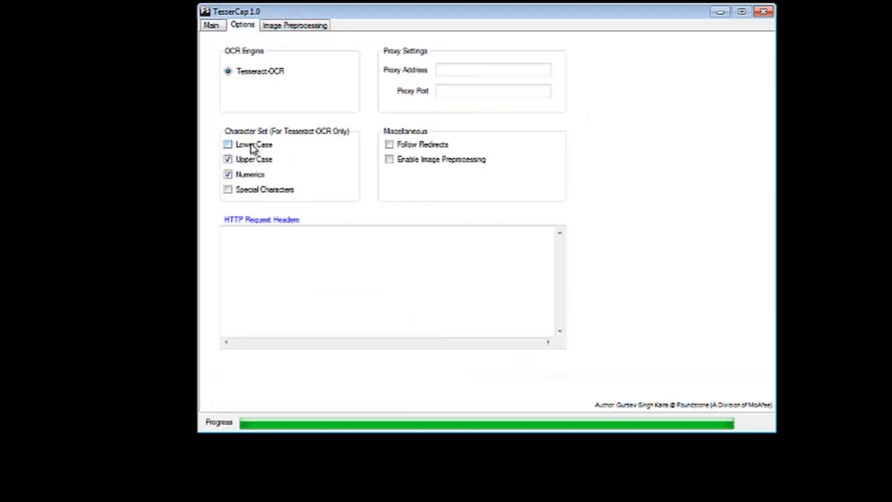
click(227, 143)
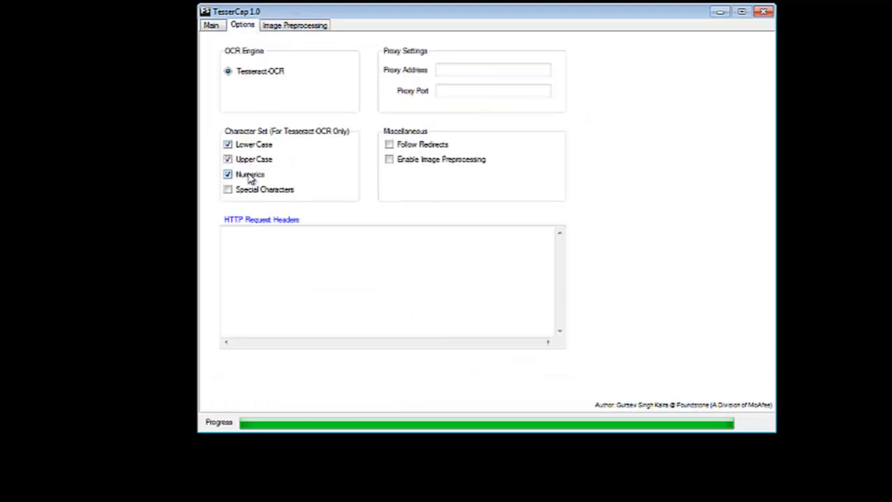
click(294, 25)
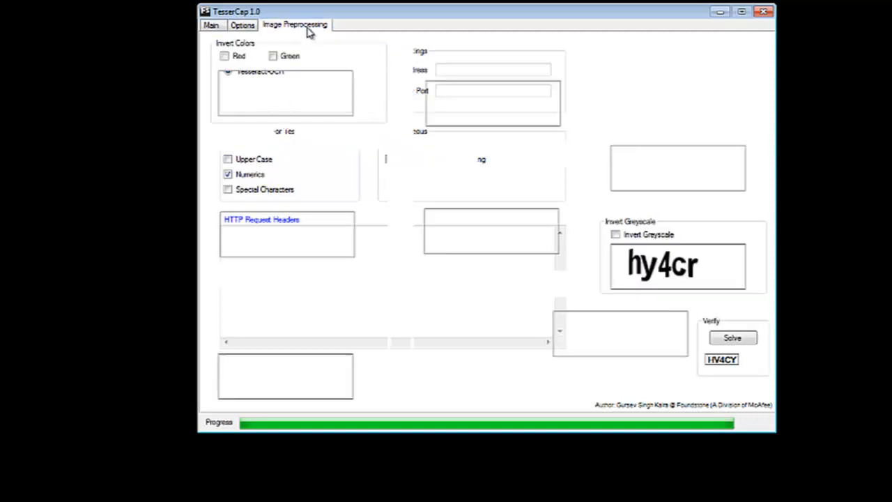
click(294, 25)
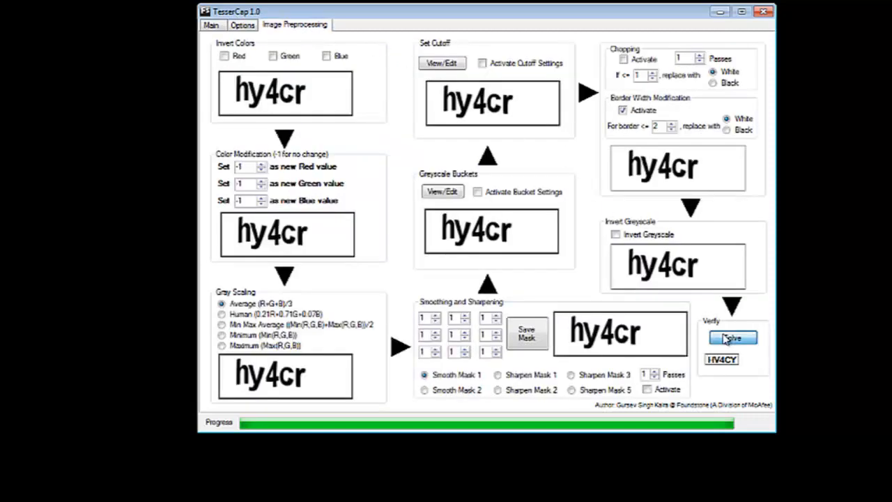
click(732, 337)
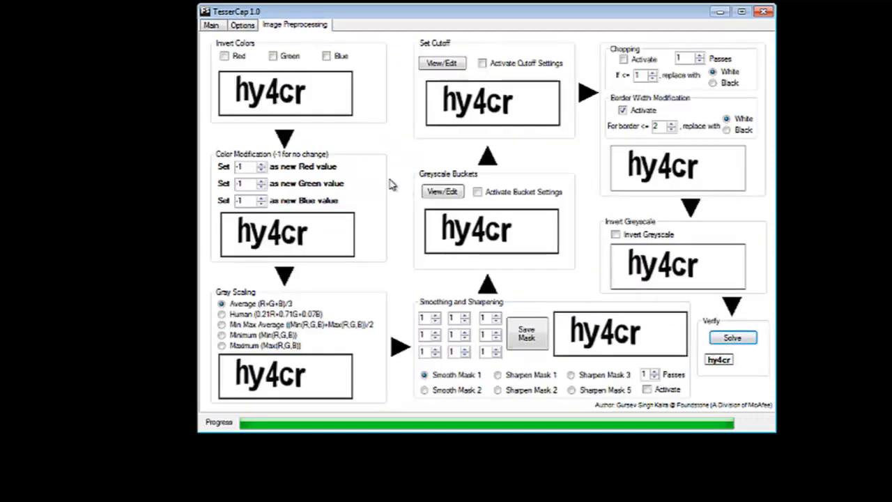
click(212, 25)
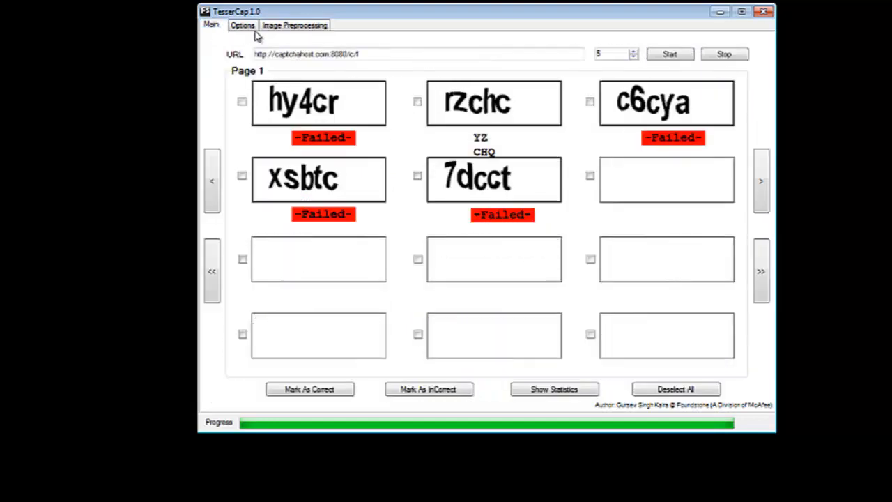
Re-enable image preprocessing and run a fresh test decoding o7xzc, r4zyk, oxaff, c6cya, kzhsc
click(243, 25)
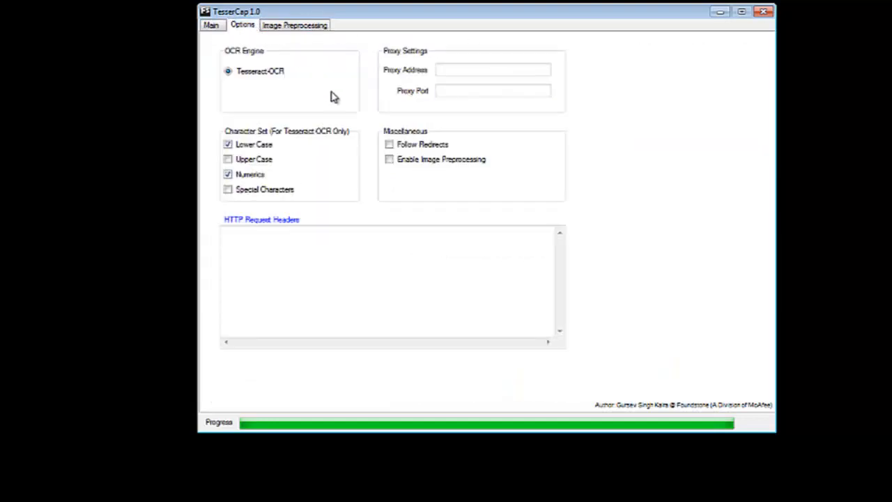
click(391, 158)
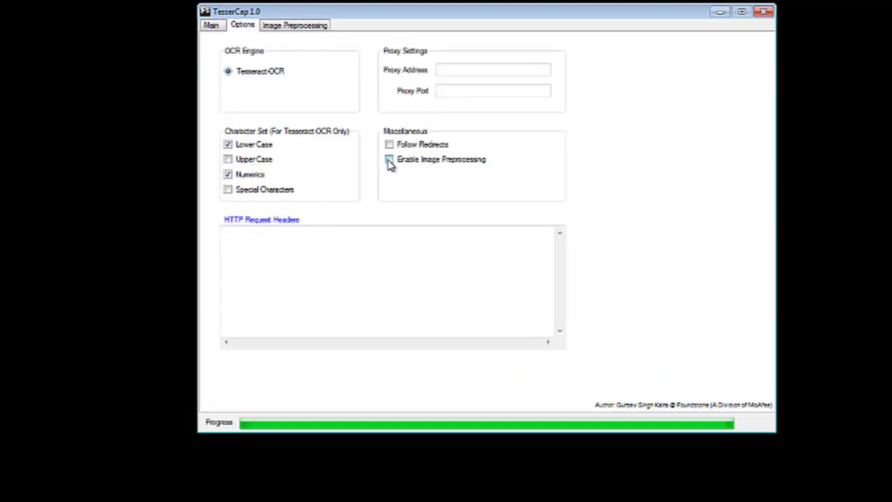
click(389, 159)
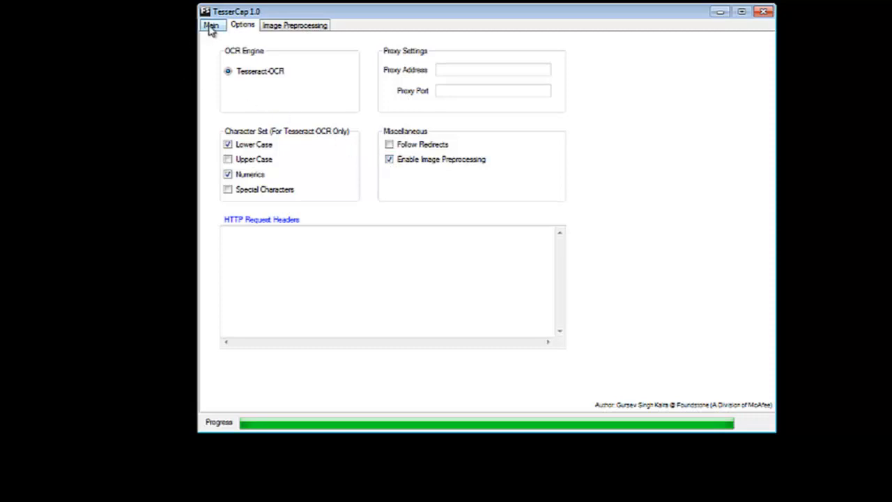
click(212, 25)
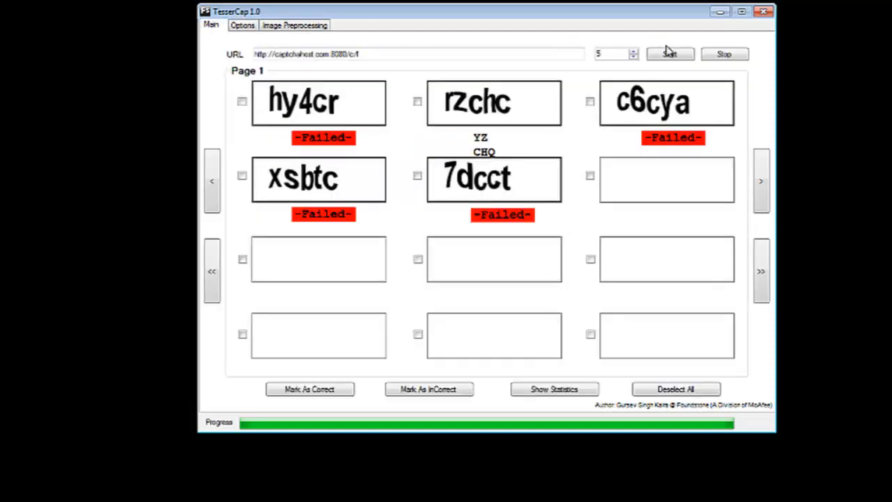
click(670, 53)
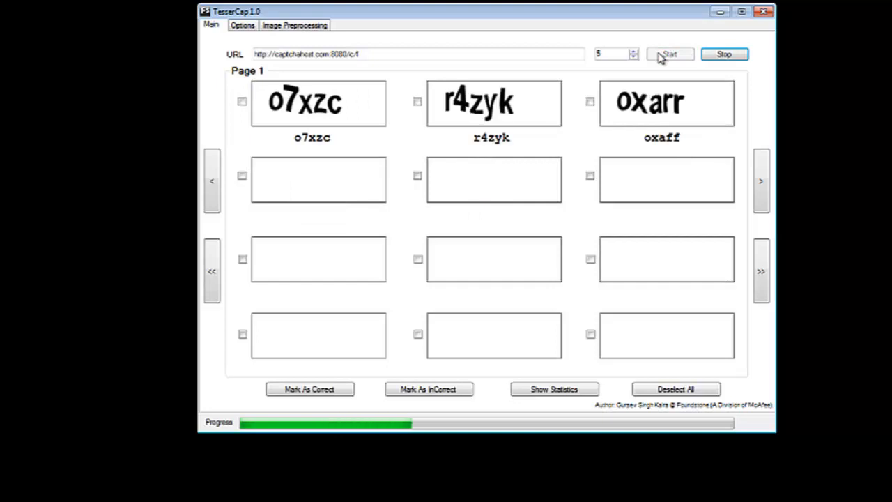
click(669, 55)
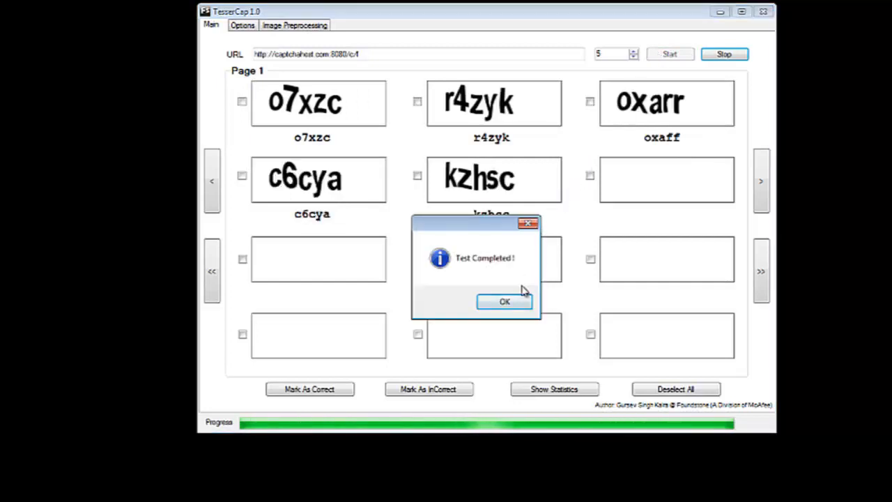
click(504, 301)
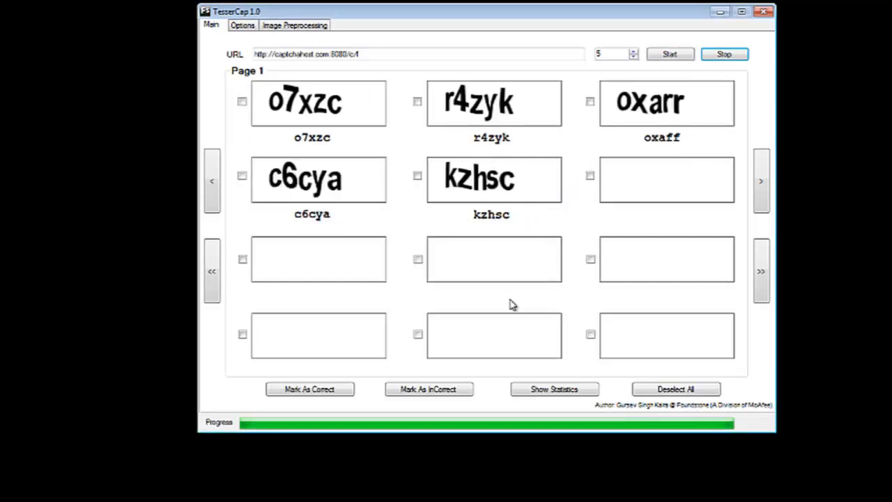
mouse_move(376, 226)
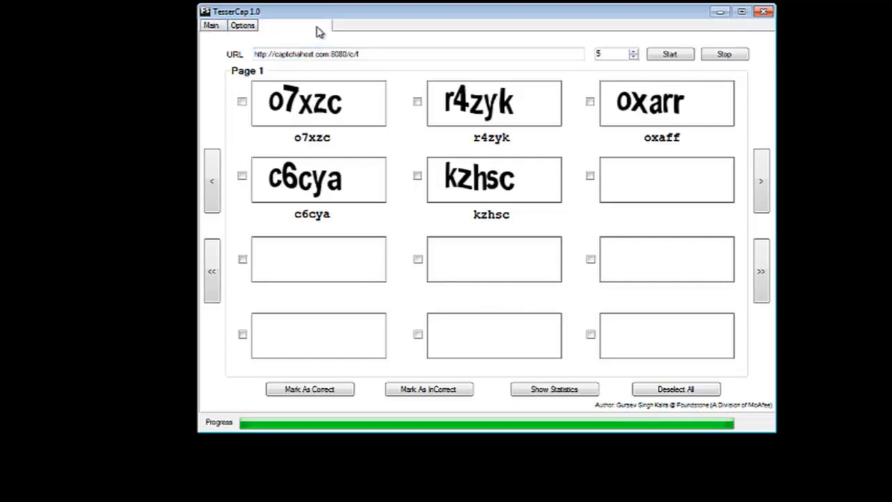
click(294, 25)
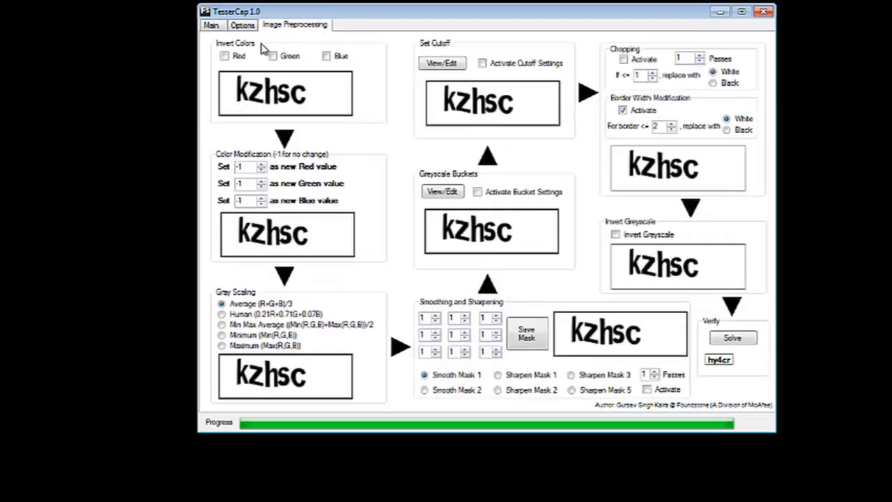
mouse_move(349, 357)
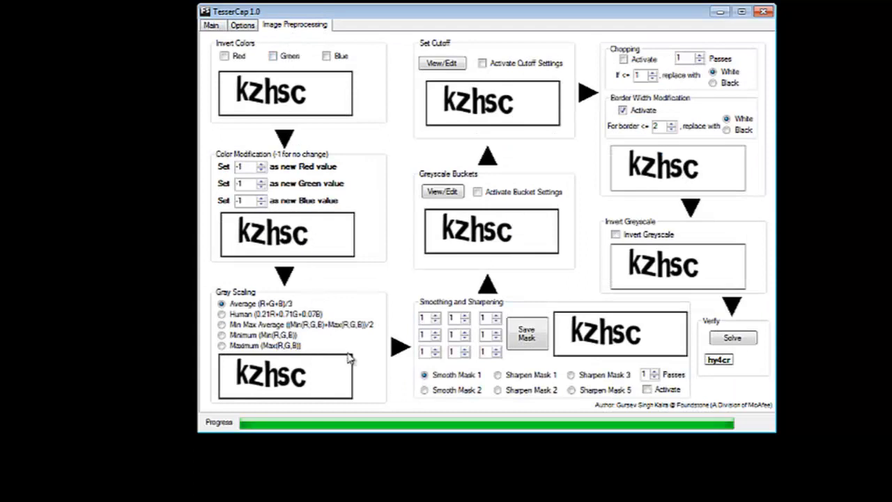
mouse_move(663, 87)
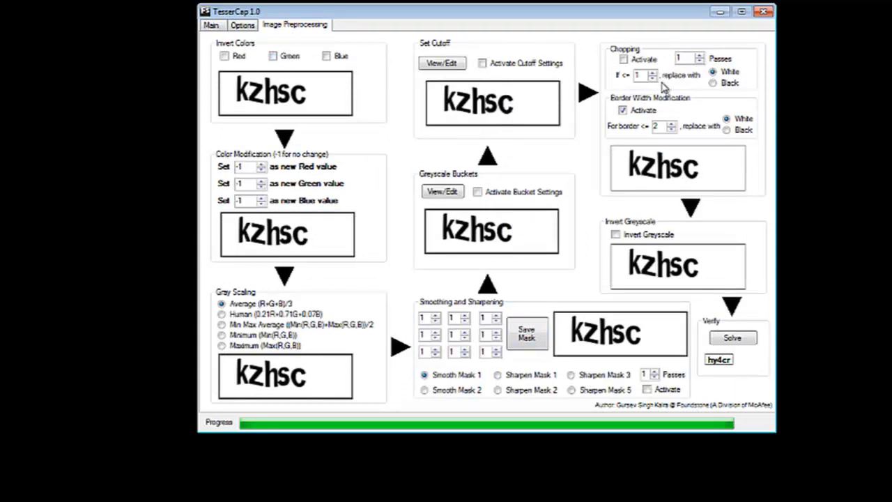
mouse_move(669, 152)
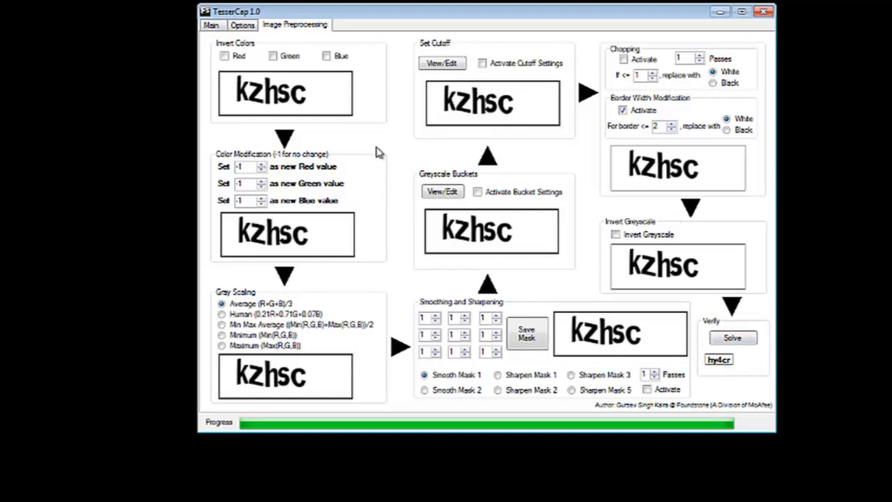
mouse_move(272, 33)
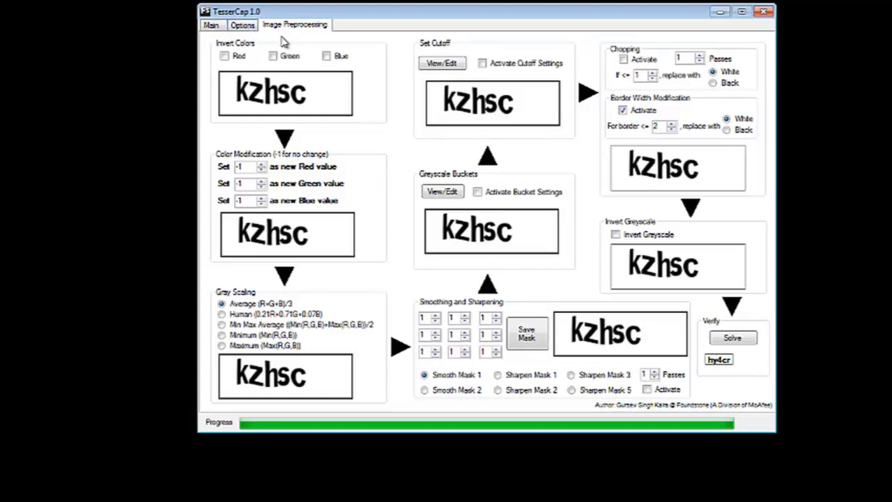
mouse_move(264, 42)
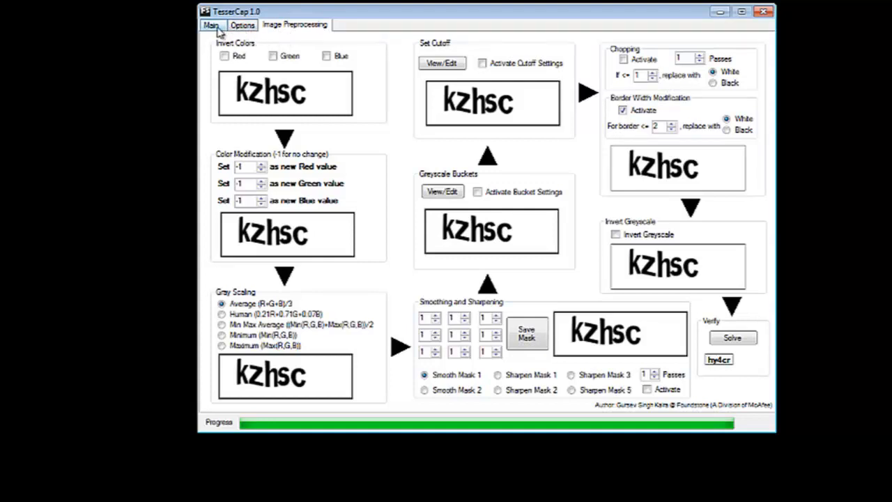
click(212, 25)
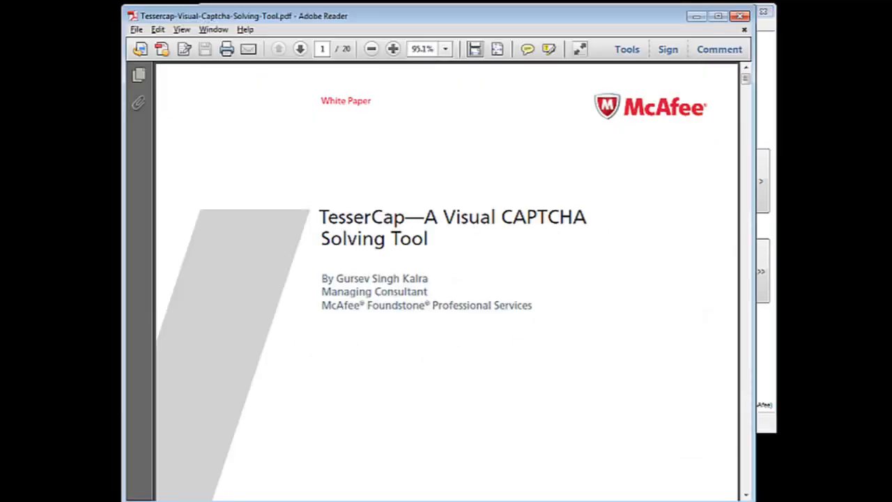
mouse_move(446, 259)
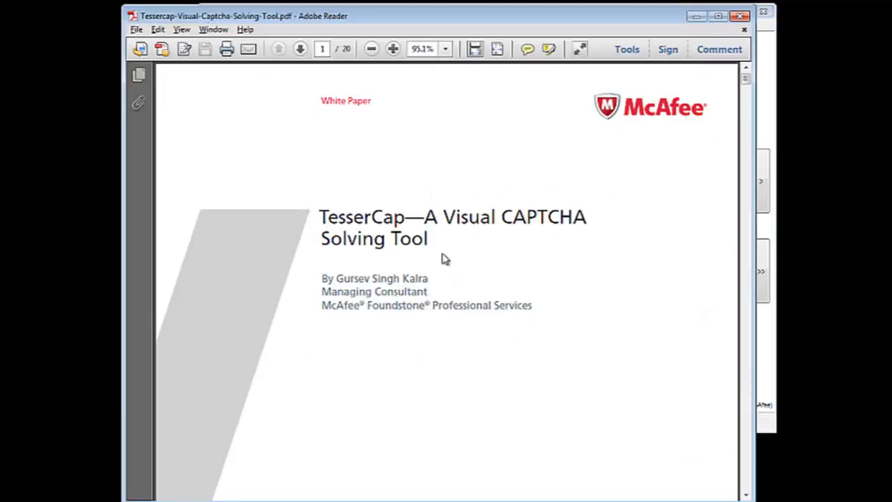
Jump from the white paper's contents to the Image Preprocessing tab section and its figure
scroll(down, 3)
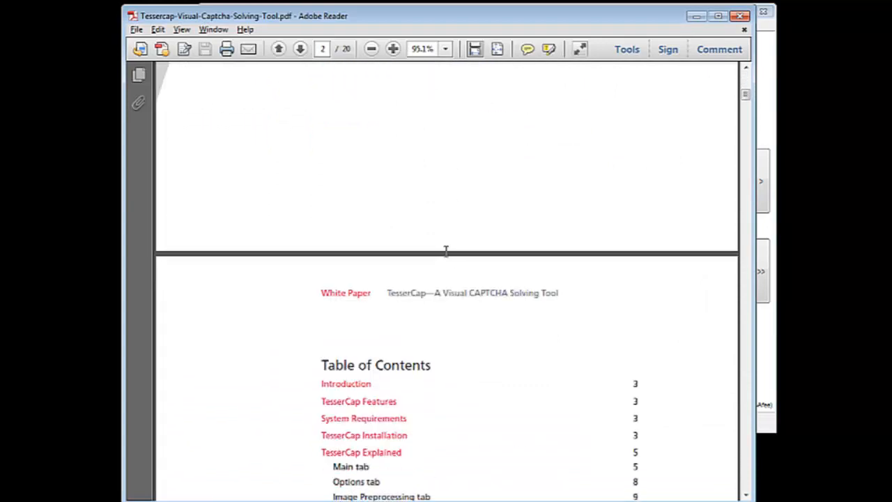
scroll(down, 3)
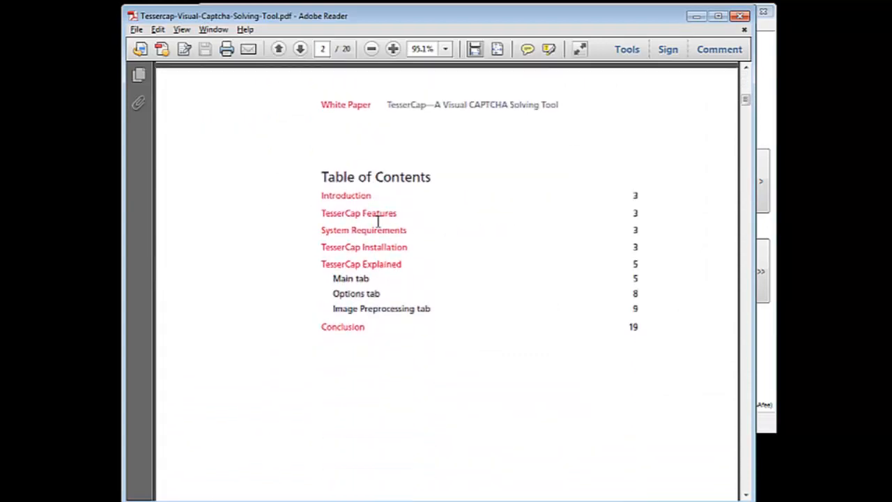
mouse_move(371, 312)
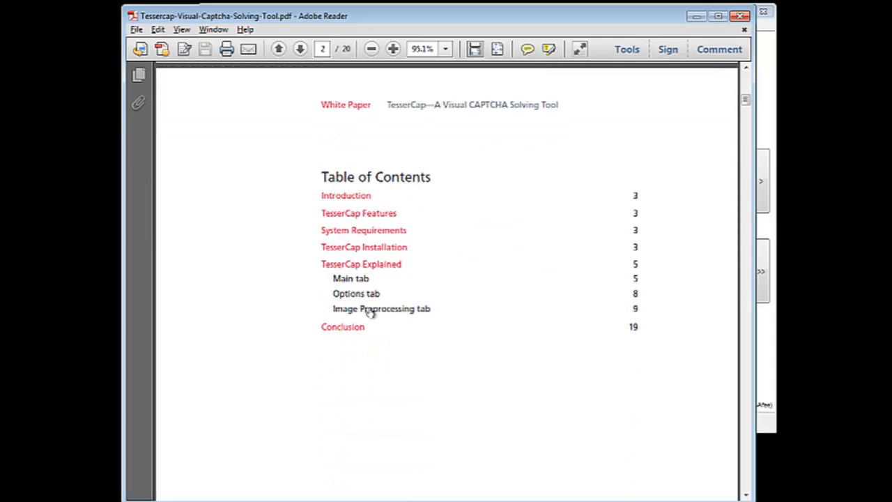
click(382, 309)
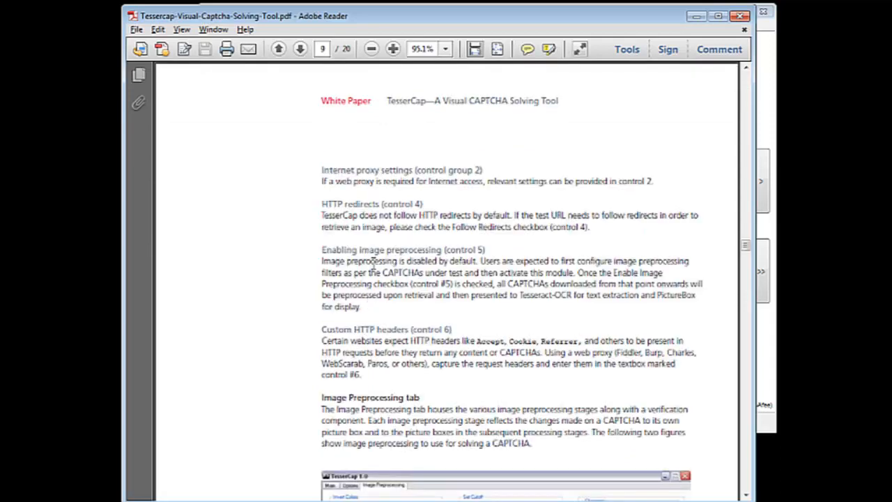
scroll(up, 3)
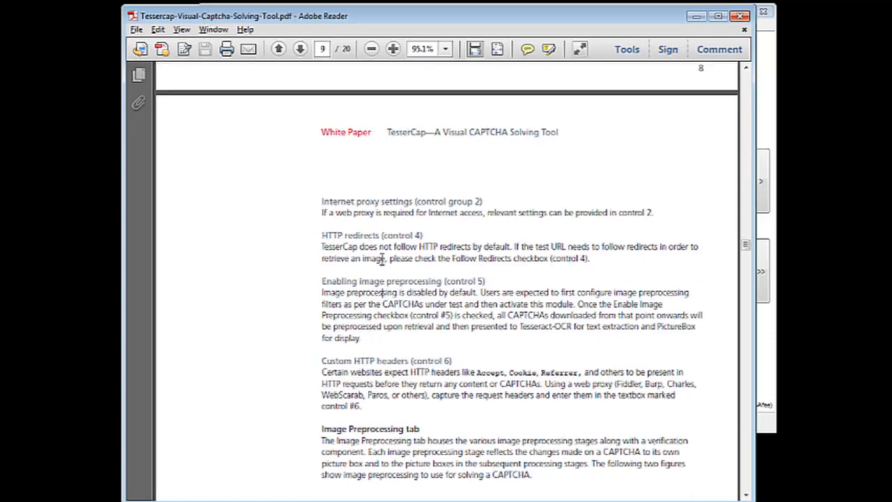
scroll(up, 3)
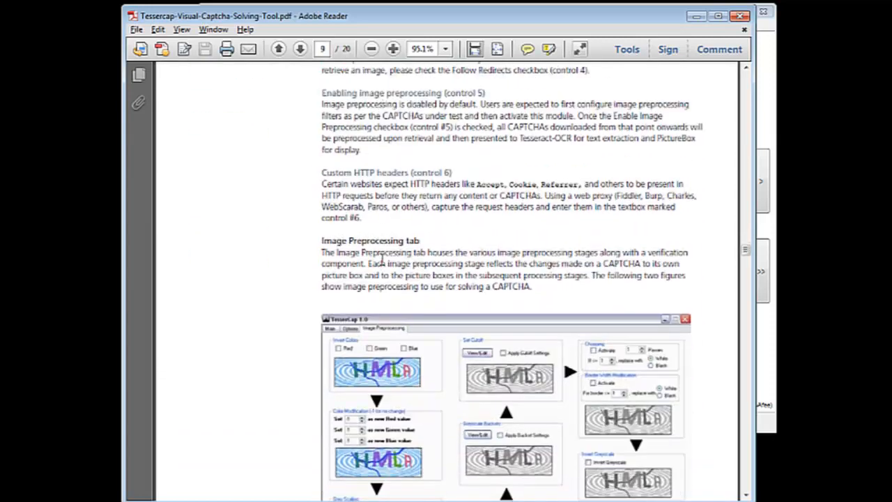
scroll(down, 3)
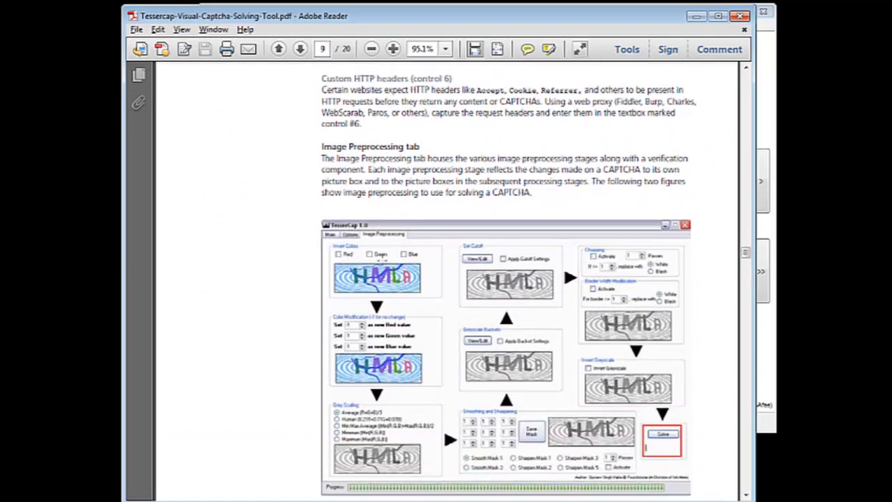
scroll(down, 3)
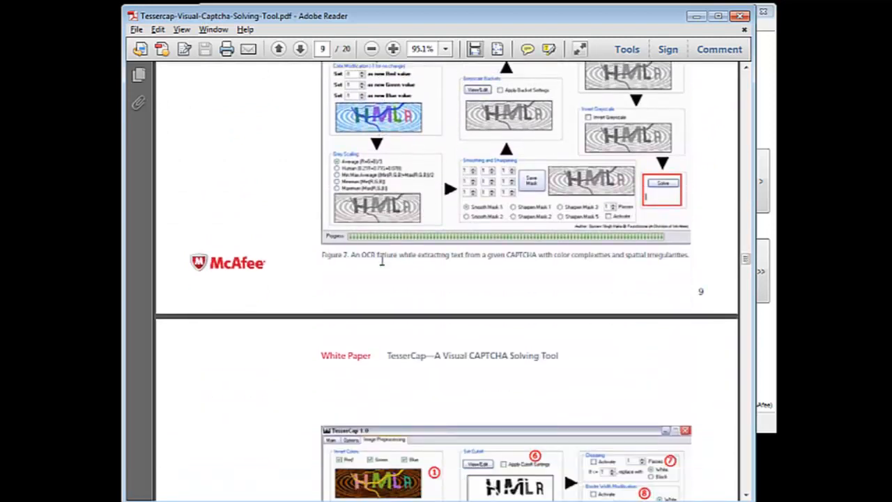
scroll(down, 3)
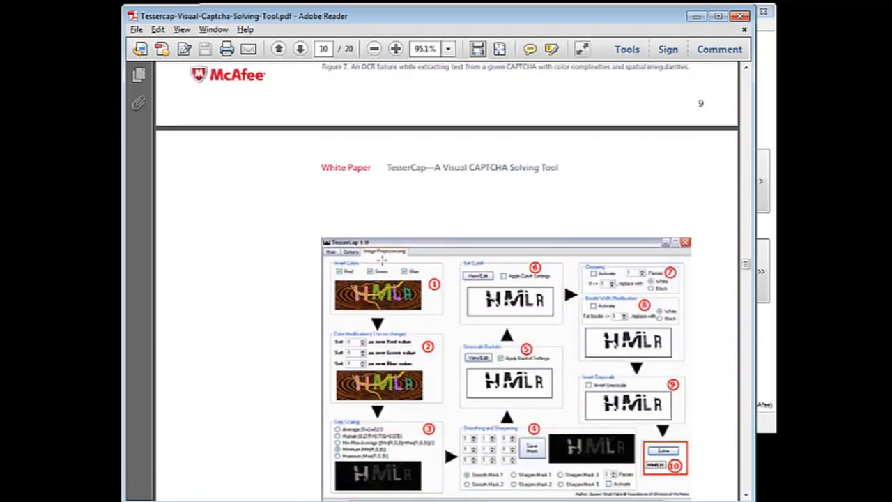
scroll(down, 3)
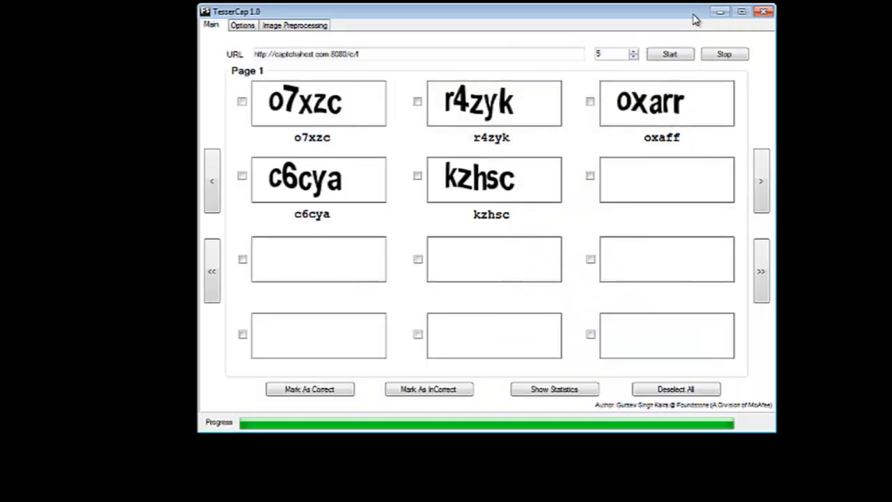
mouse_move(586, 21)
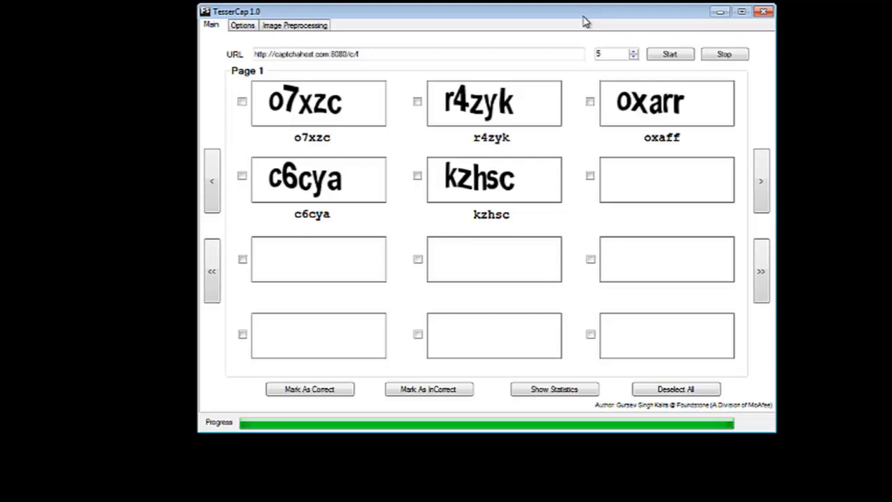
mouse_move(591, 16)
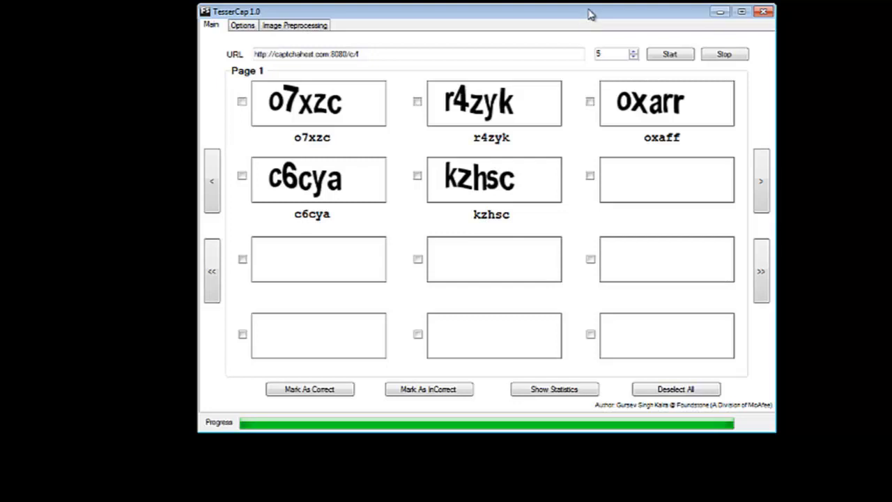